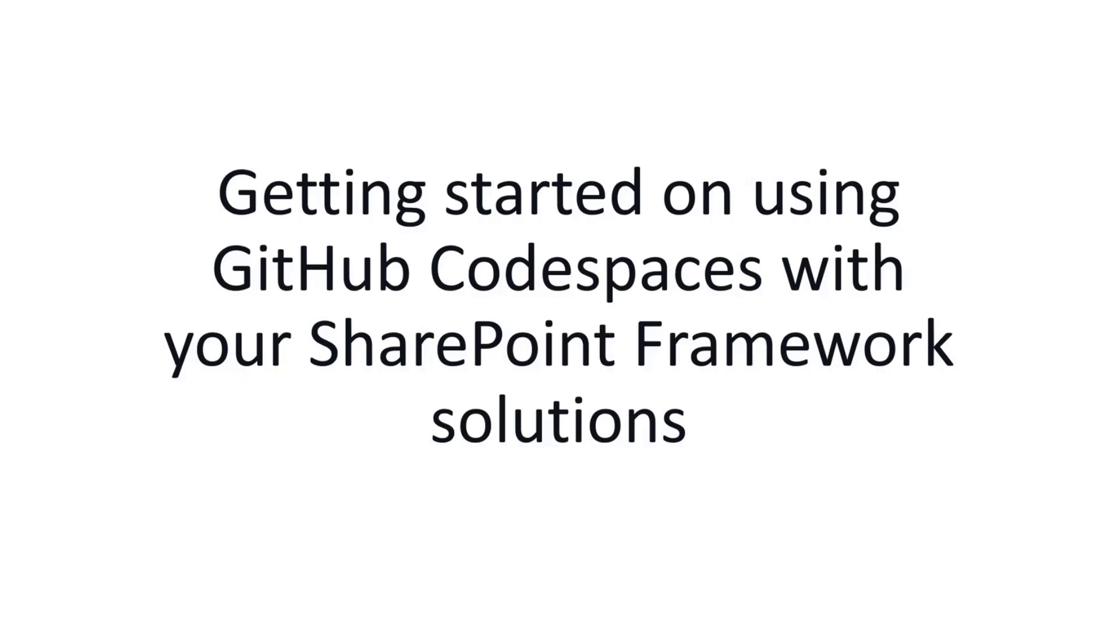
# Show the 'What is GitHub Codespaces' slide, play its video, then advance to the capabilities slide.
pyautogui.press('Right')
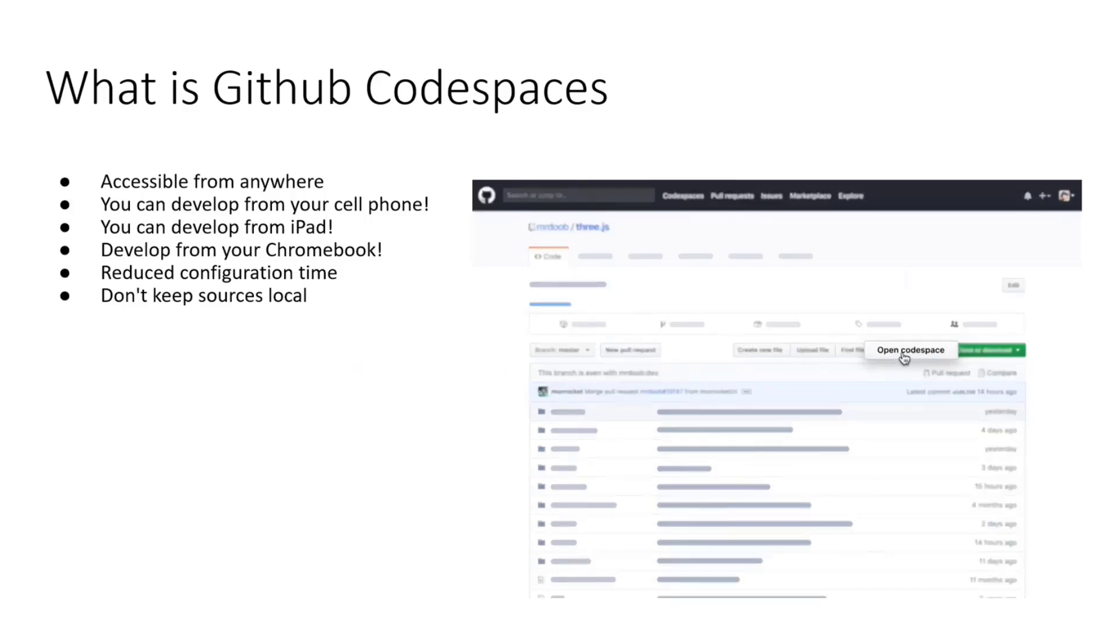
pyautogui.click(911, 349)
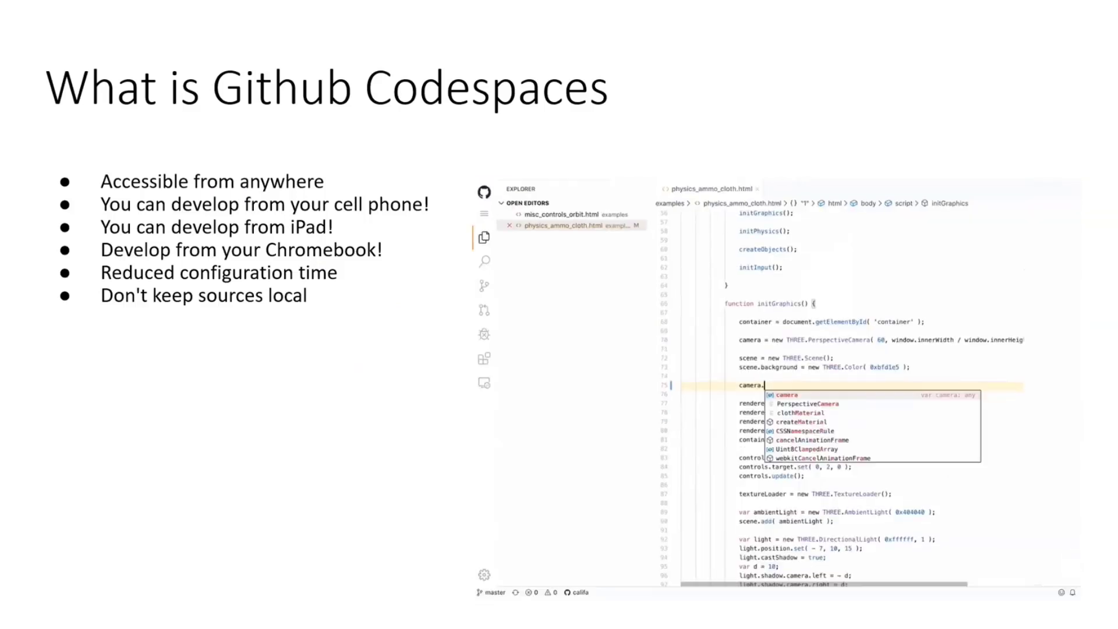
pyautogui.write('position.set')
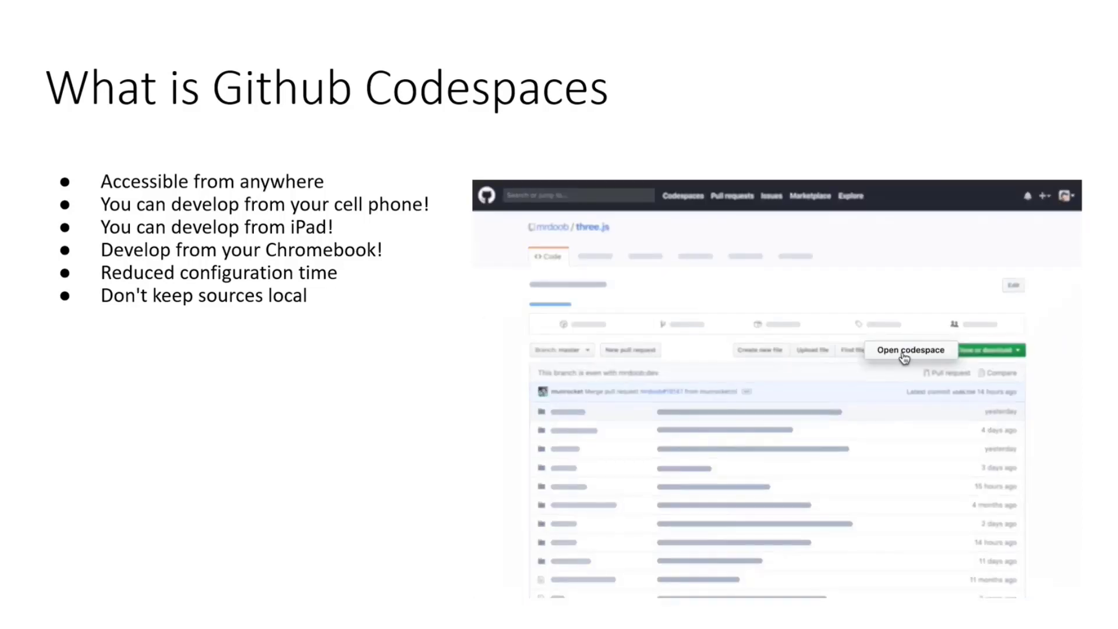
pyautogui.click(911, 350)
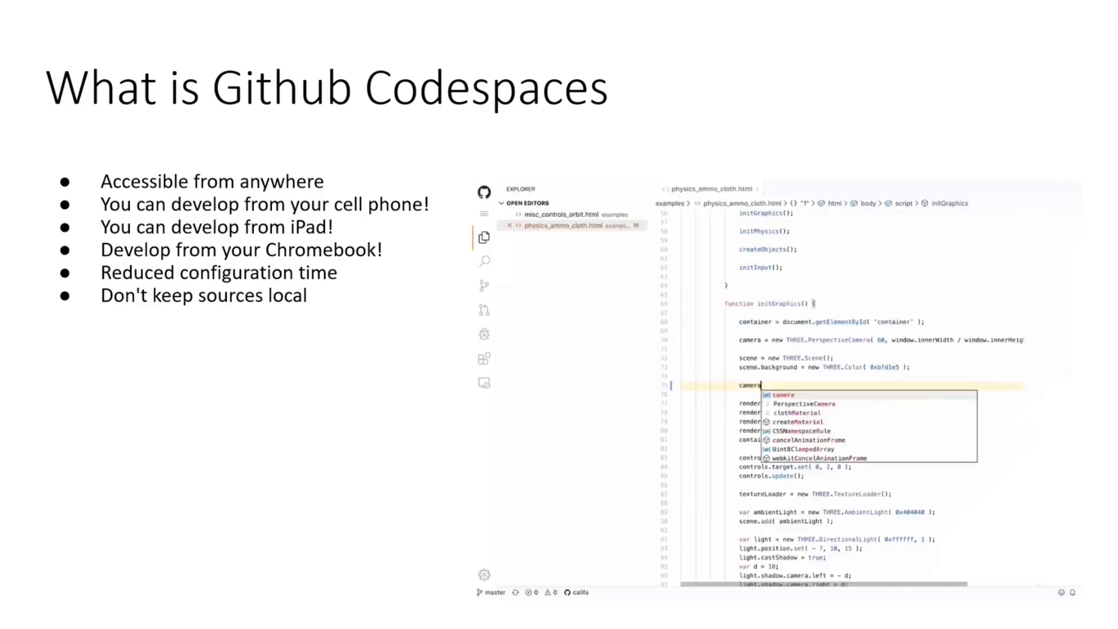
pyautogui.write('.position.set')
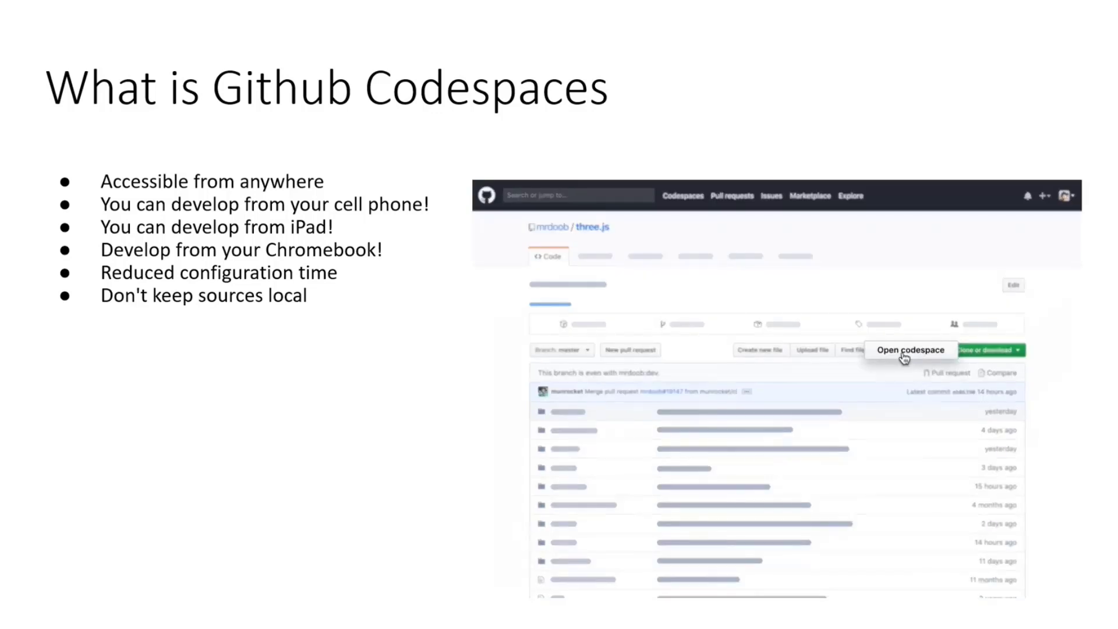
pyautogui.click(911, 350)
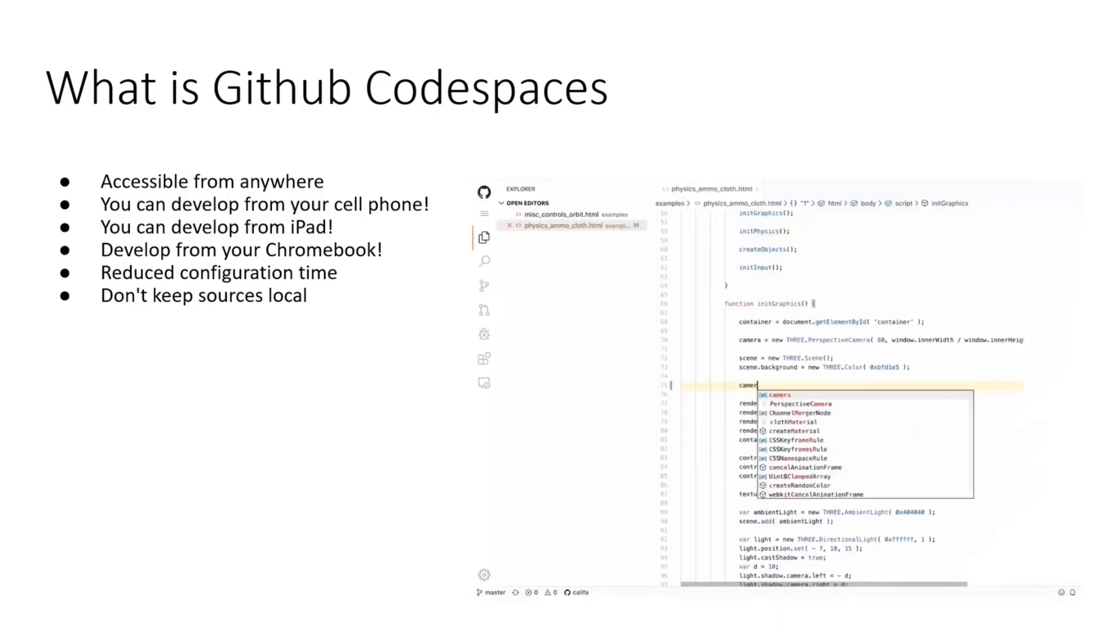
pyautogui.write('a.position.se')
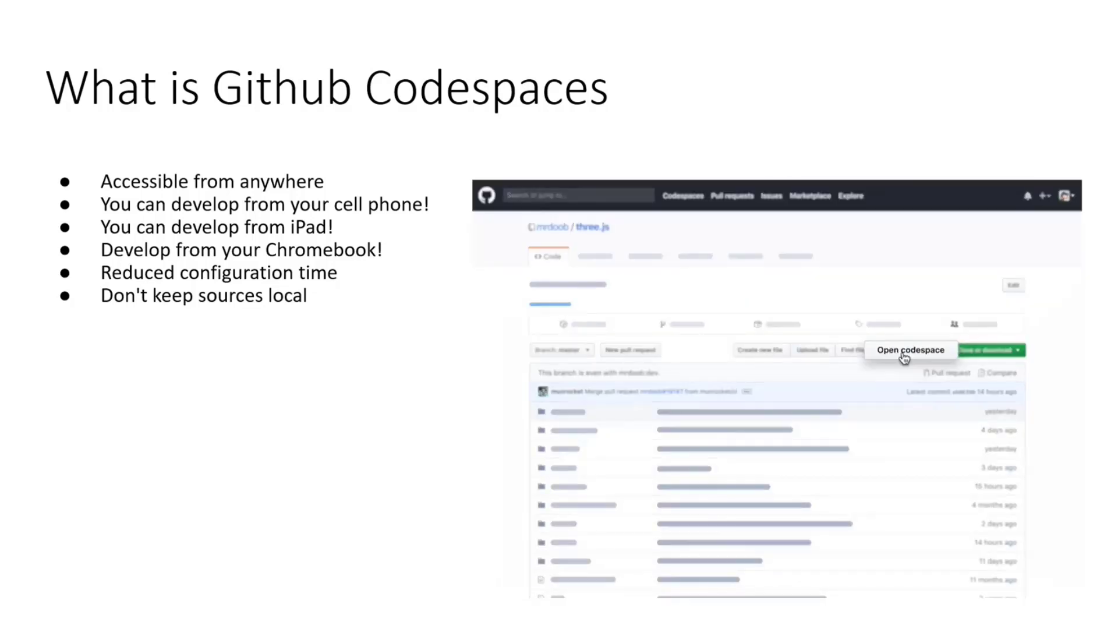
pyautogui.click(910, 350)
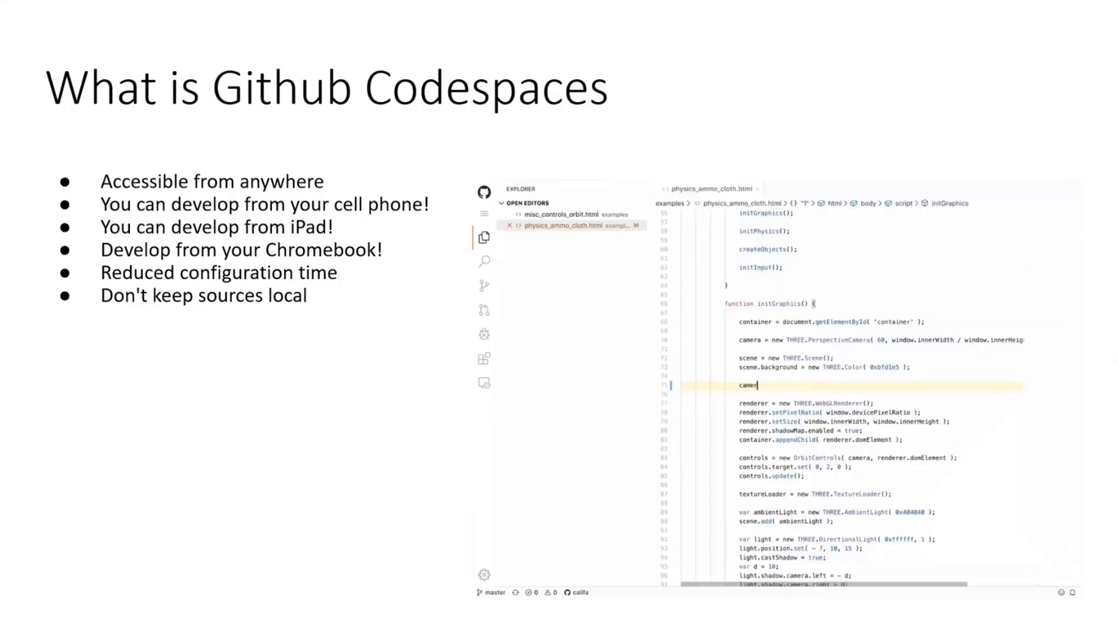
pyautogui.write('a.position.')
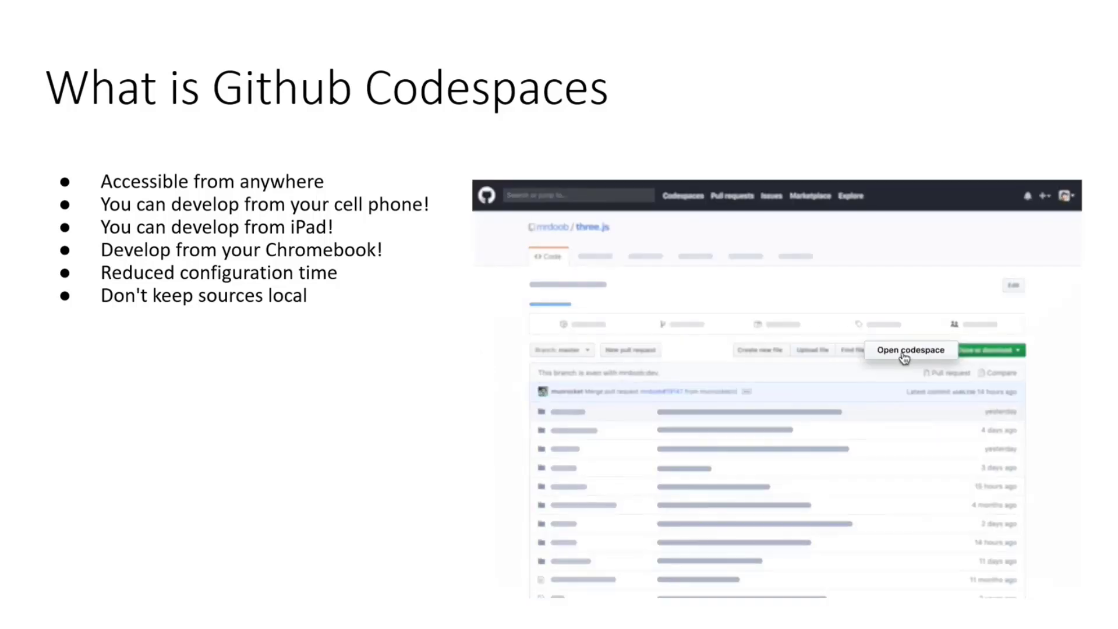
pyautogui.click(911, 349)
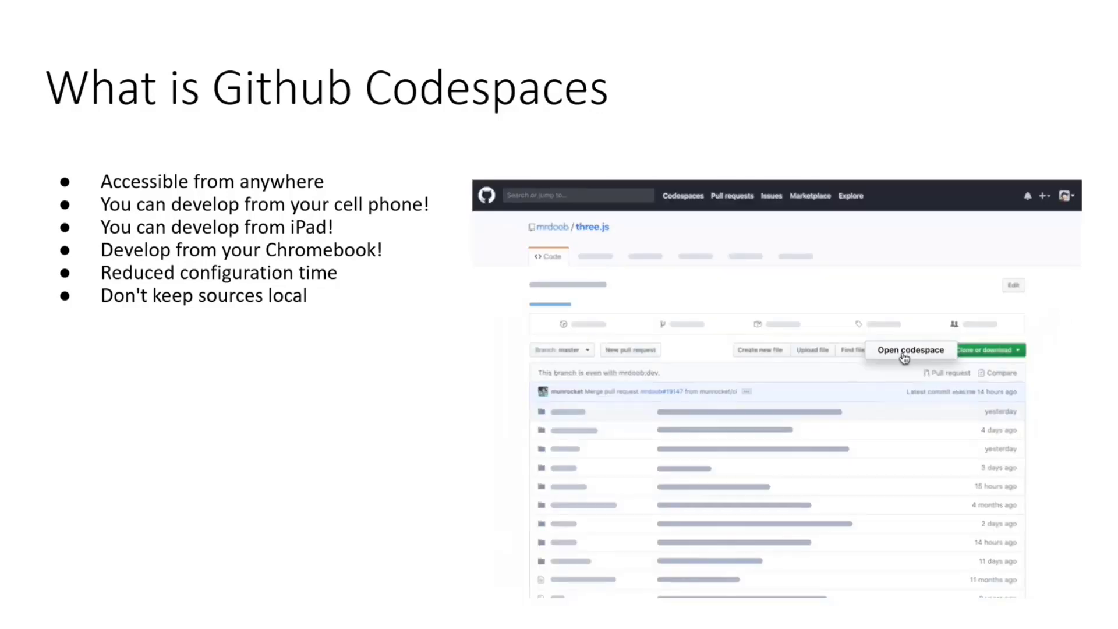
pyautogui.click(909, 349)
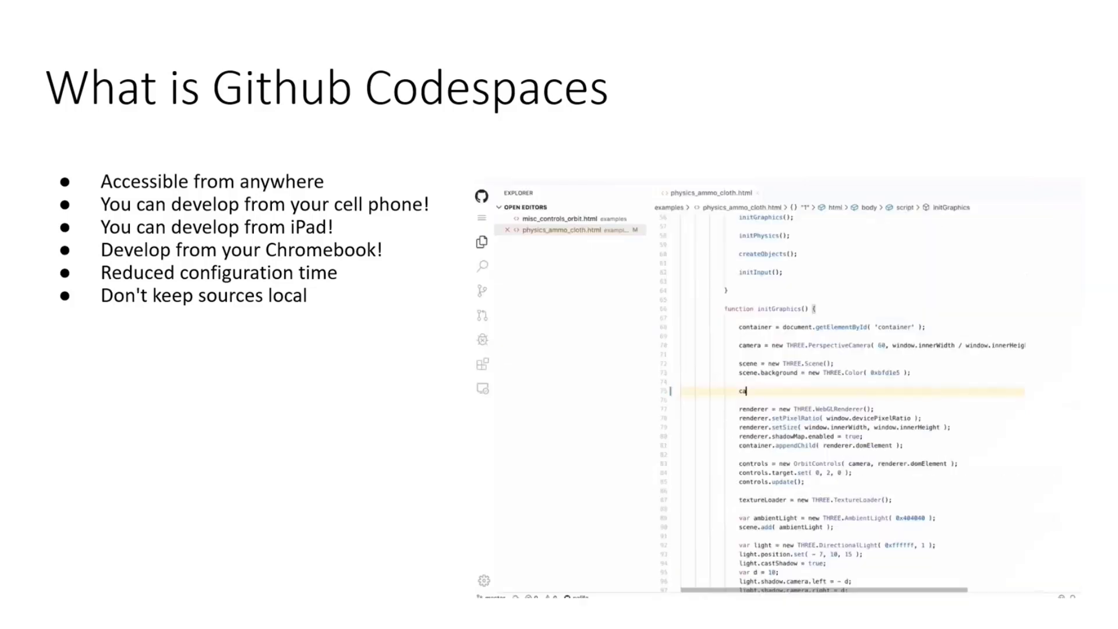
pyautogui.write('camera.position.')
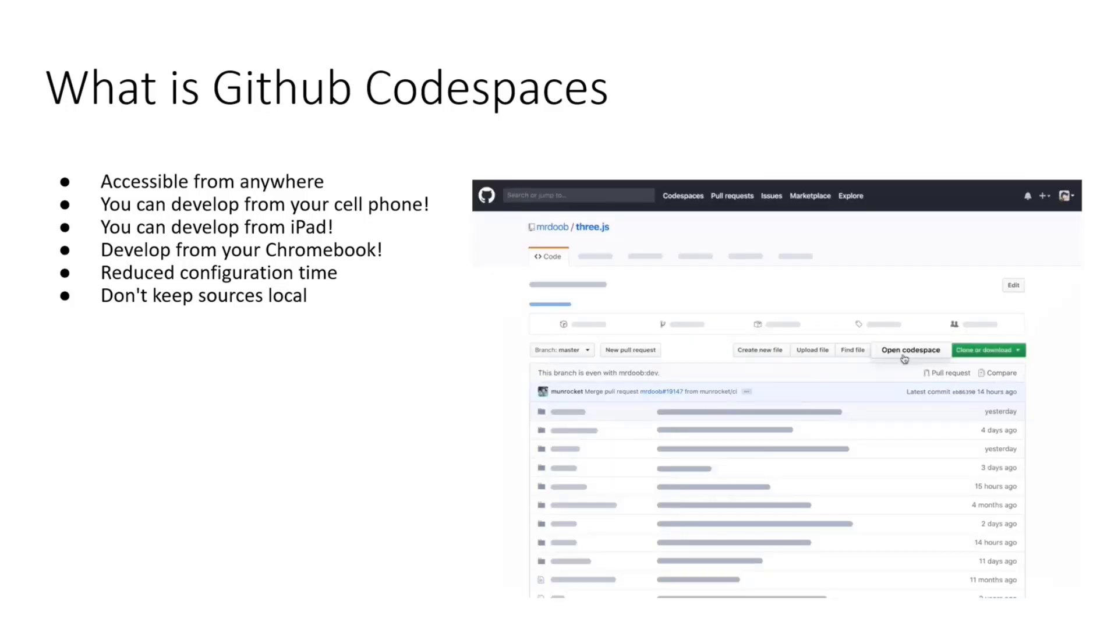
pyautogui.click(909, 349)
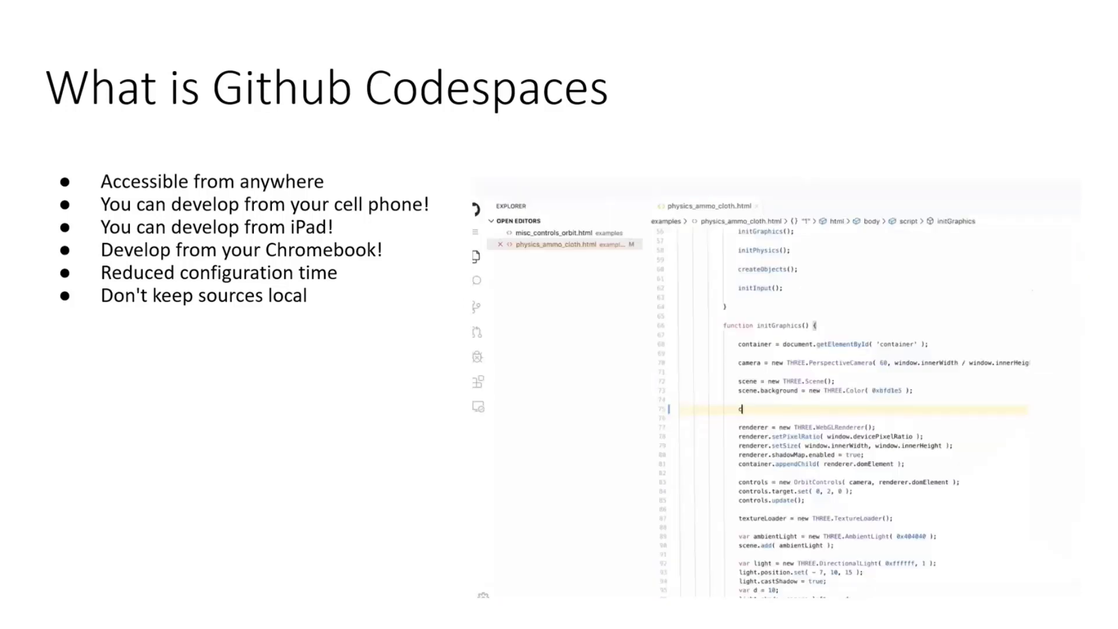
pyautogui.write('camera.position.')
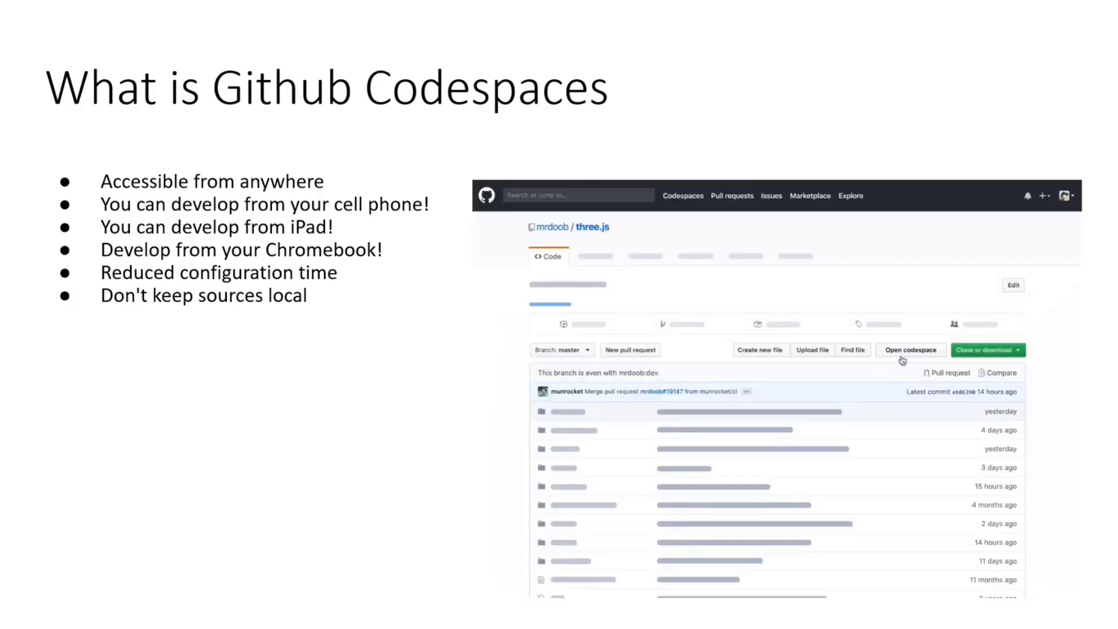
pyautogui.click(911, 349)
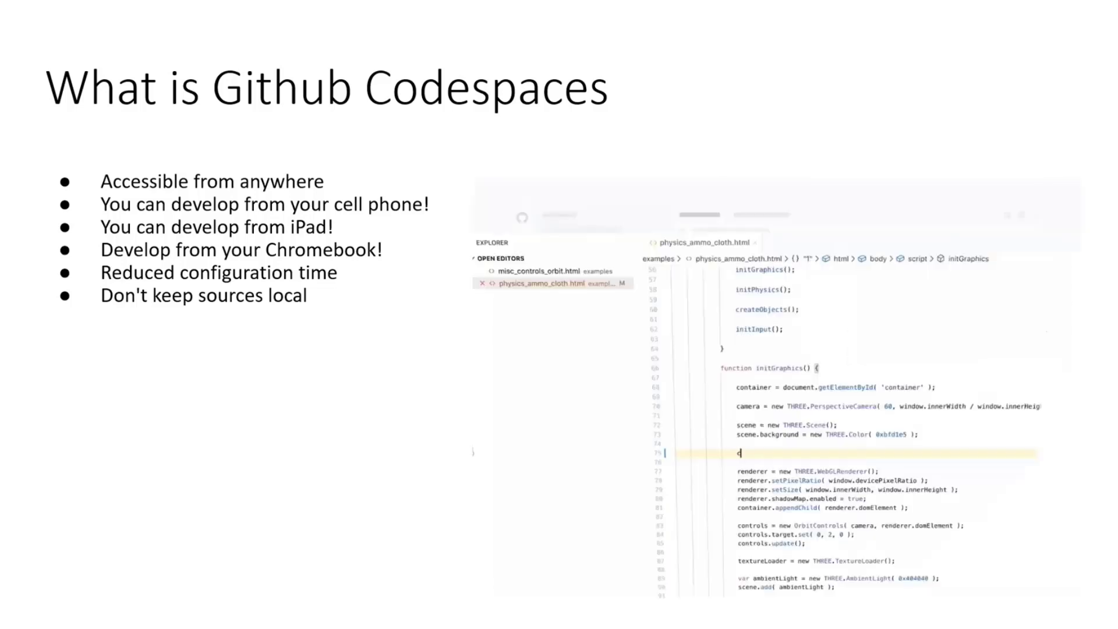
pyautogui.write('camera.position')
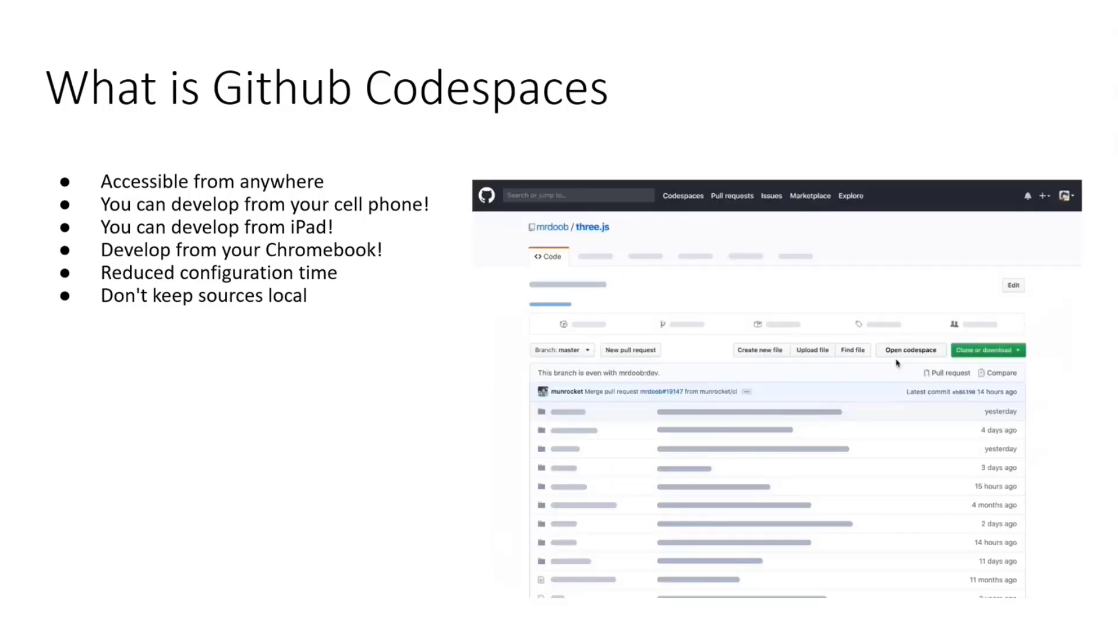
pyautogui.click(910, 349)
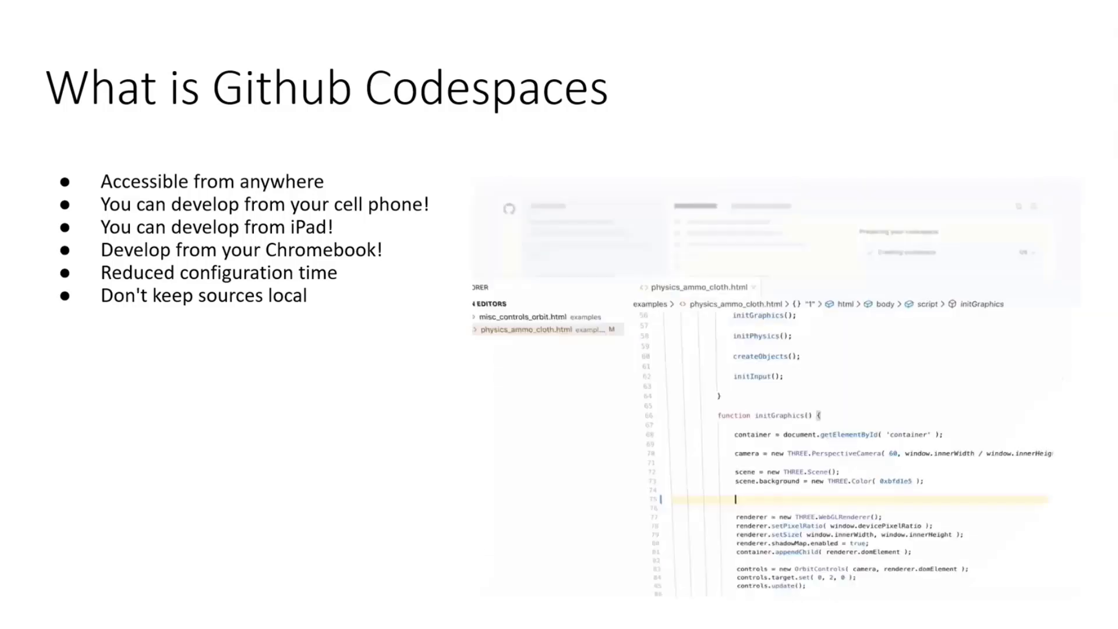
pyautogui.write('camera.position.')
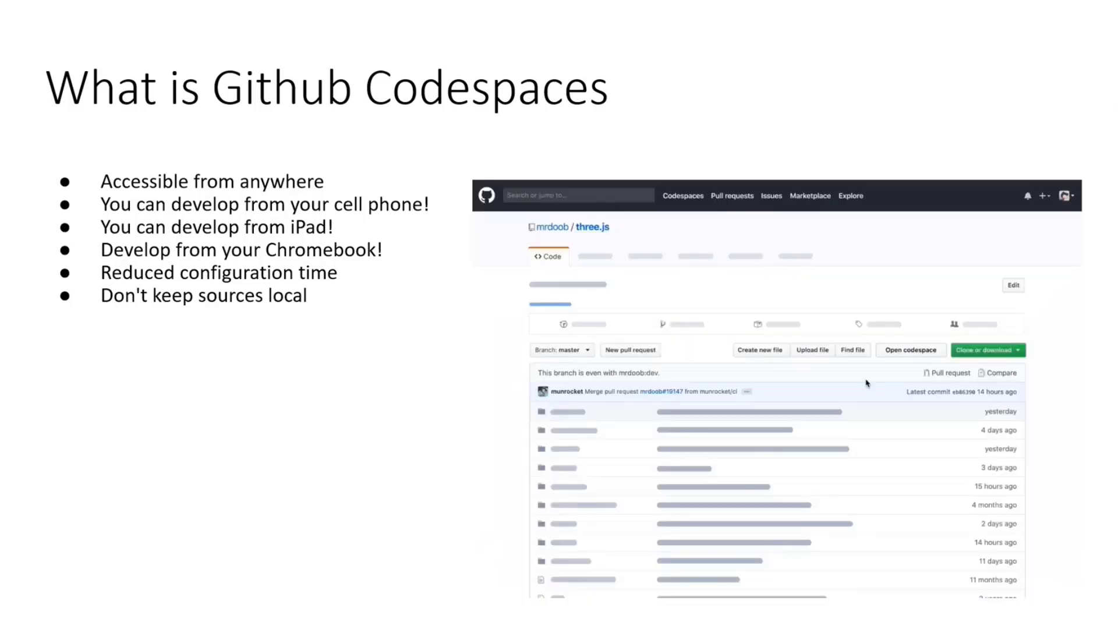
pyautogui.click(909, 350)
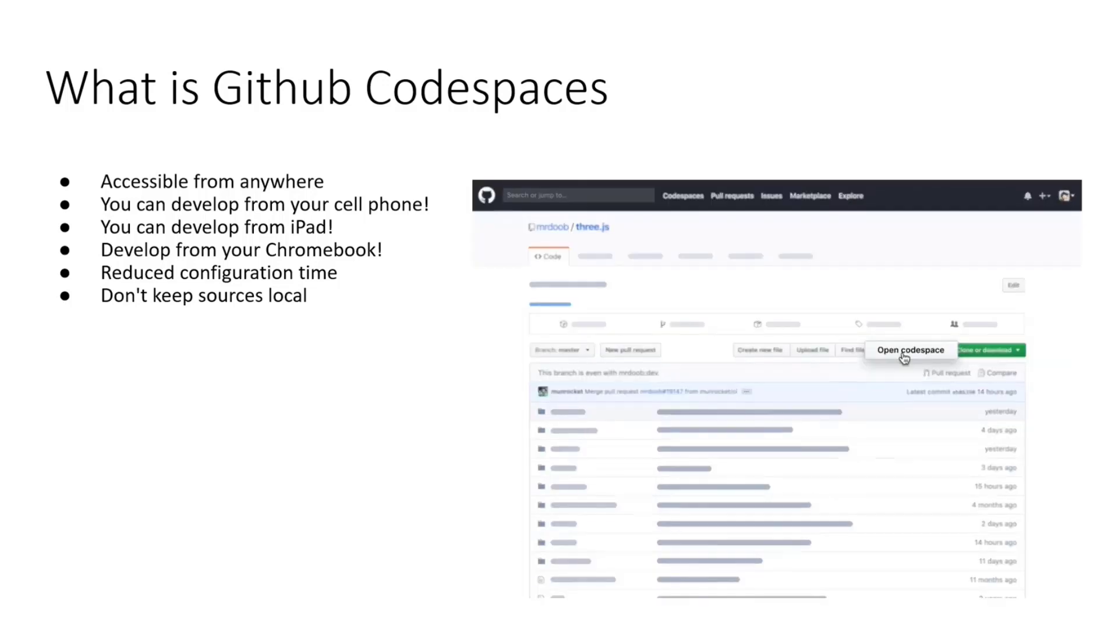
pyautogui.click(911, 349)
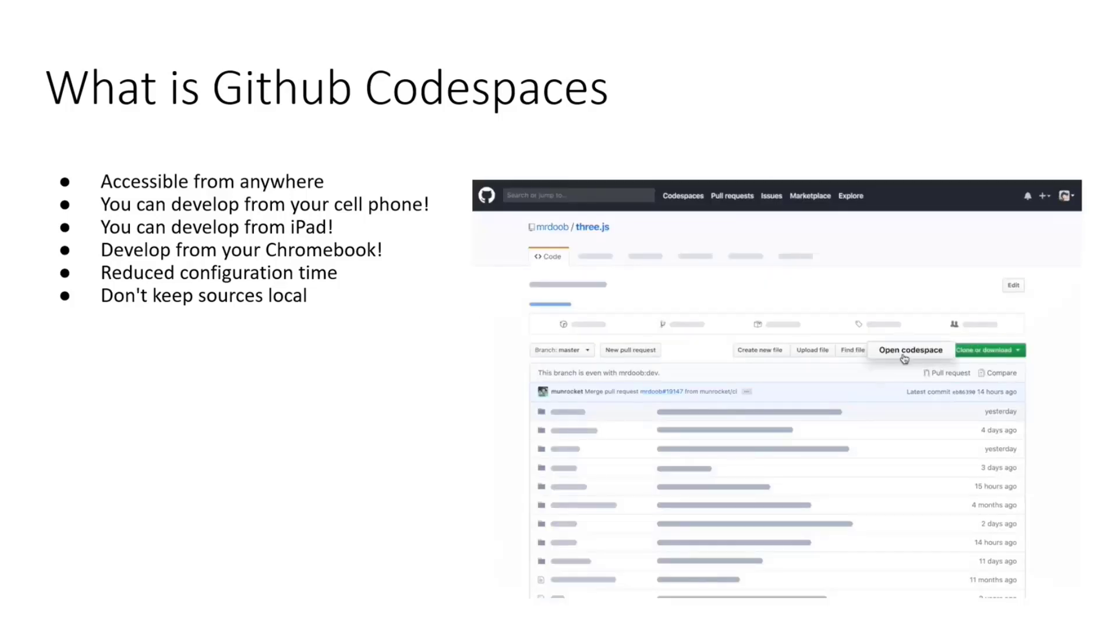
pyautogui.click(910, 350)
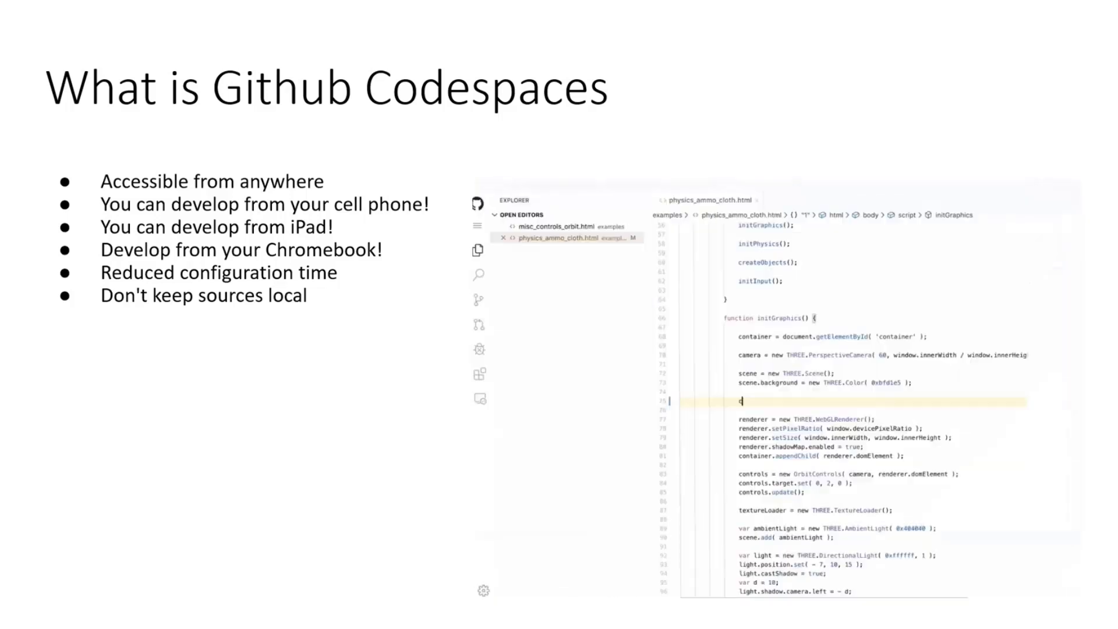
pyautogui.write('camera.position.')
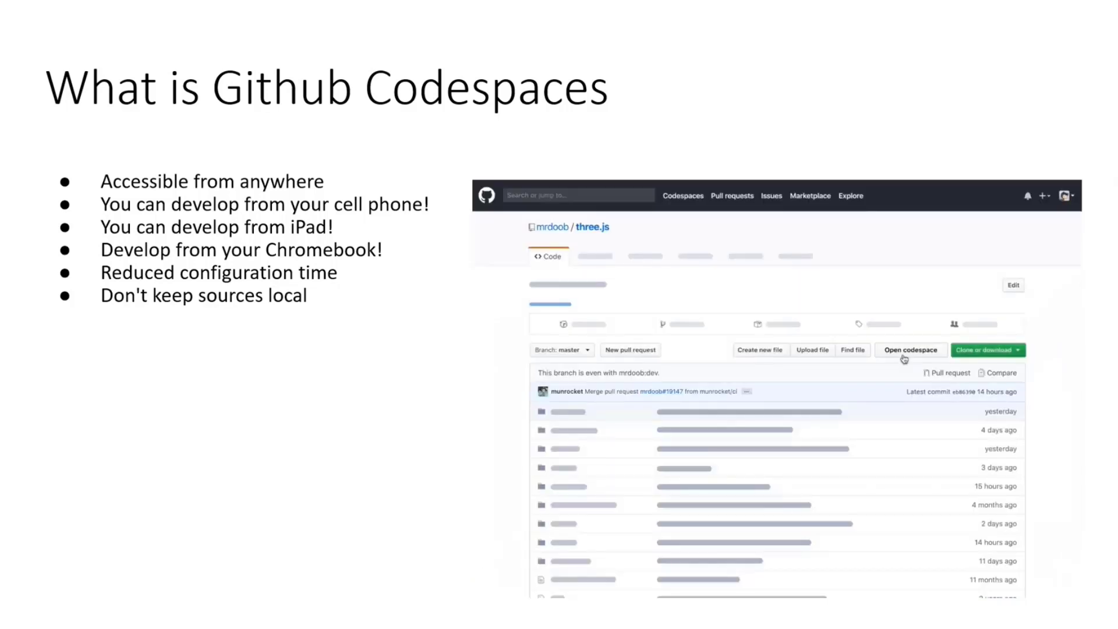
pyautogui.click(910, 349)
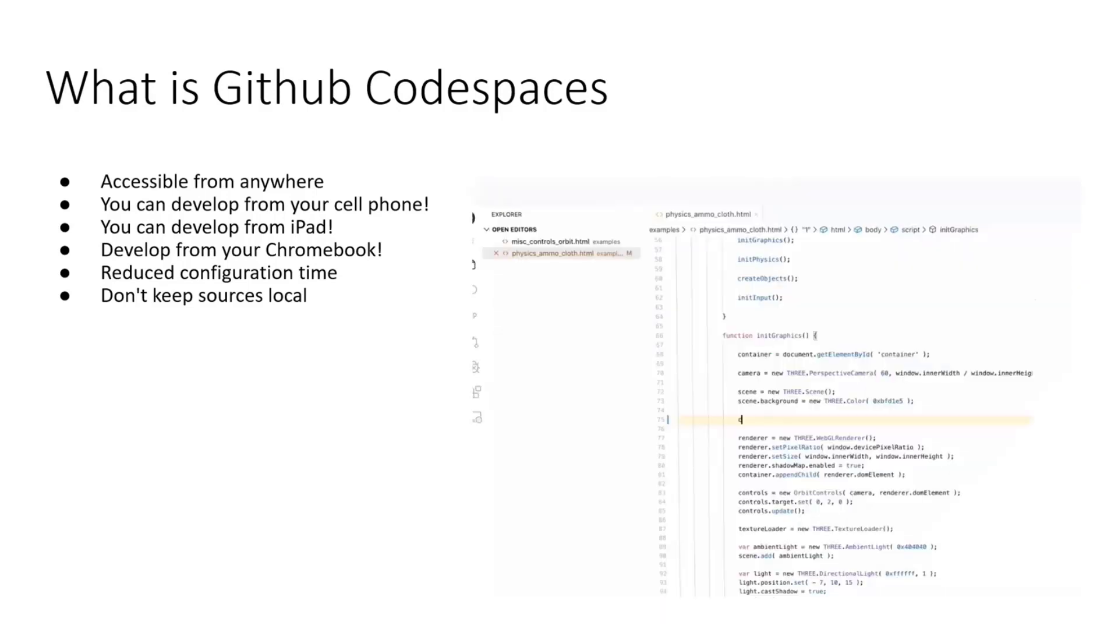
pyautogui.write('camera.position.')
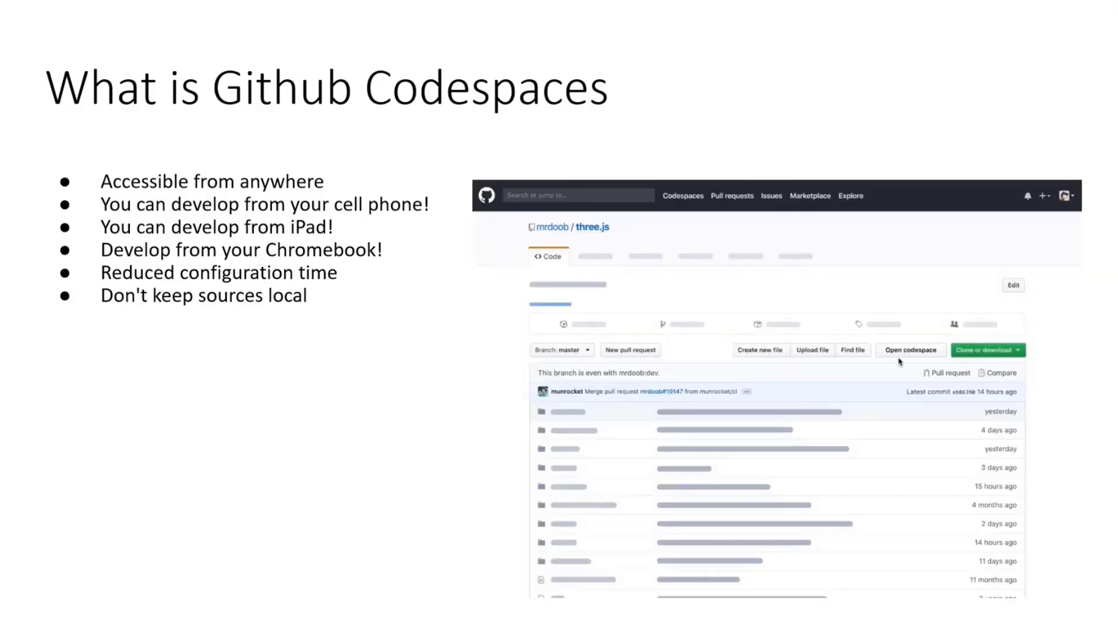
pyautogui.click(909, 350)
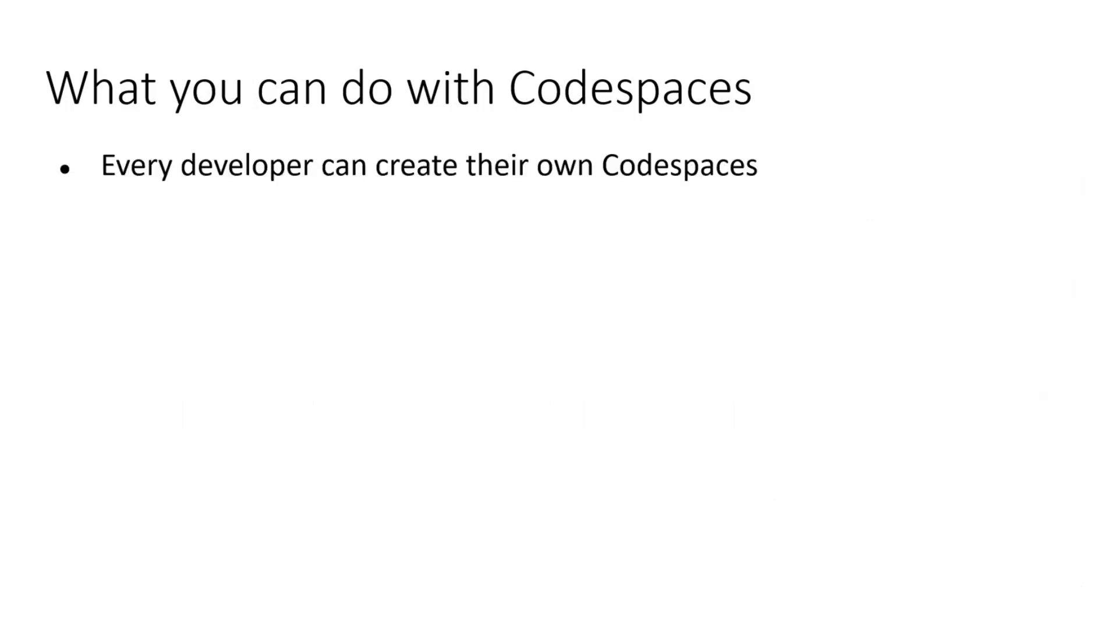
# Reveal the remaining bullets, including connecting with Visual Studio Code and Visual Studio 2019/2022.
pyautogui.press('right')
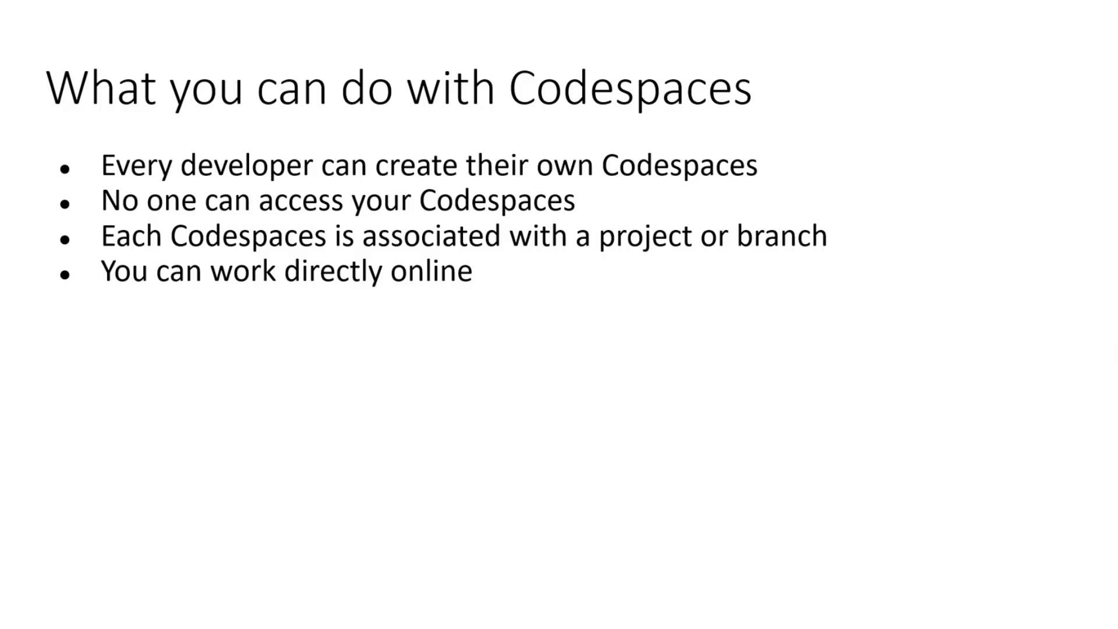
pyautogui.write('You can connect to Codespaces with Visual Studio Code')
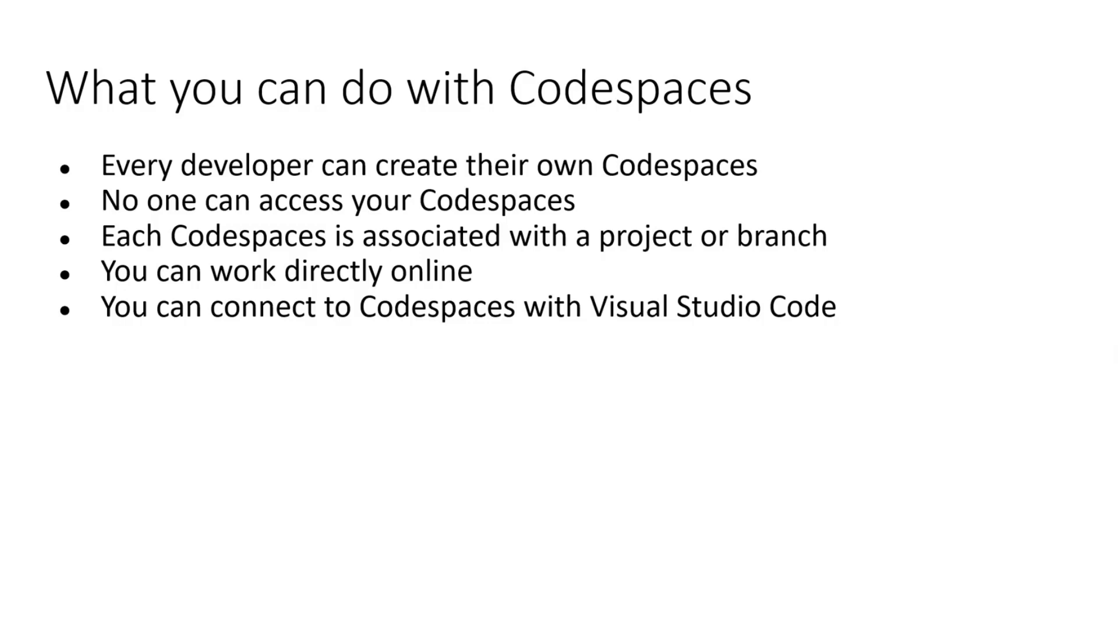
pyautogui.write('You can connect to Codespaces with Visual Studio 2019/2022 (Preview)')
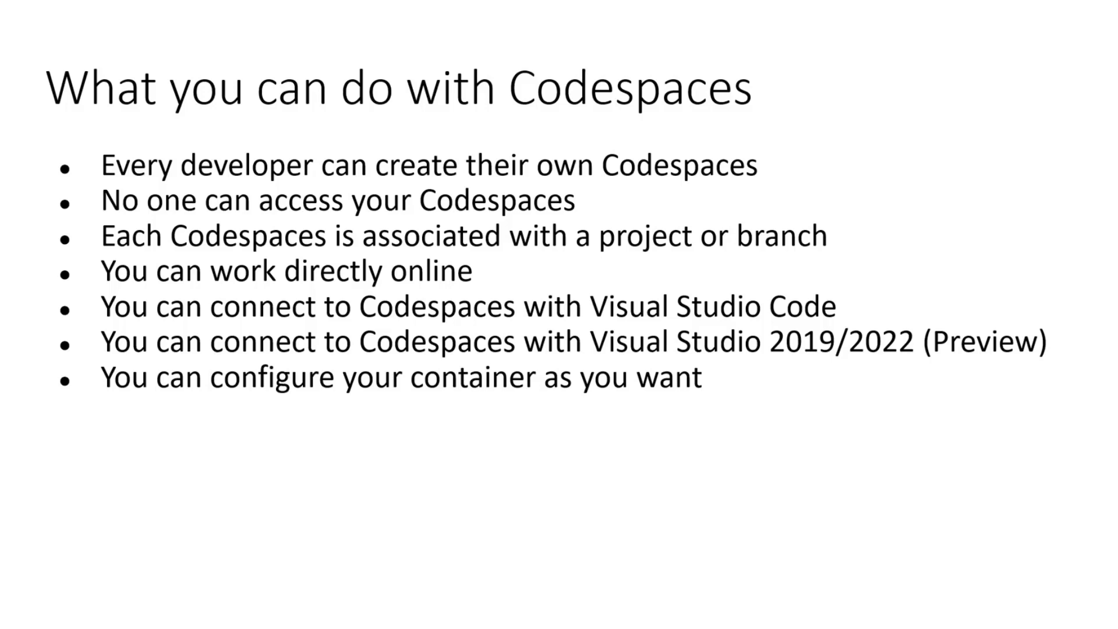
pyautogui.press('Right')
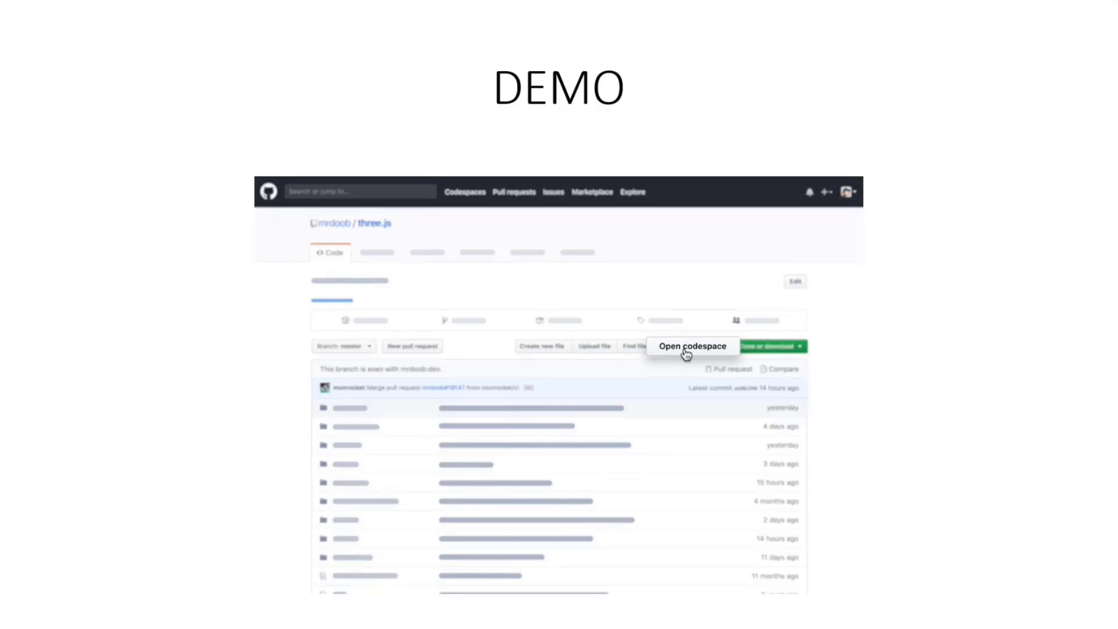
# Walk through the DEMO slide showing the Open codespace option on a GitHub repo.
pyautogui.click(690, 346)
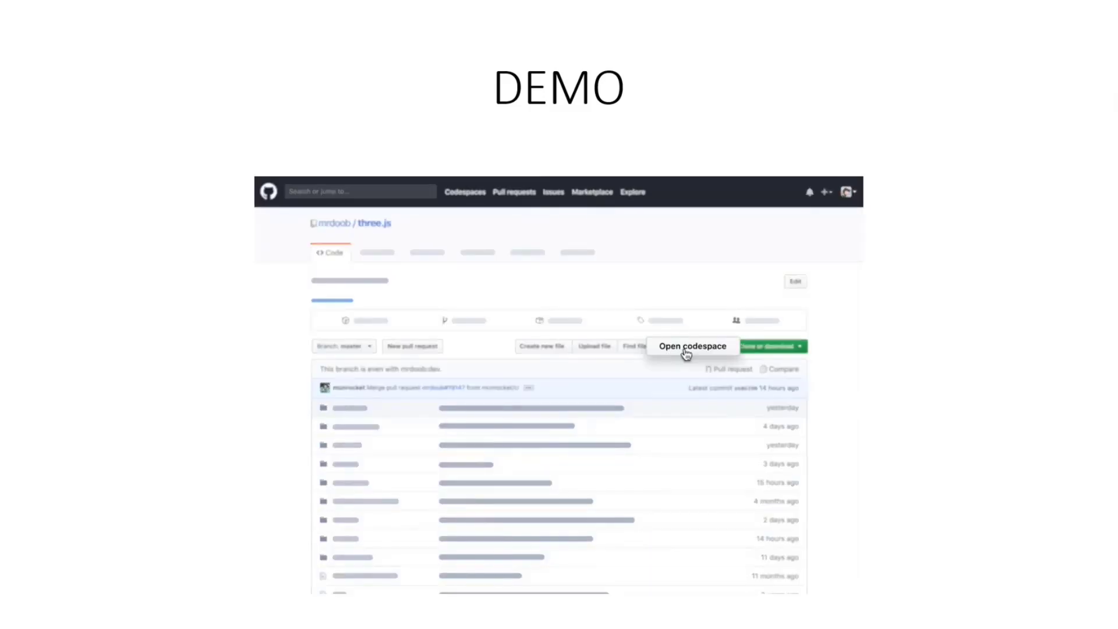
pyautogui.click(691, 346)
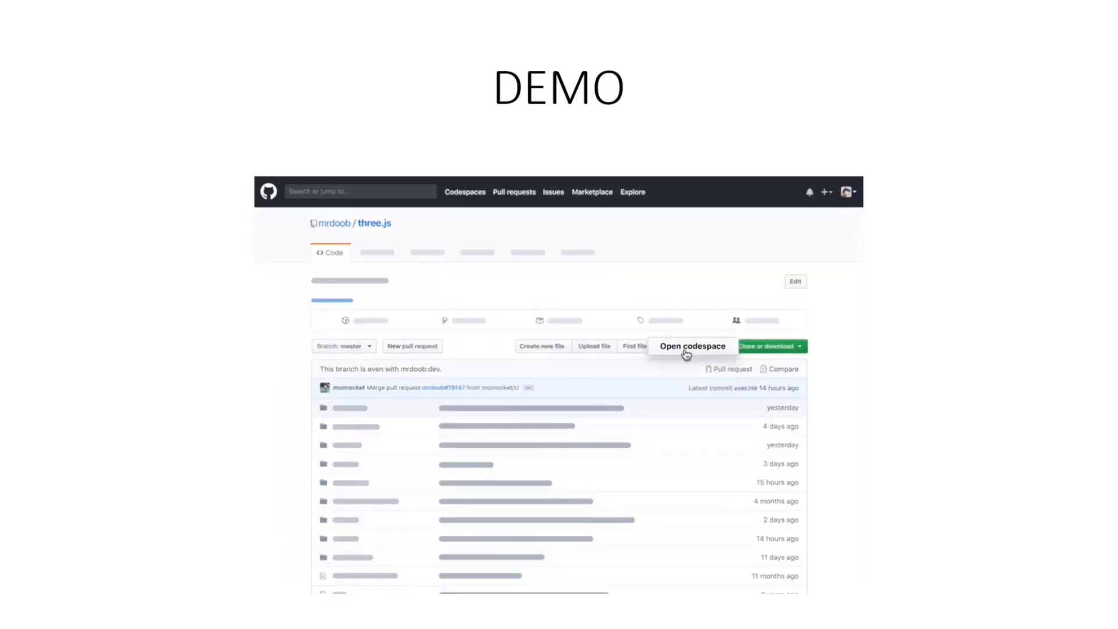
pyautogui.click(691, 346)
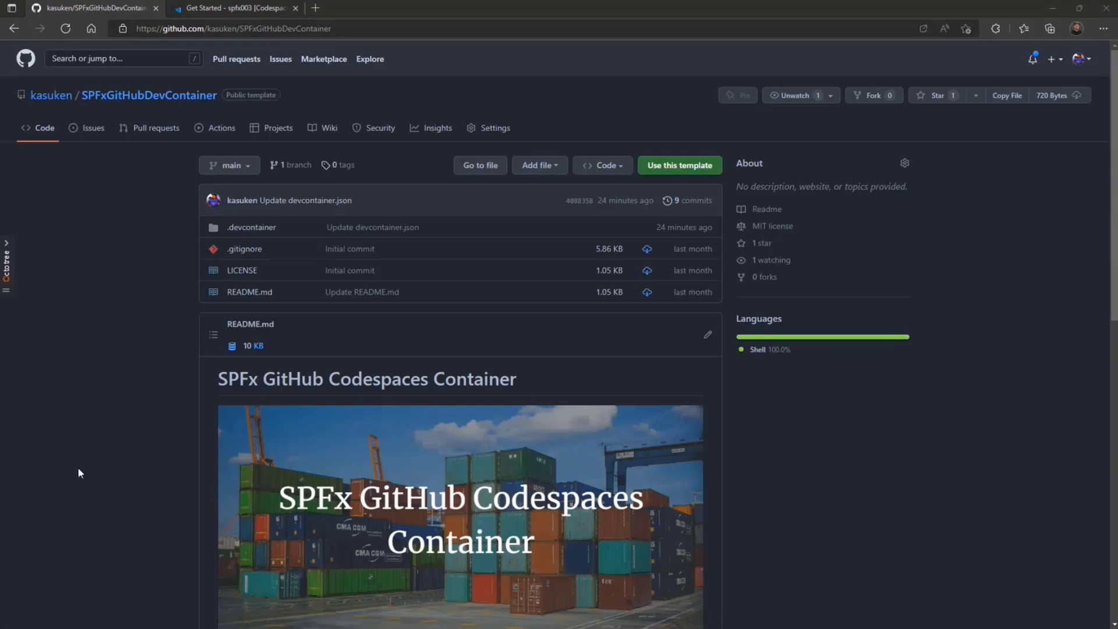
pyautogui.moveTo(228, 140)
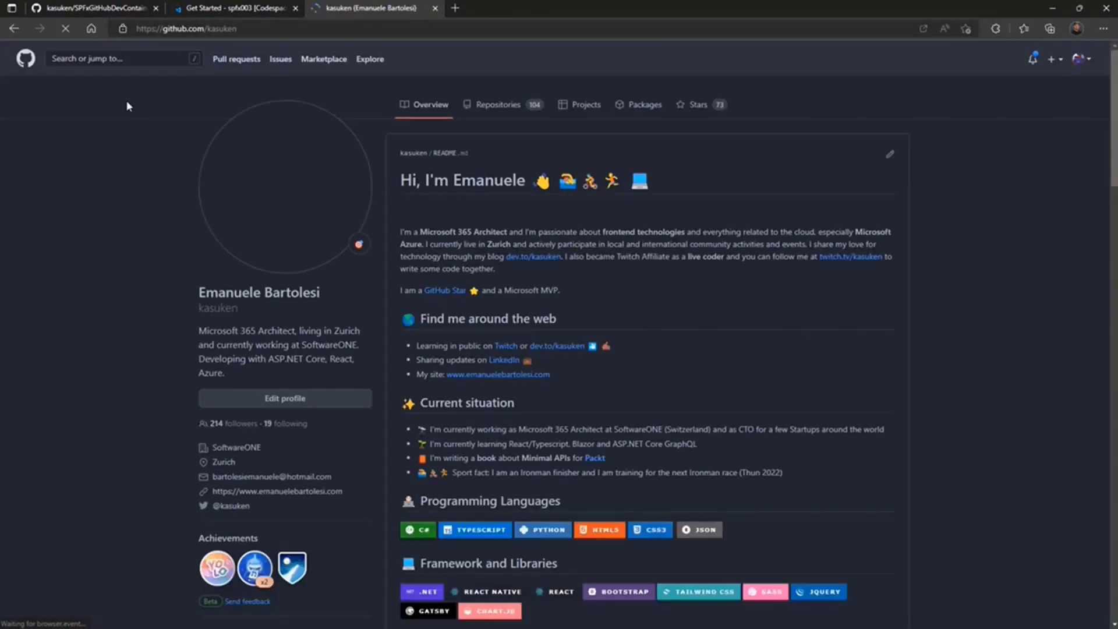
# Leave the template repository and return to the GitHub home dashboard of recent repositories.
pyautogui.click(121, 58)
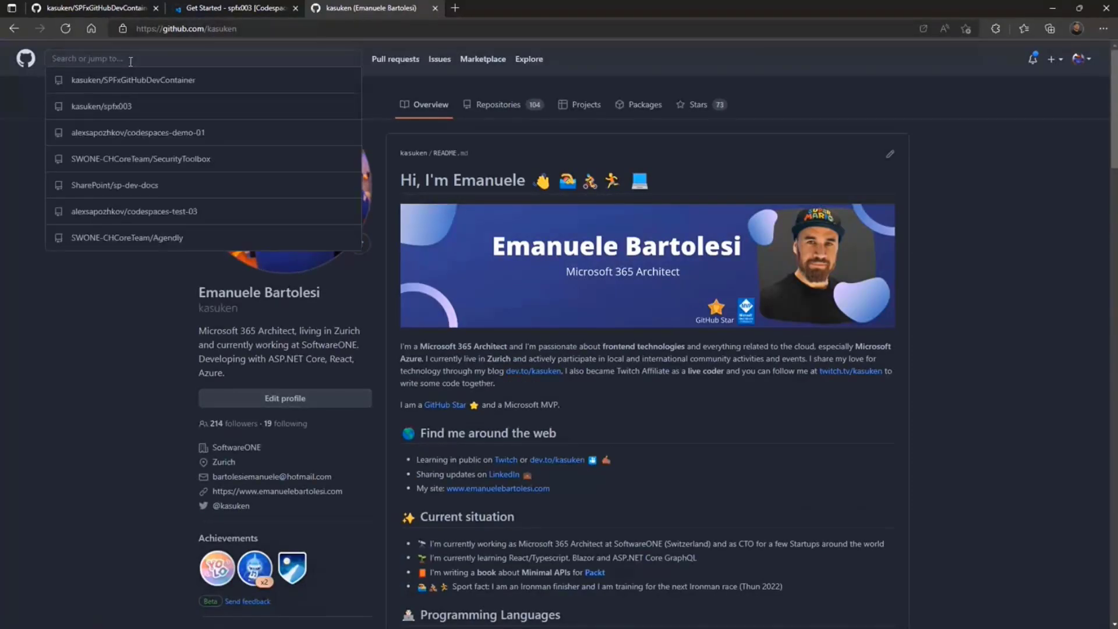
pyautogui.click(25, 58)
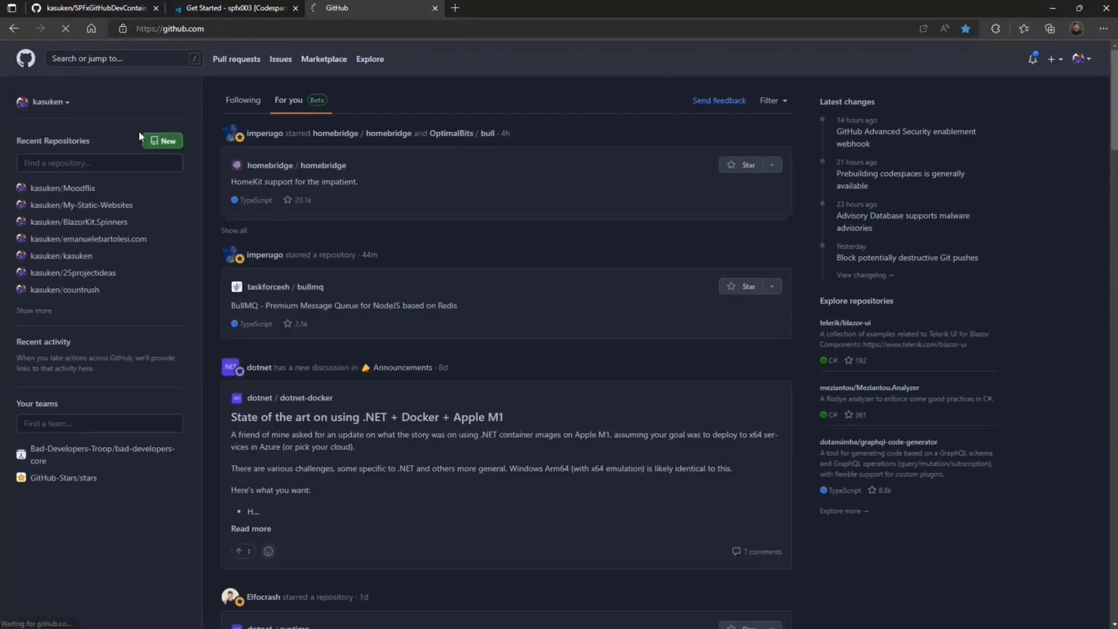
# Start a new repository, name it sp001111, and create it with no initial files.
pyautogui.click(163, 140)
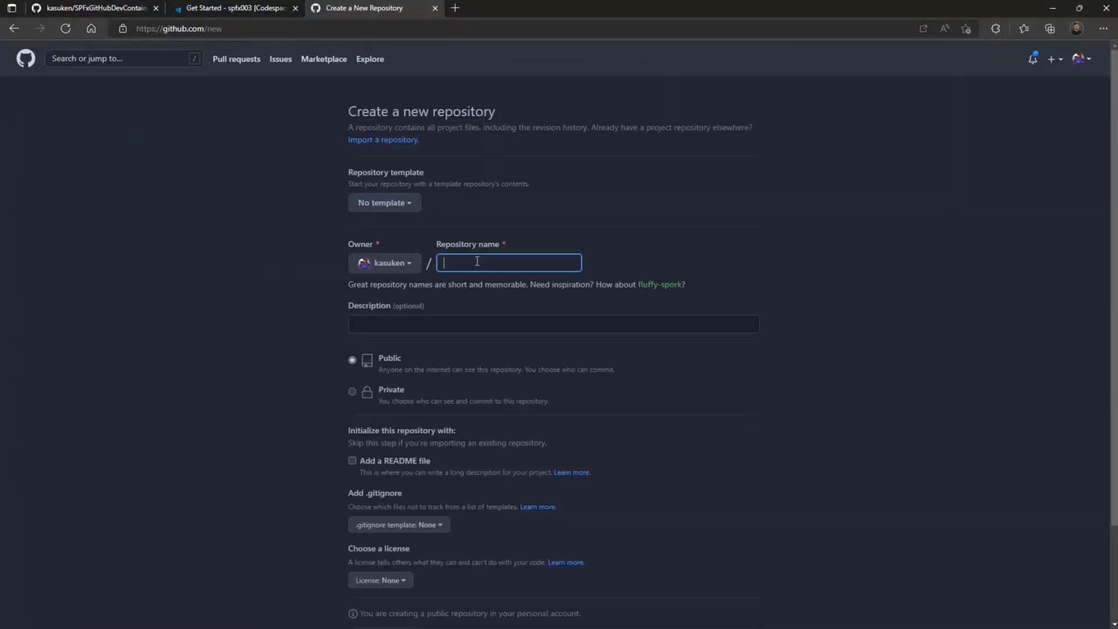
pyautogui.write('sp001111')
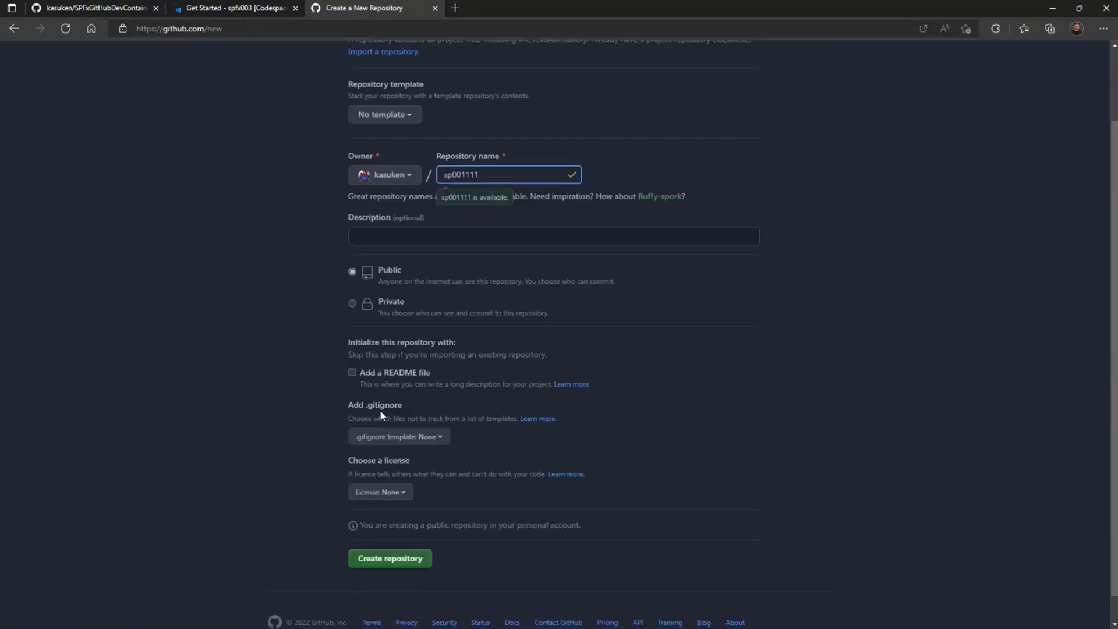
pyautogui.moveTo(391, 559)
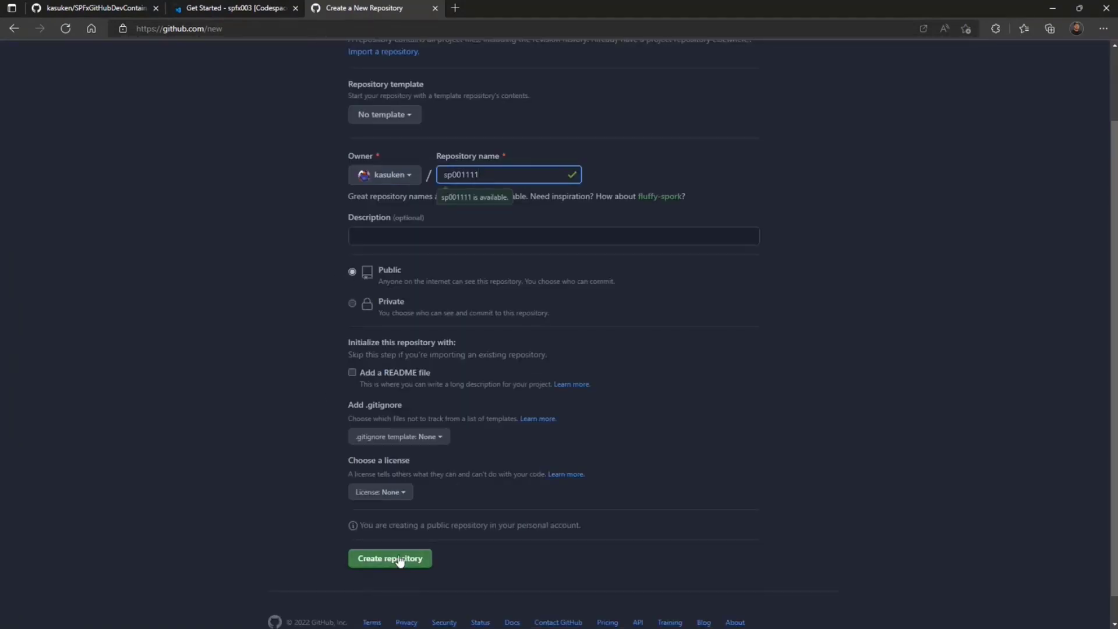
pyautogui.click(389, 559)
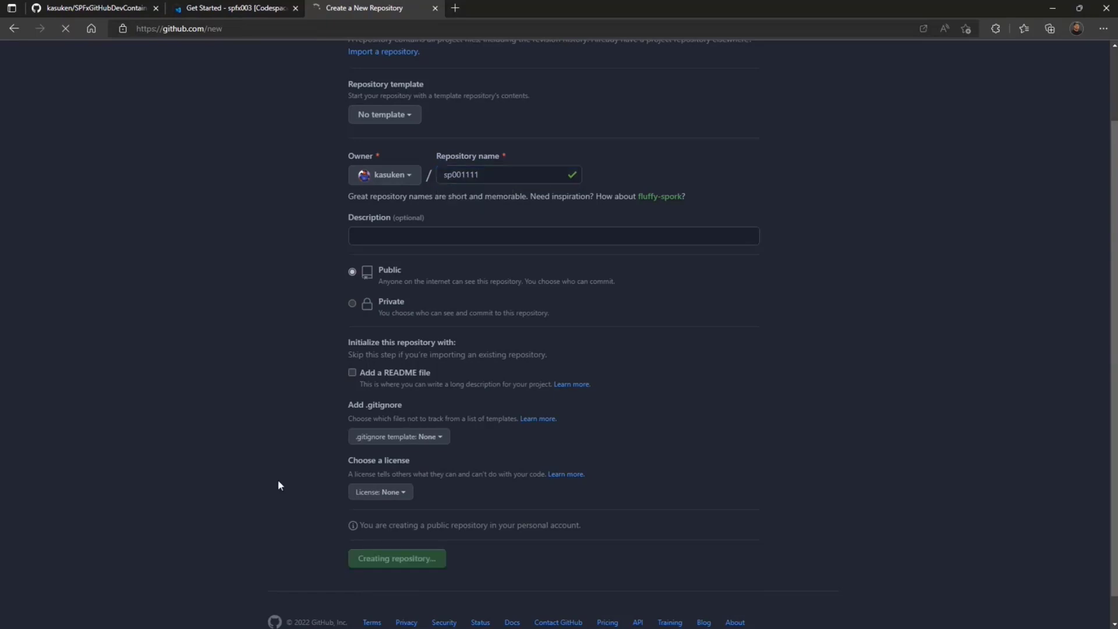
pyautogui.click(397, 558)
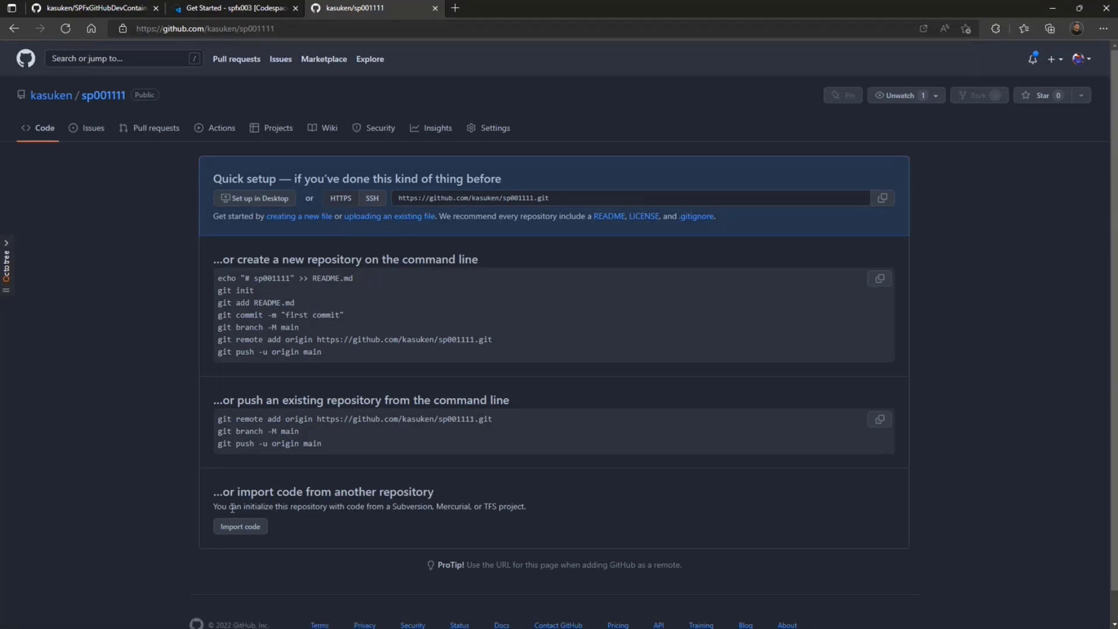
pyautogui.moveTo(666, 260)
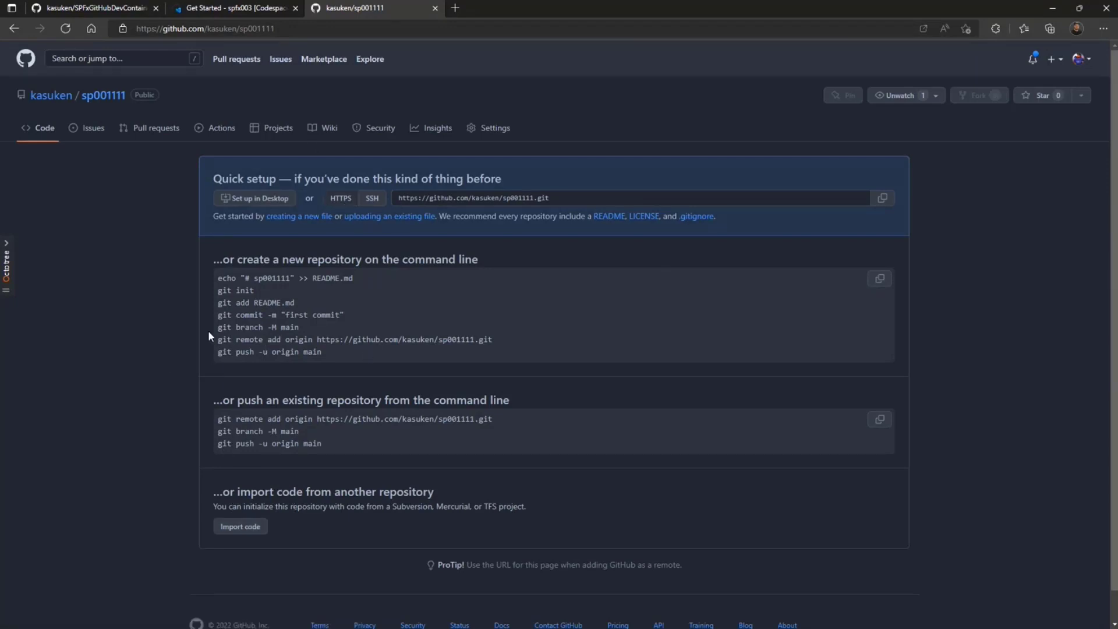
pyautogui.moveTo(51, 95)
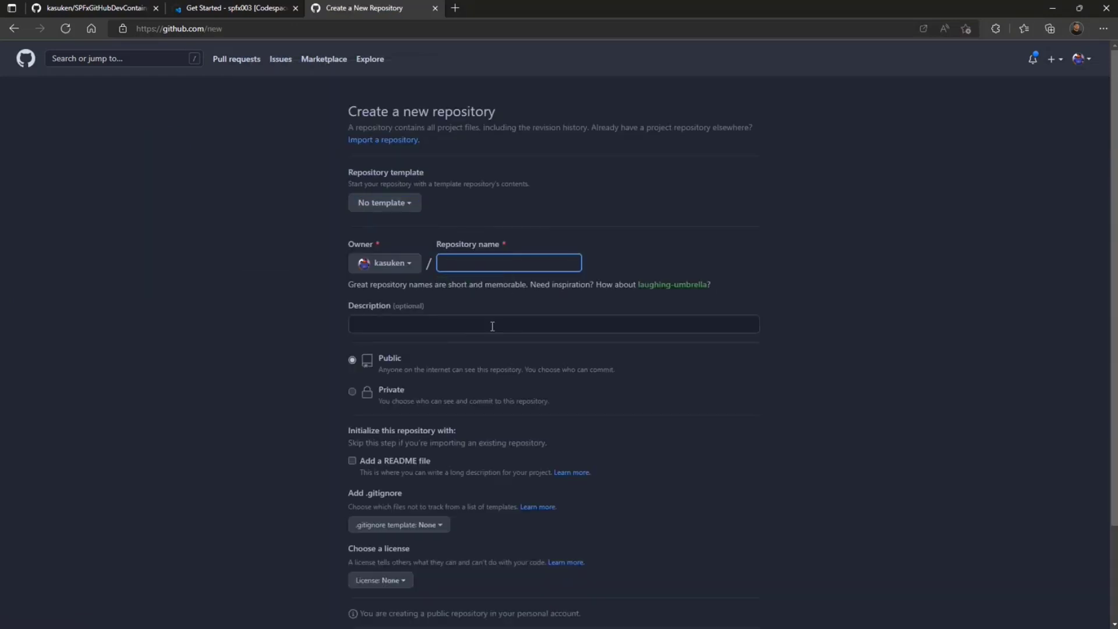
# Name the repository sp2112123, add a README and Node .gitignore, and create it.
pyautogui.write('sp2112123')
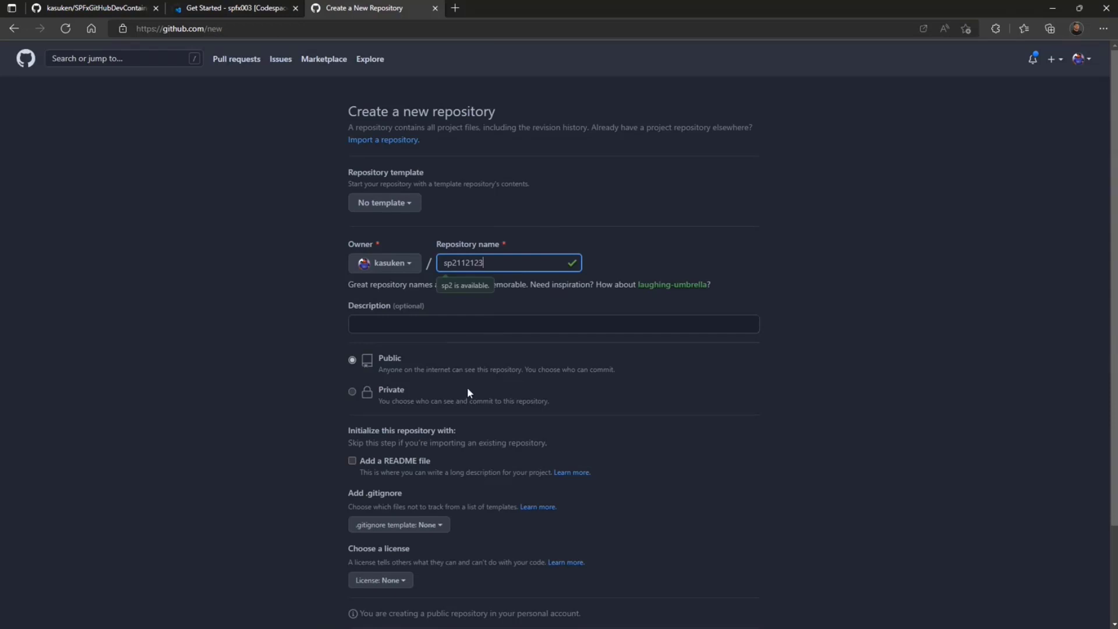
pyautogui.scroll(-3)
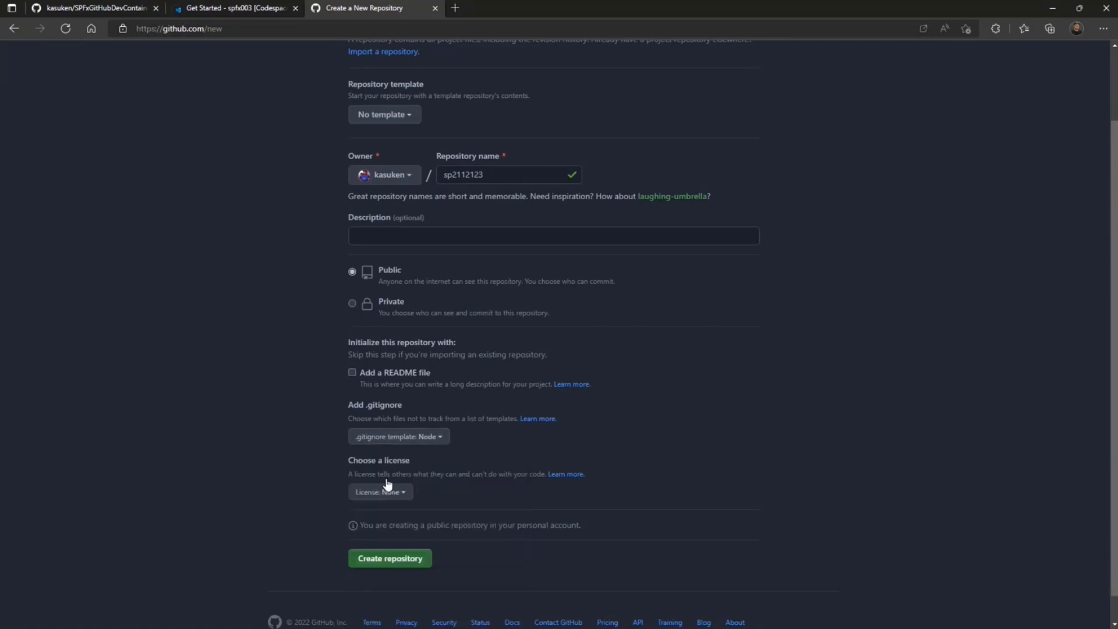
pyautogui.click(352, 372)
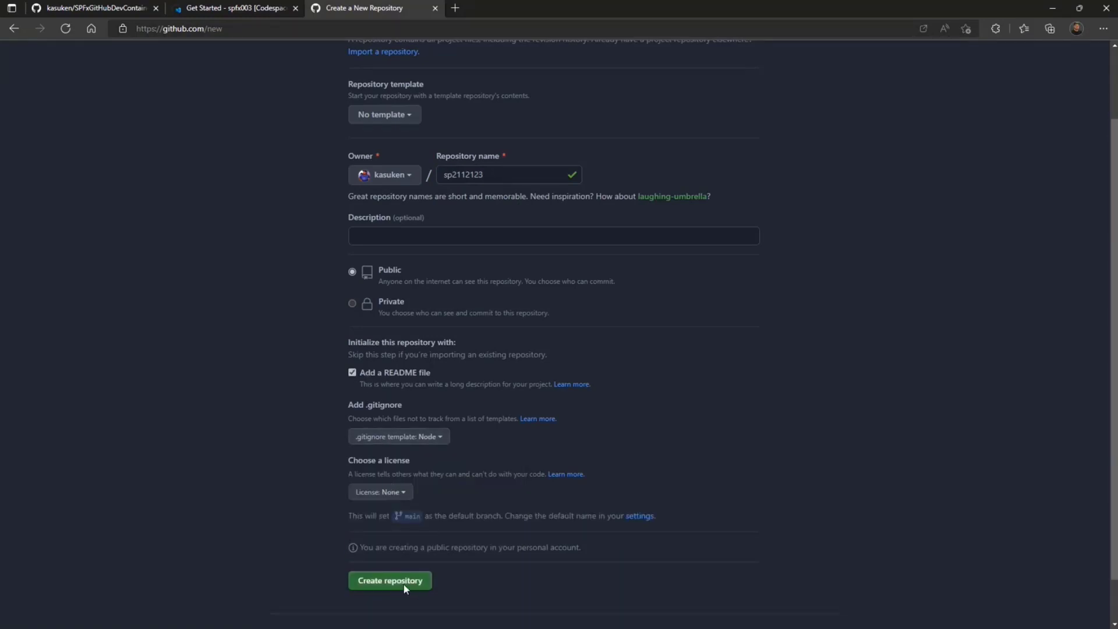
pyautogui.click(391, 580)
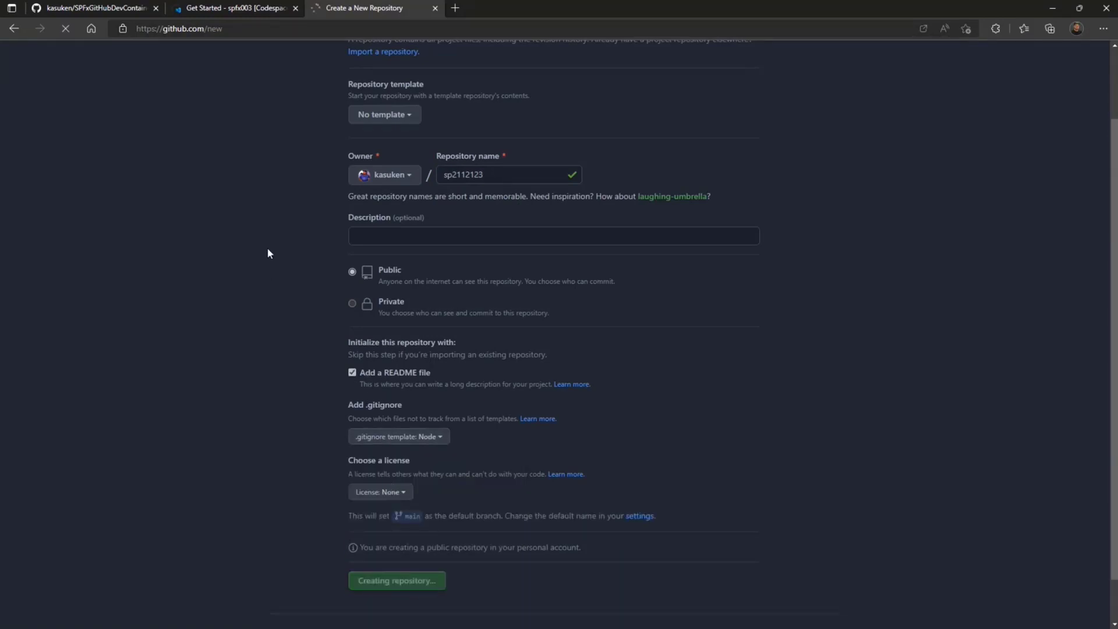
pyautogui.click(397, 580)
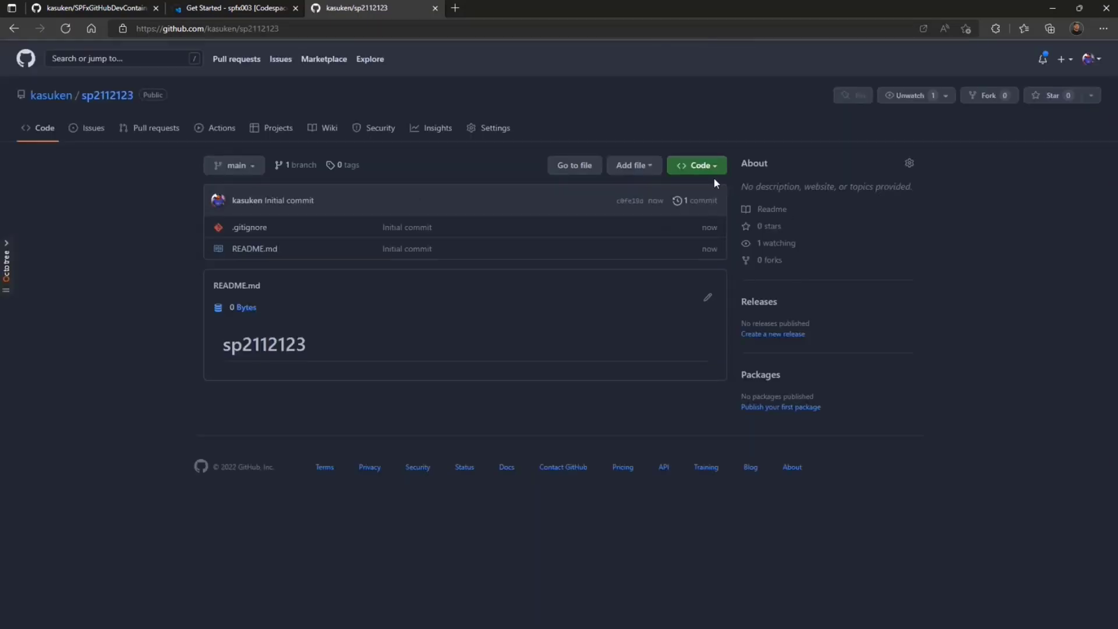
# Show the Code menu's Local clone options, then its Codespaces options for main.
pyautogui.click(696, 165)
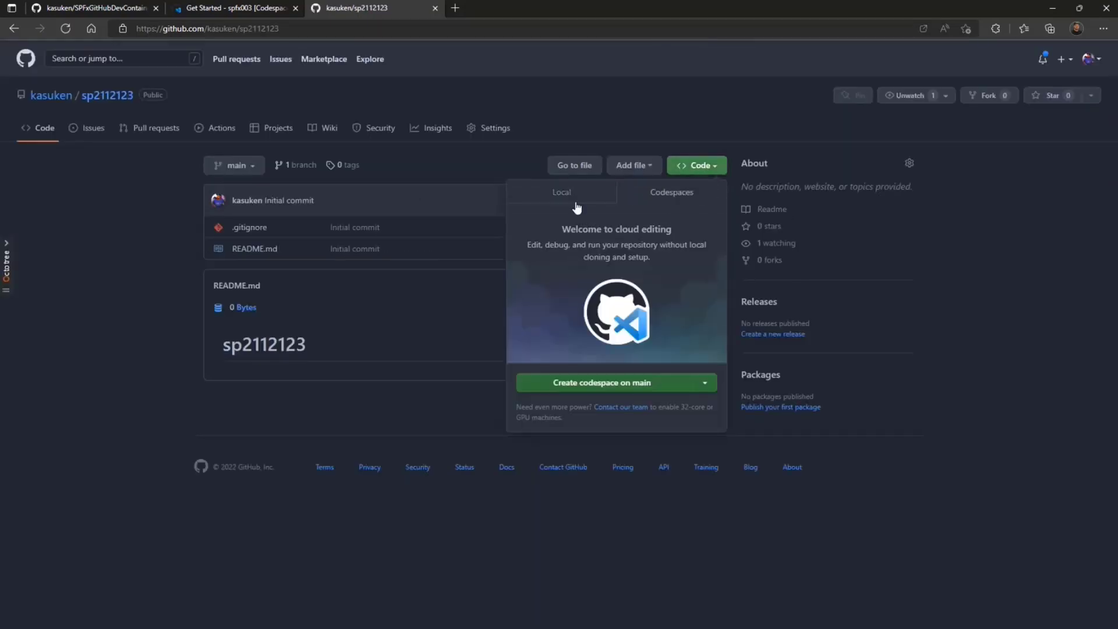
pyautogui.click(562, 191)
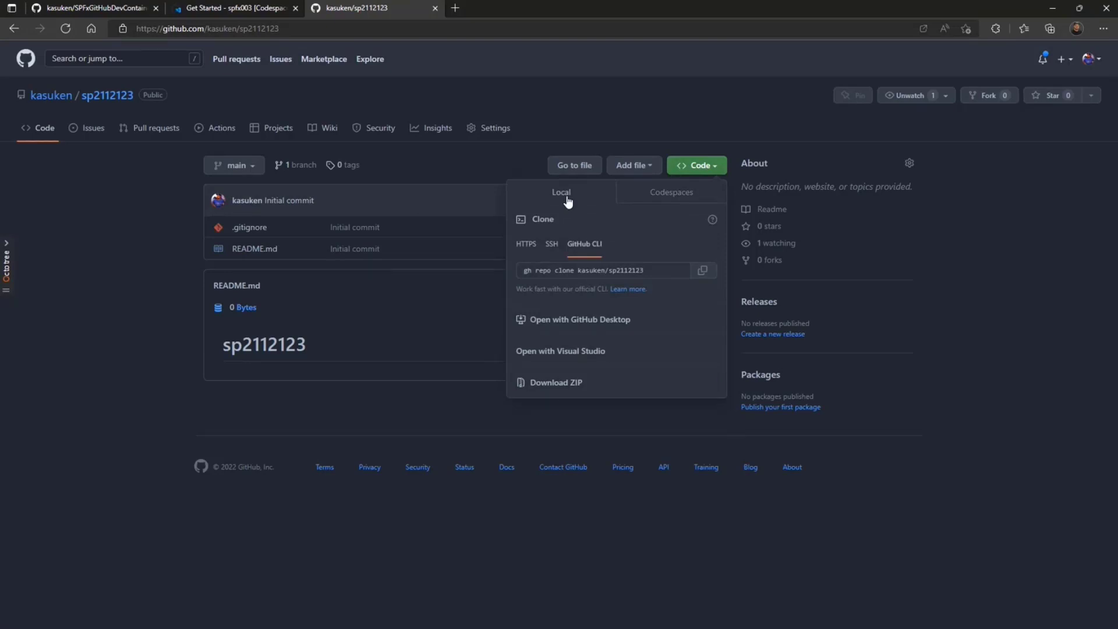
pyautogui.click(670, 191)
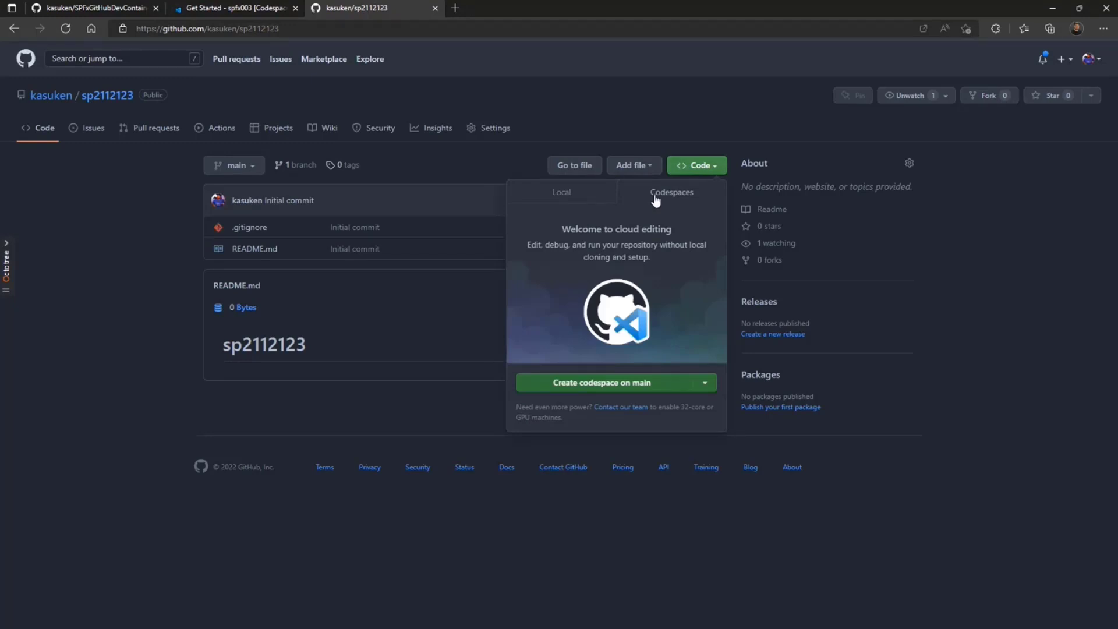
pyautogui.moveTo(655, 336)
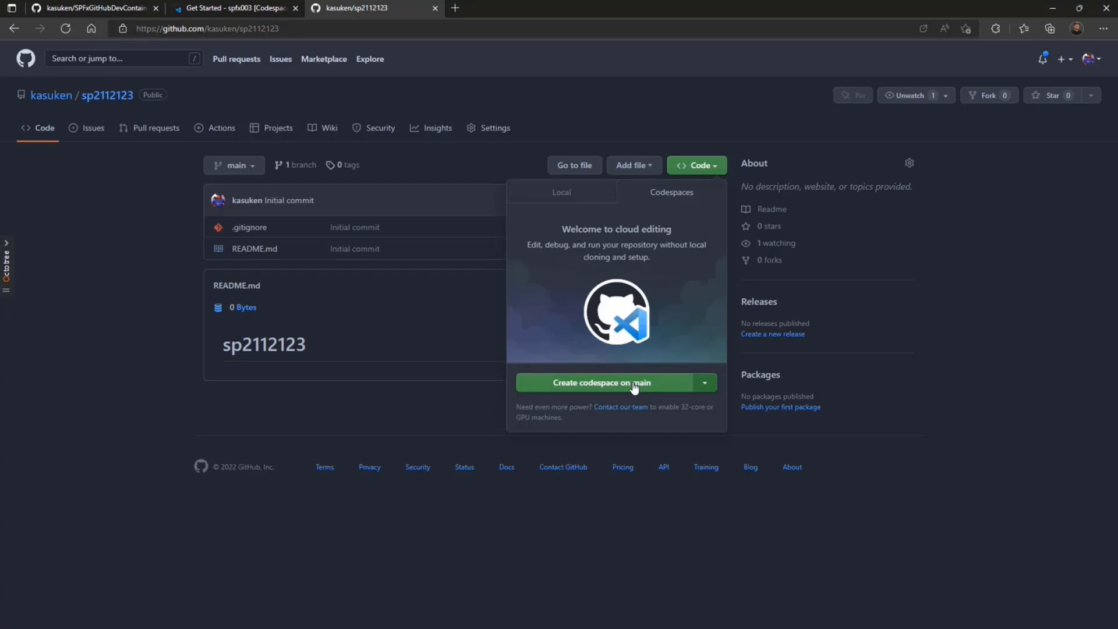
# Launch a codespace on main, close the welcome page, and run node -v and nvm.
pyautogui.click(601, 383)
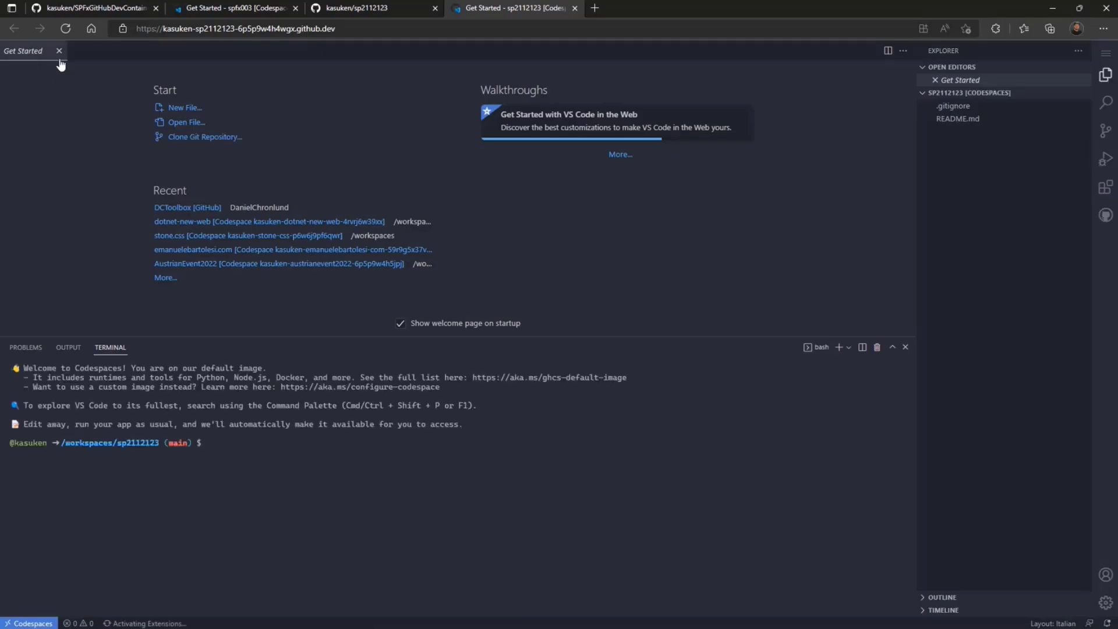
pyautogui.click(59, 51)
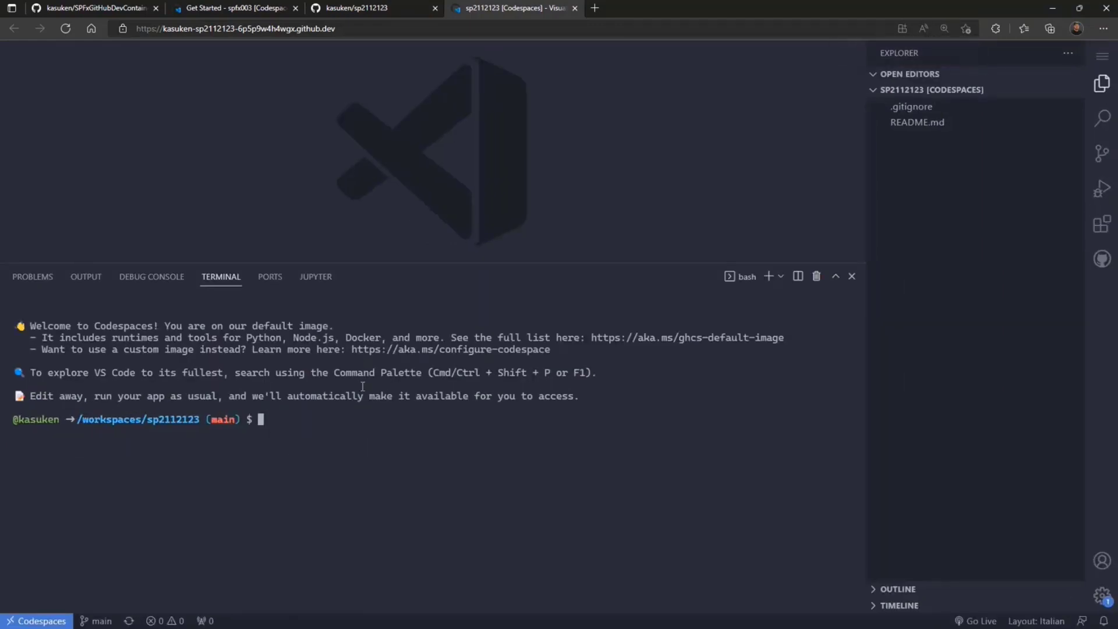
pyautogui.moveTo(305, 440)
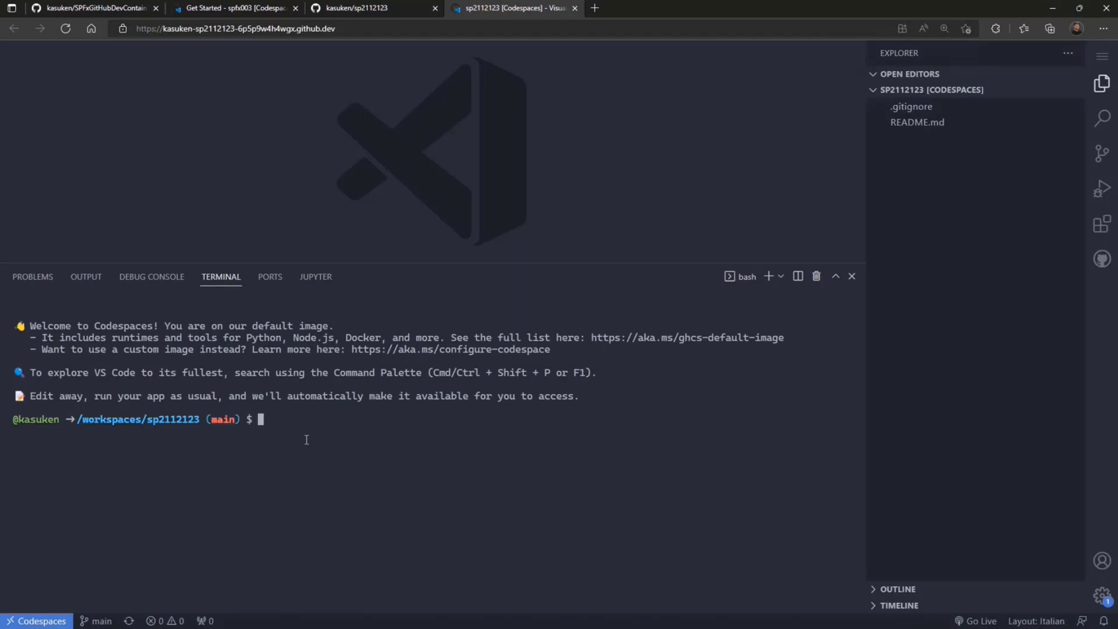
pyautogui.write('node -v')
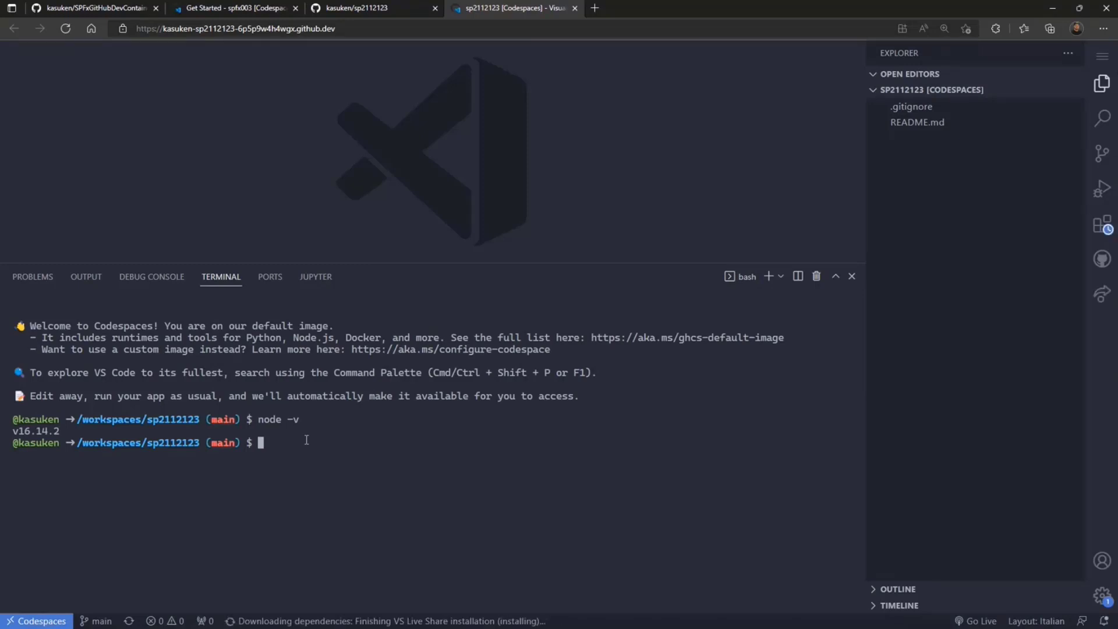
pyautogui.write('nvn')
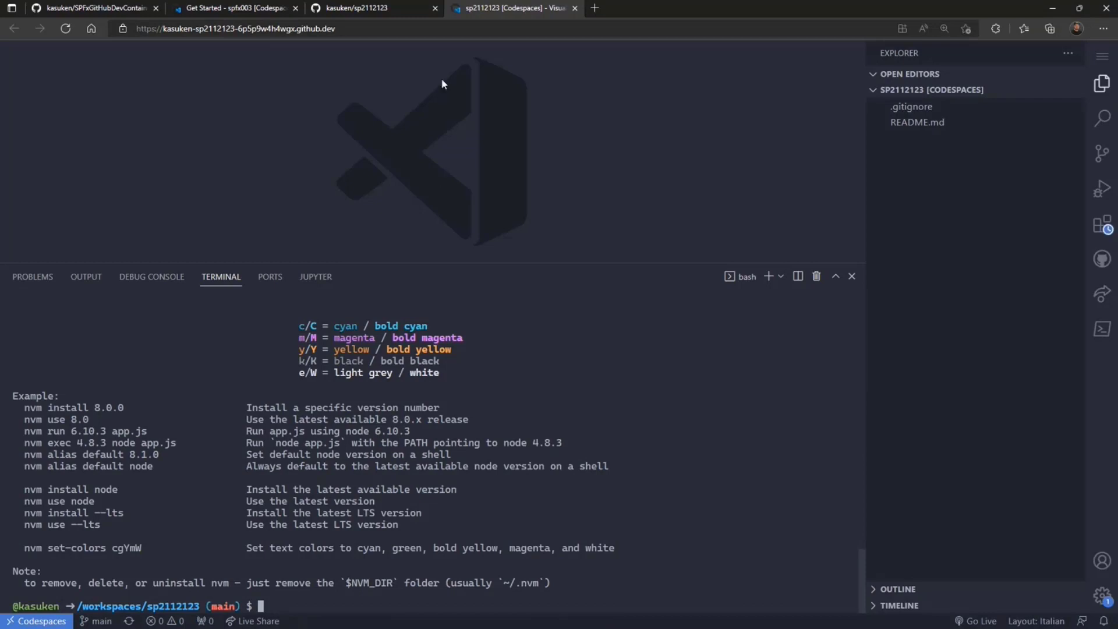
pyautogui.moveTo(591, 201)
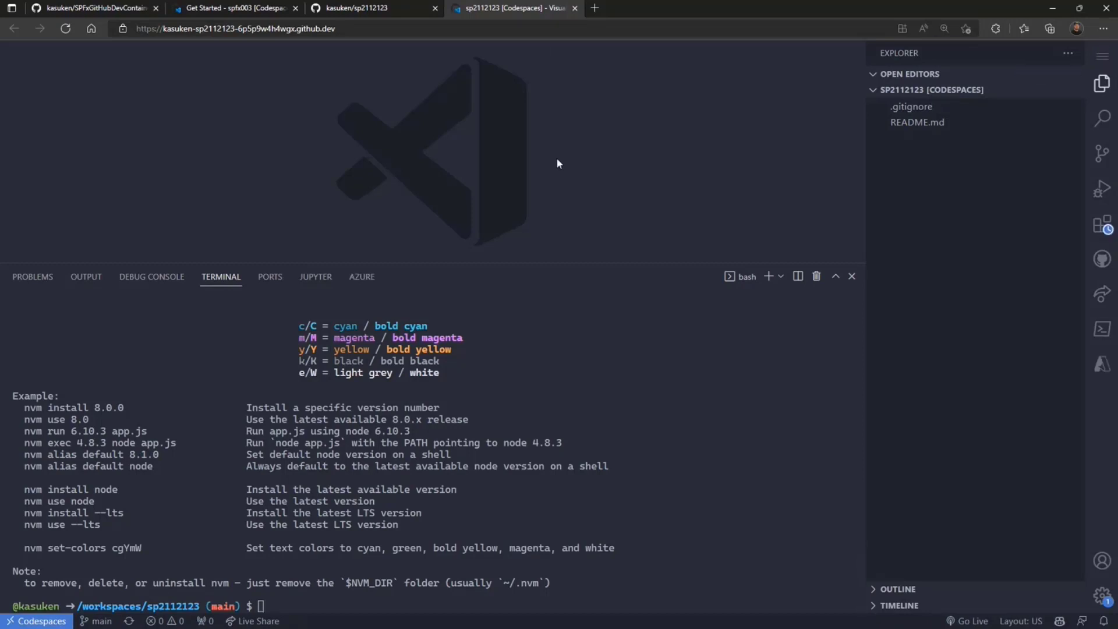
# Add dev container configuration files, choosing Alpine version 3.15 from all definitions.
pyautogui.write('cointa')
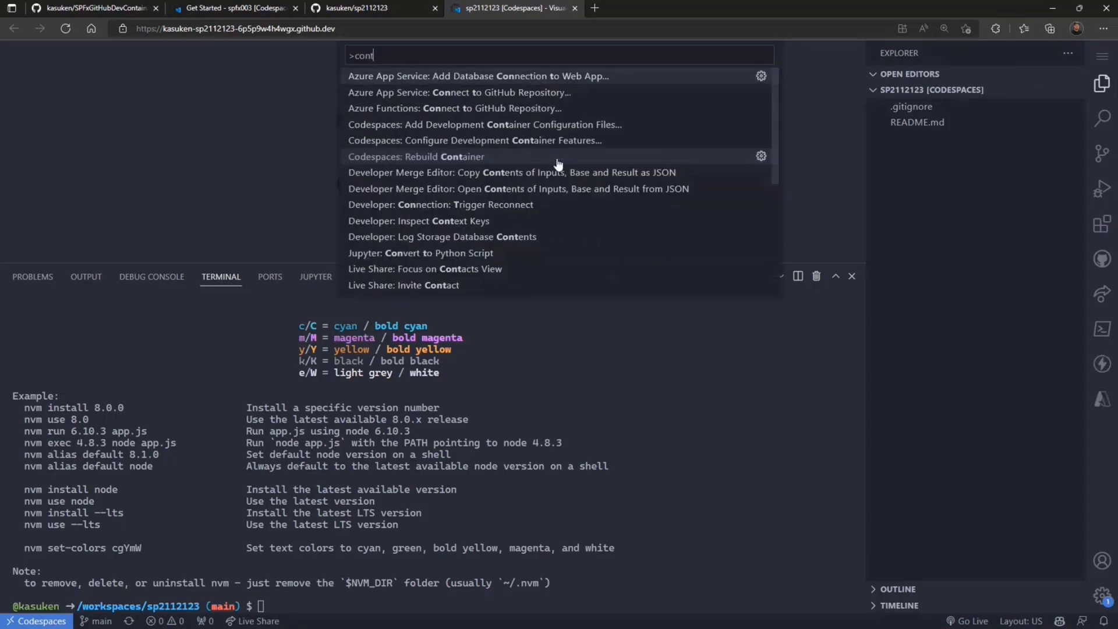
pyautogui.write('codespa')
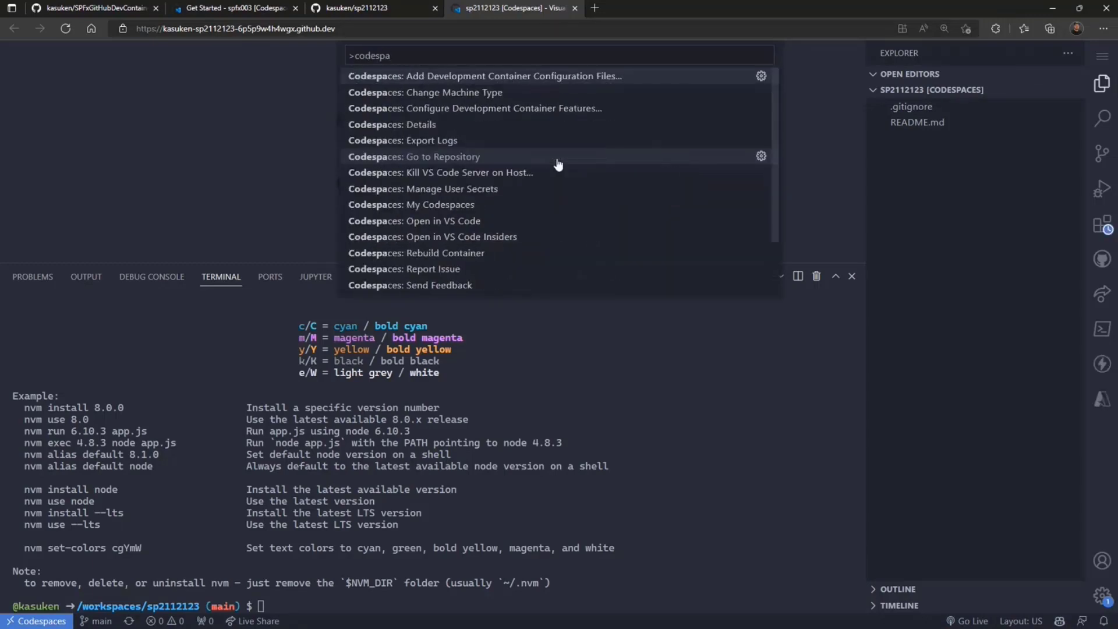
pyautogui.moveTo(490, 116)
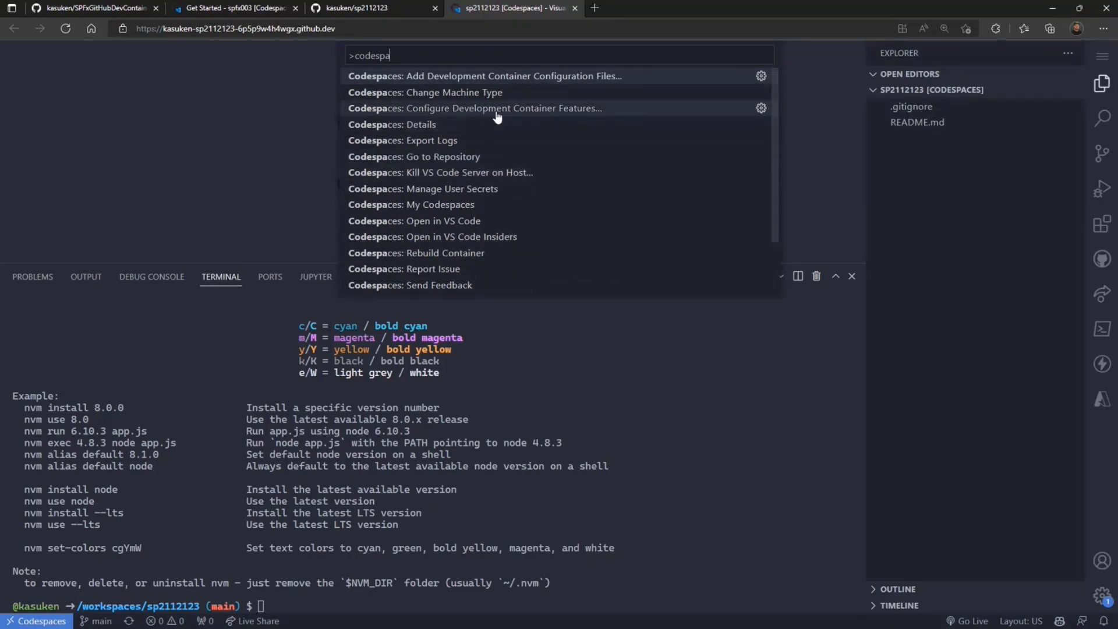
pyautogui.click(484, 76)
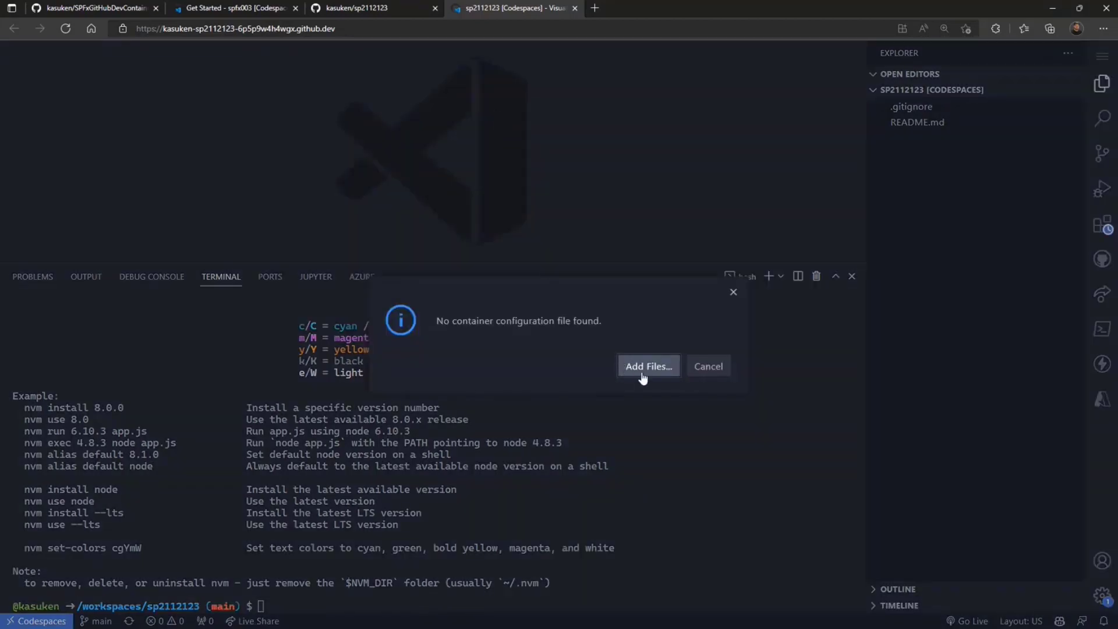
pyautogui.click(647, 365)
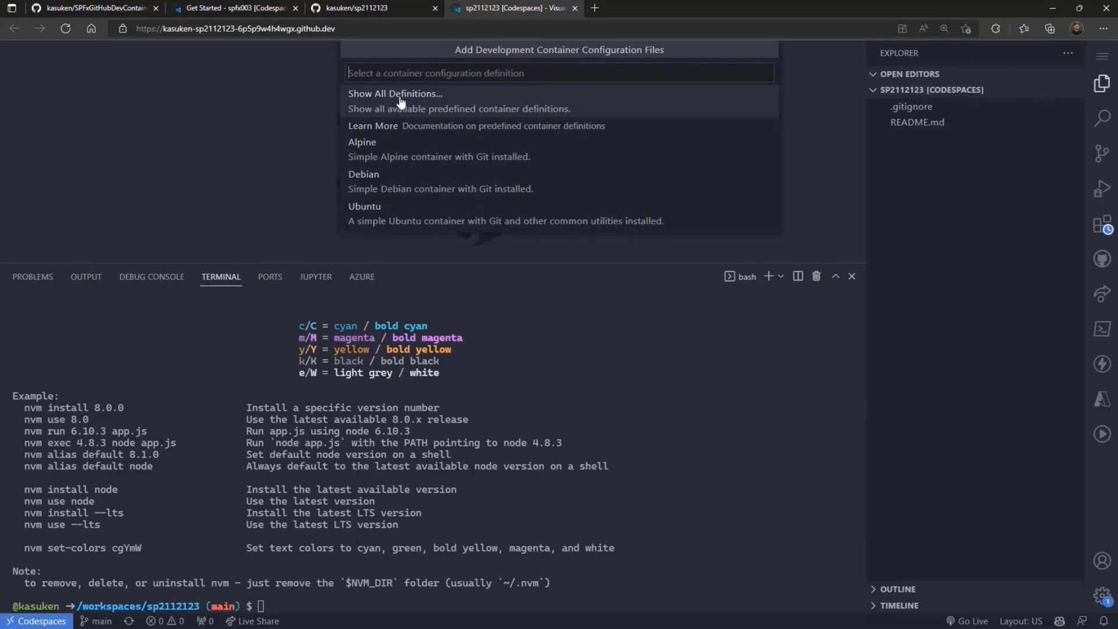
pyautogui.click(395, 94)
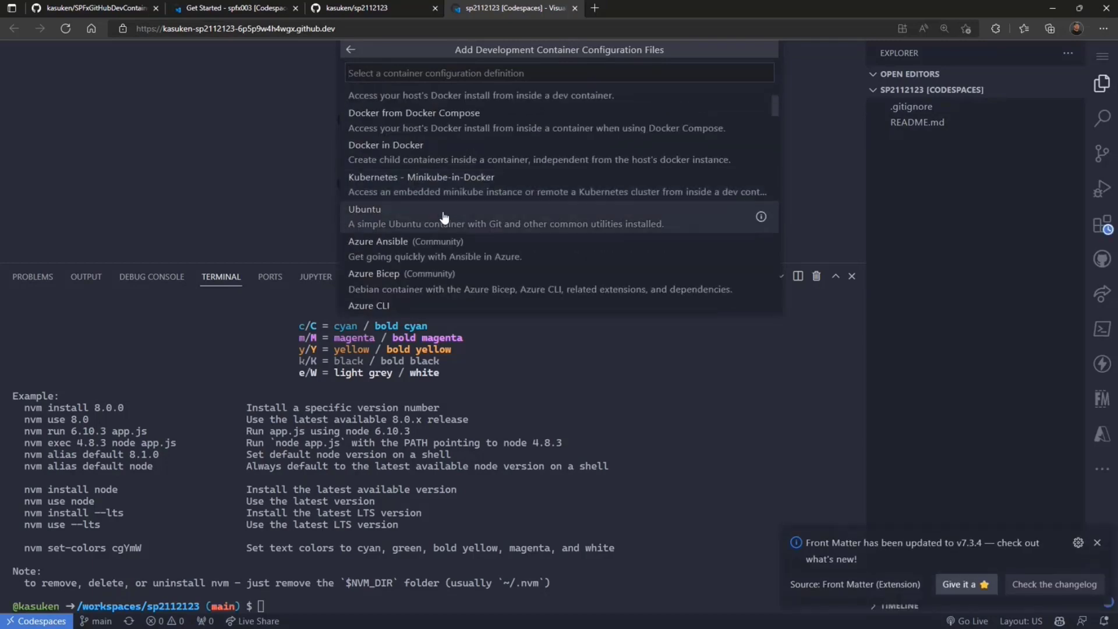
pyautogui.scroll(-3)
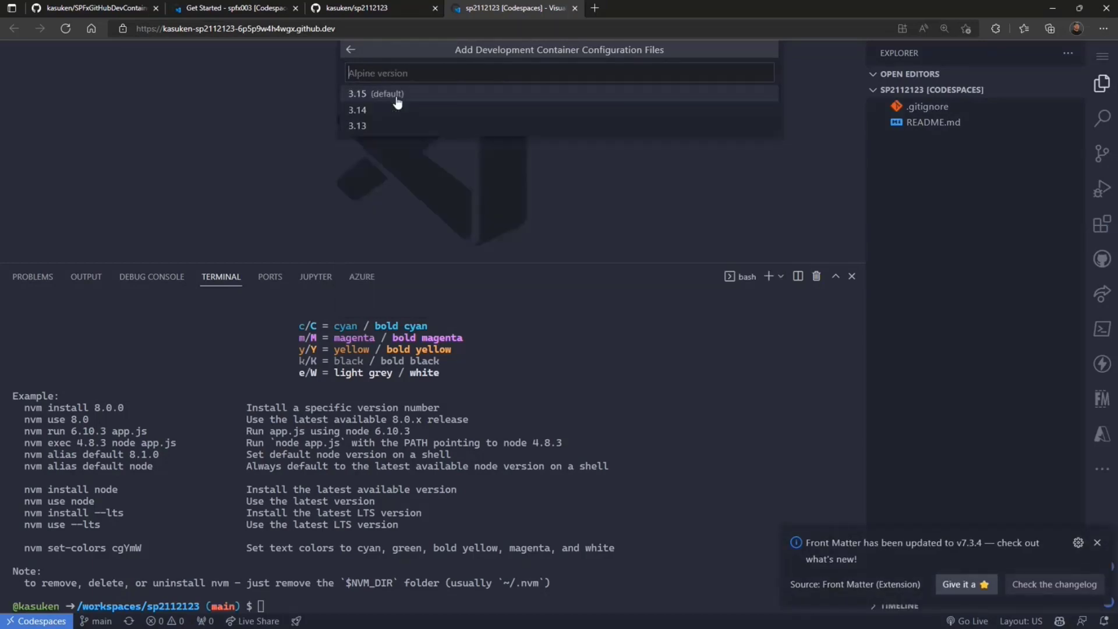
pyautogui.click(377, 93)
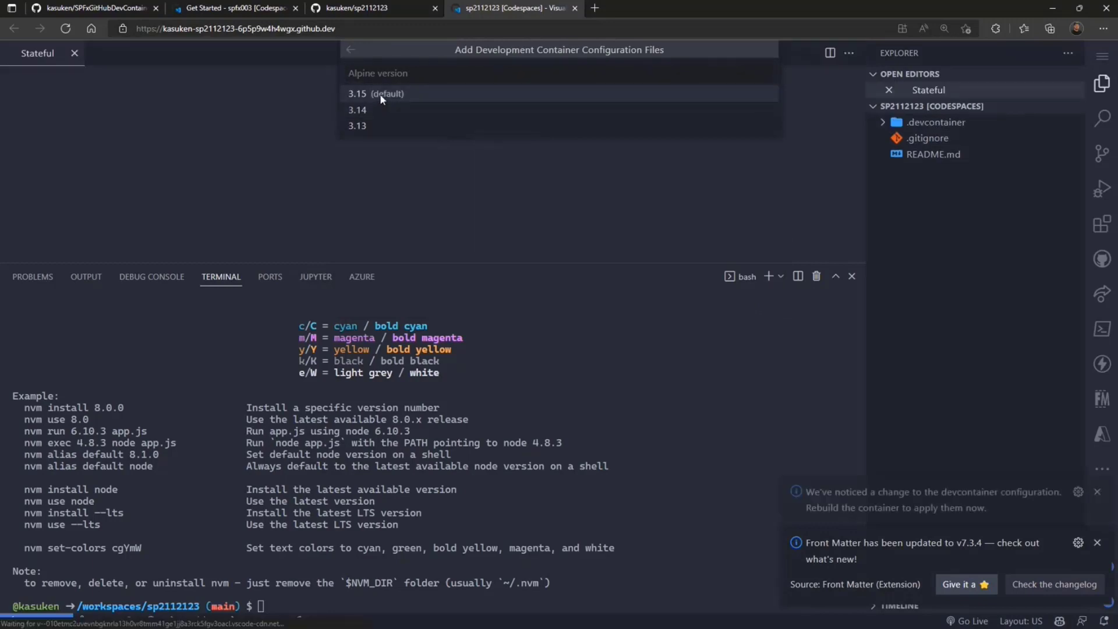
# Finish the container wizard, inspect devcontainer.json, then view the SPFxGitHubDevContainer template repository.
pyautogui.click(375, 93)
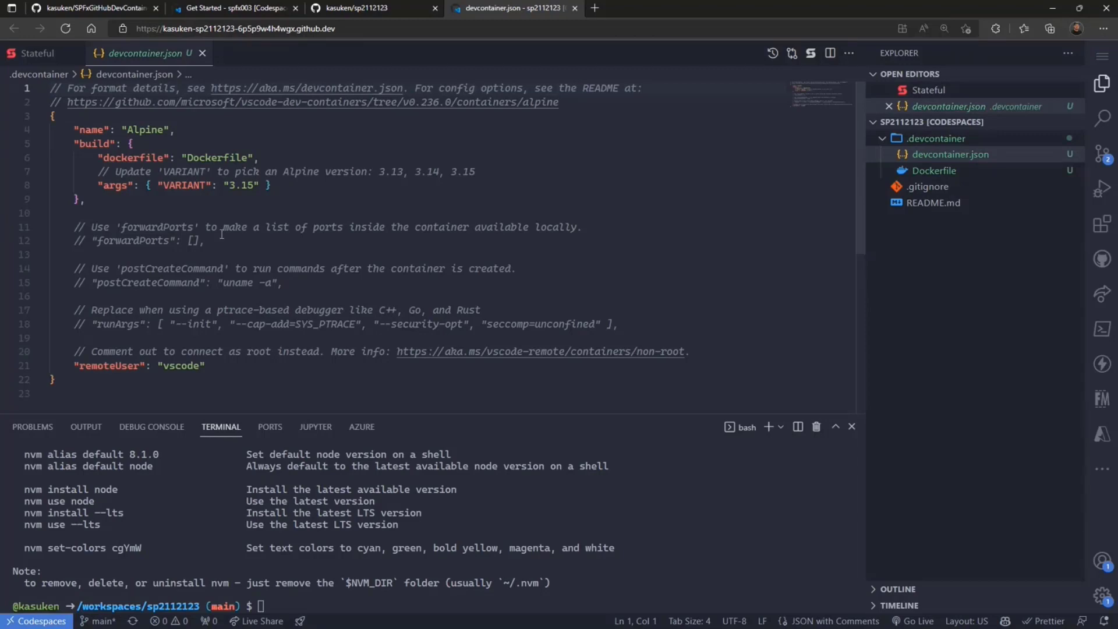
pyautogui.click(86, 8)
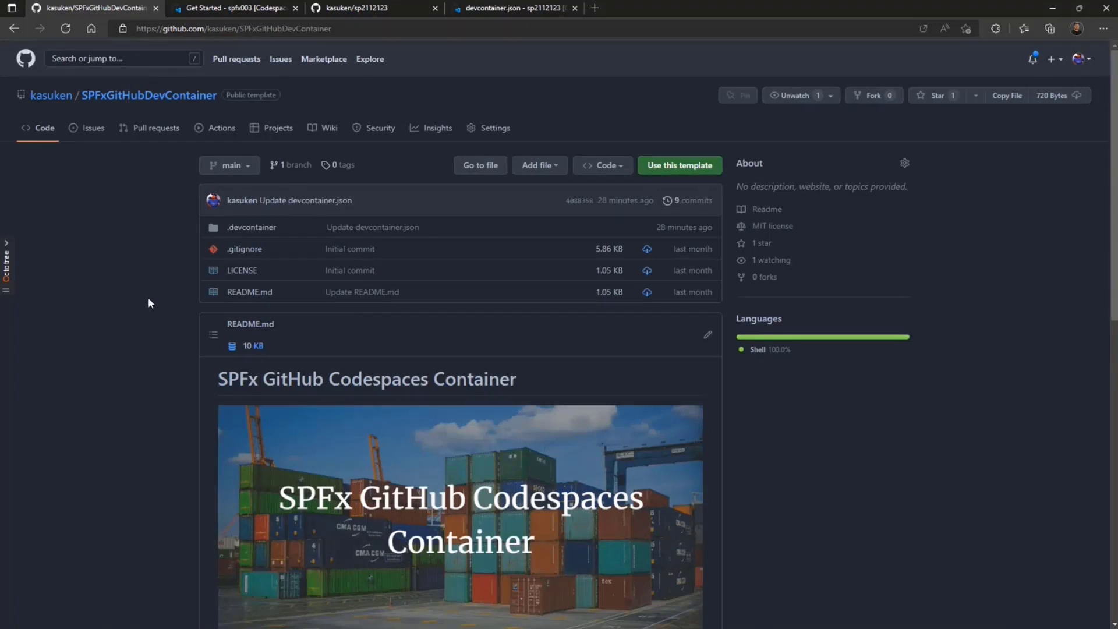
pyautogui.moveTo(179, 336)
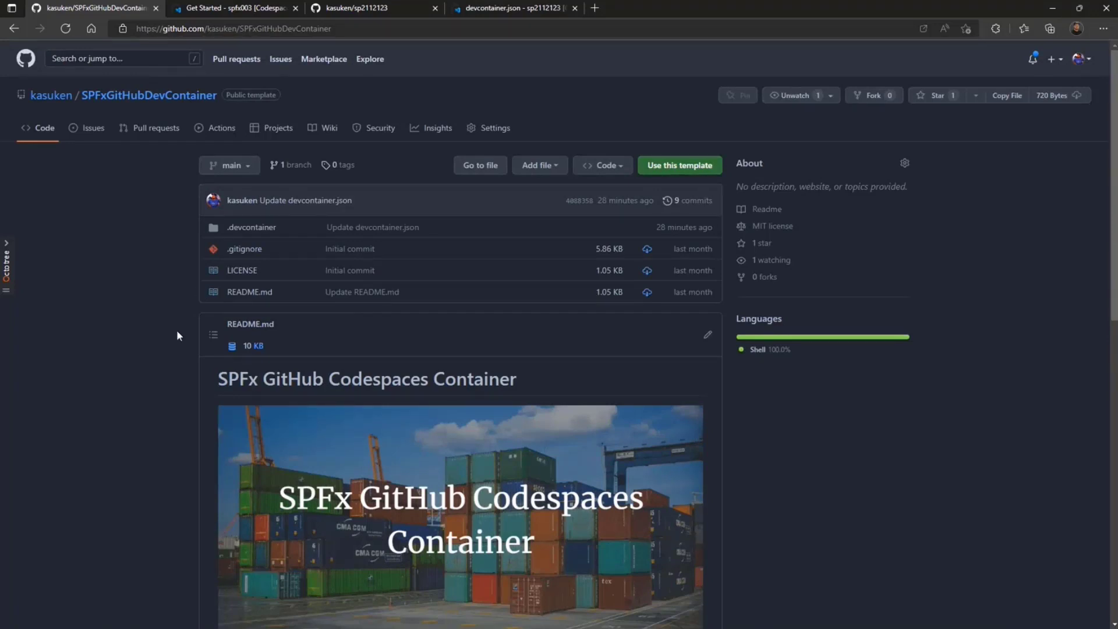
pyautogui.moveTo(251, 226)
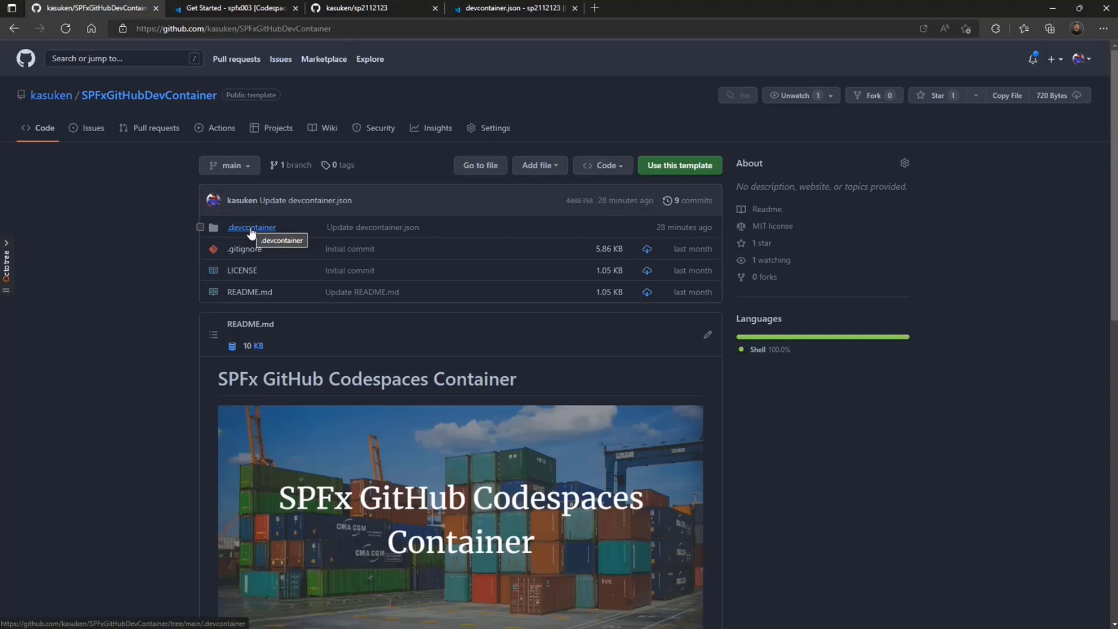
# Open the template's .devcontainer folder and select its devcontainer.json file.
pyautogui.click(251, 226)
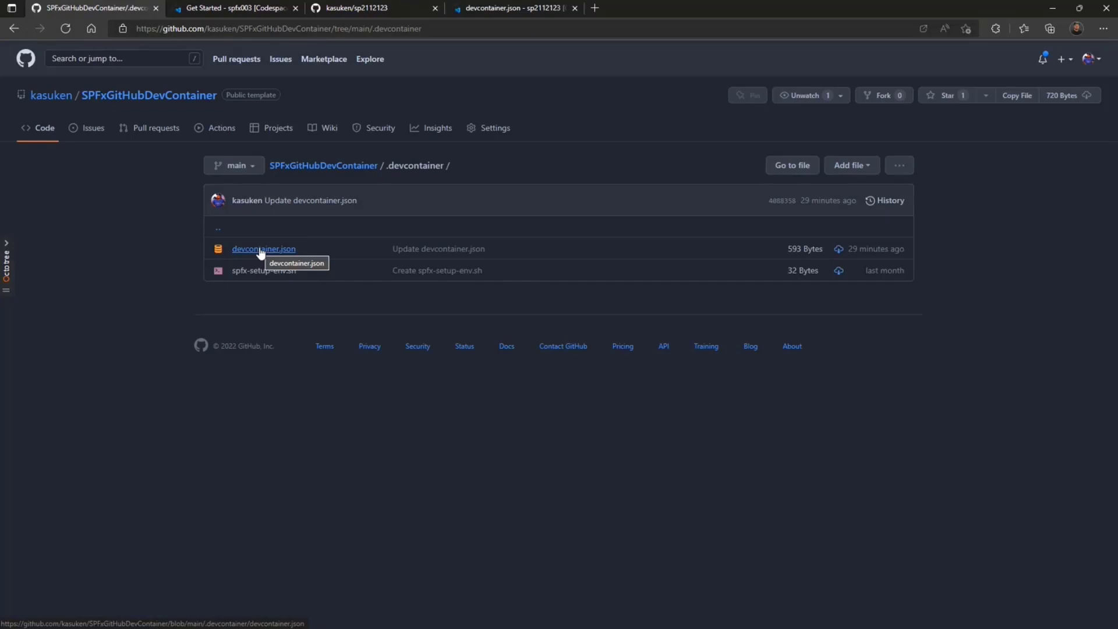
pyautogui.moveTo(263, 270)
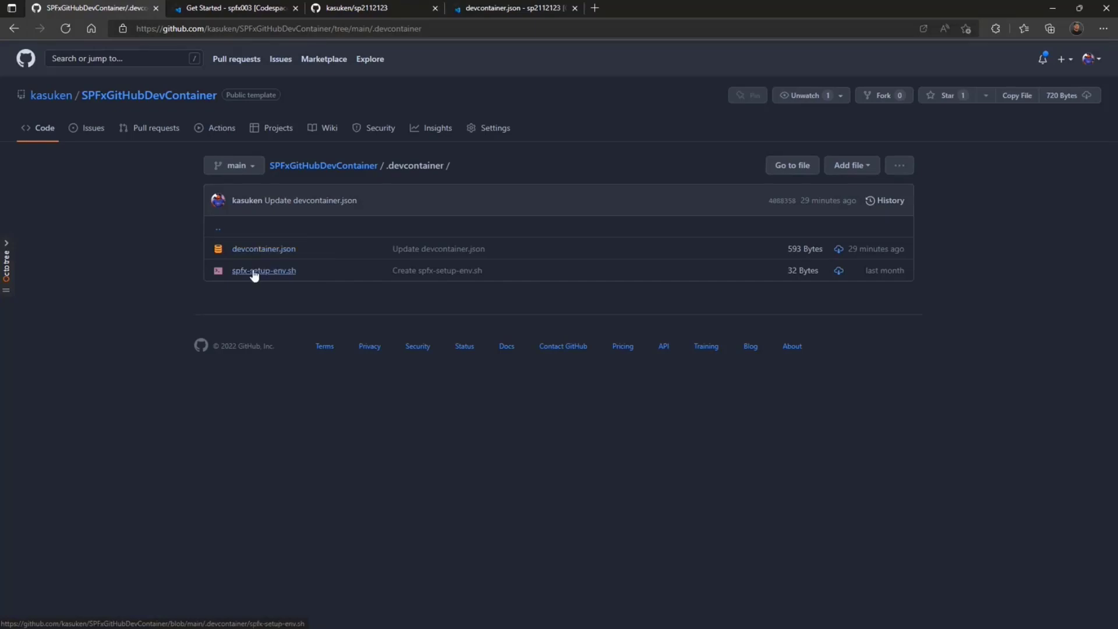
pyautogui.moveTo(263, 270)
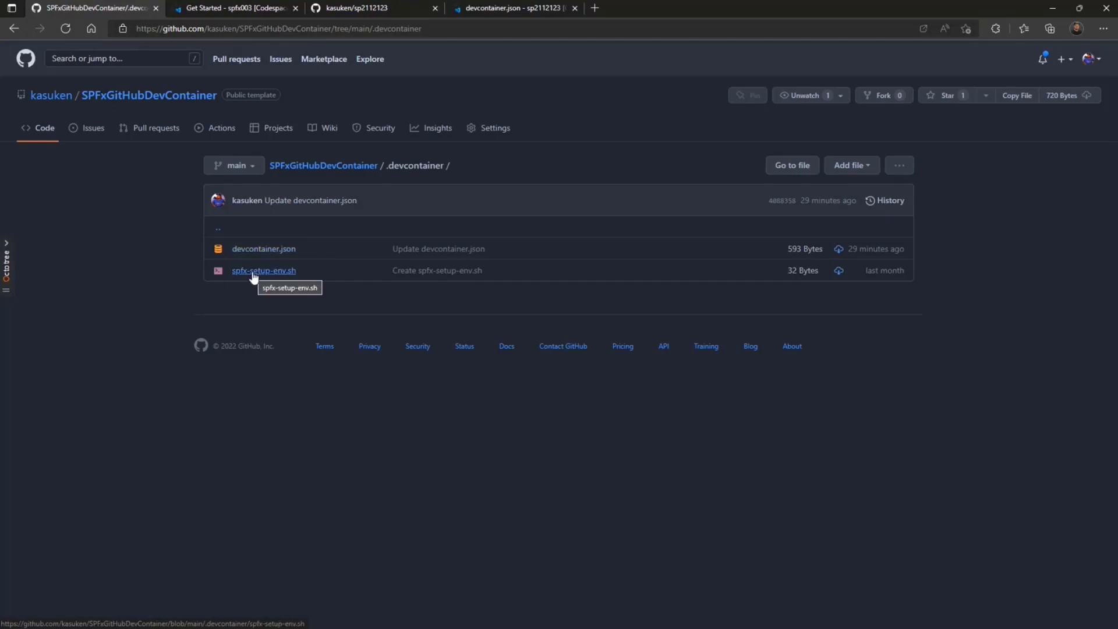
pyautogui.click(263, 248)
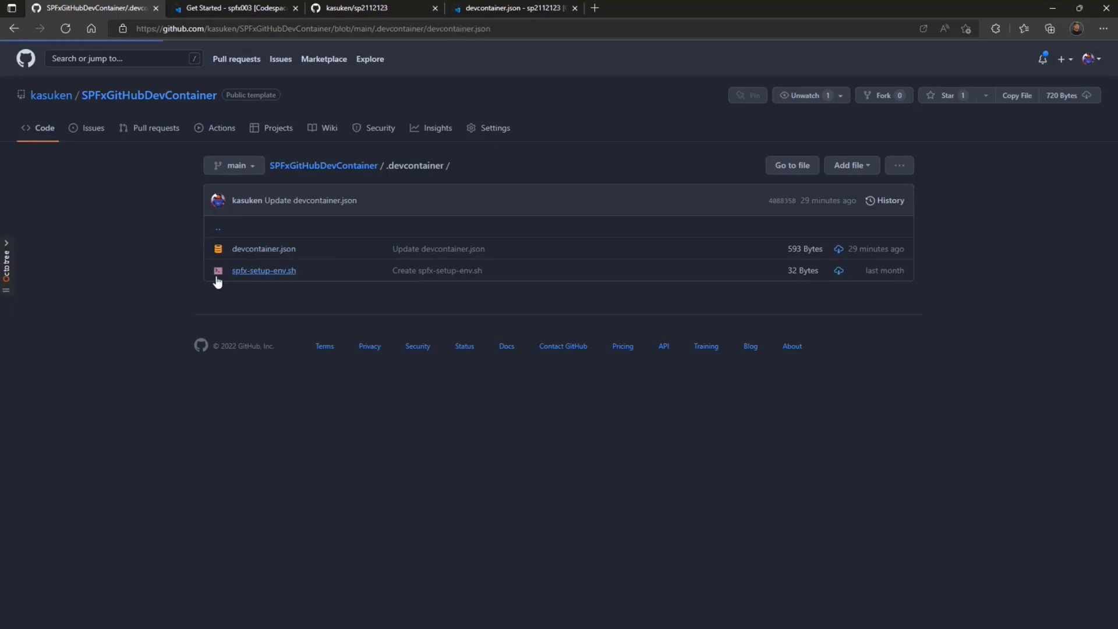
# Read the SPFx 1.14.0 devcontainer.json at 125% zoom, including forwarded ports 4321 and 35729.
pyautogui.click(263, 248)
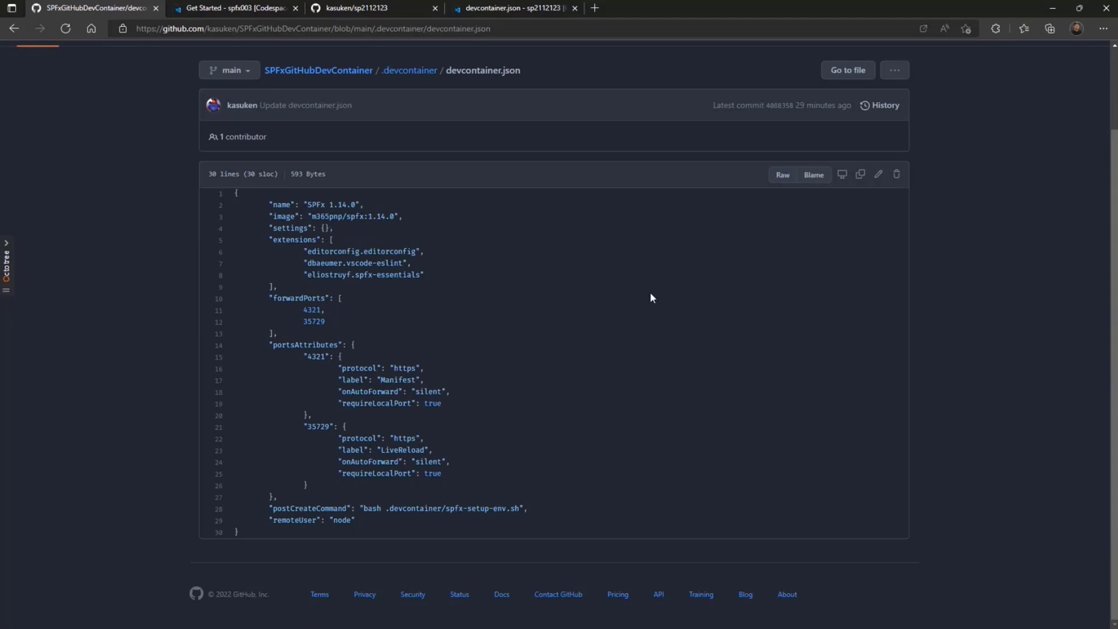
pyautogui.press('ctrl+plus')
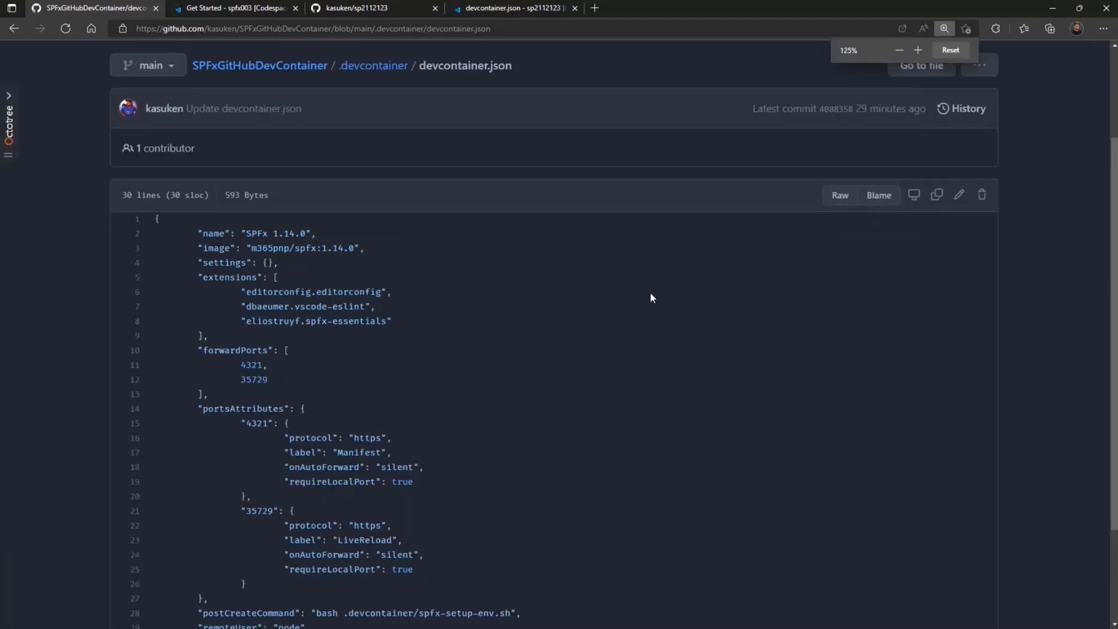
pyautogui.scroll(-3)
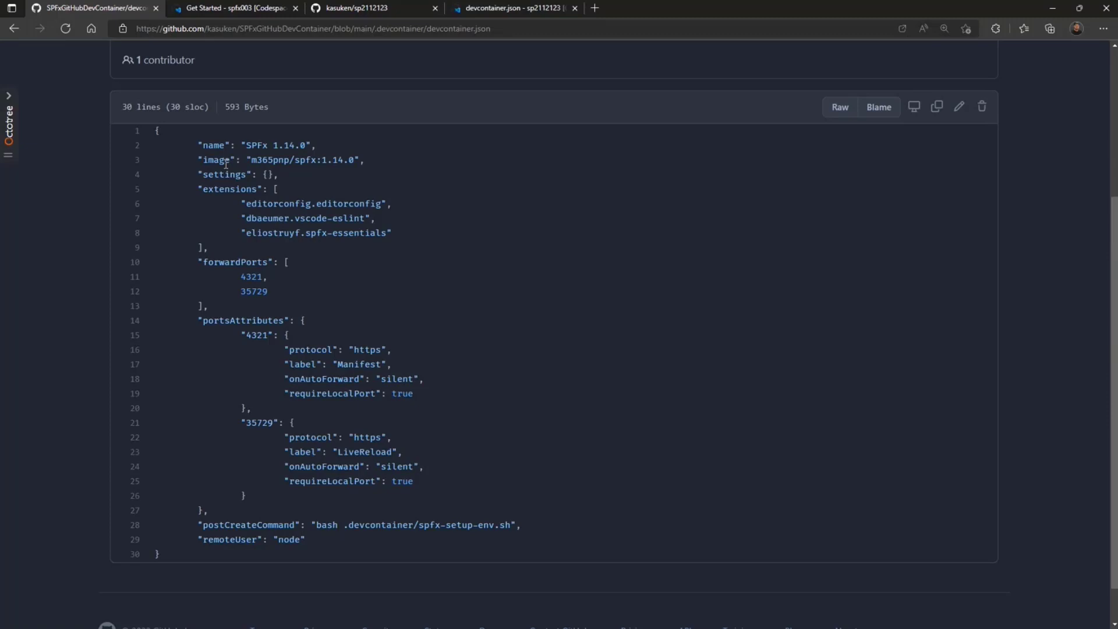
pyautogui.moveTo(248, 145)
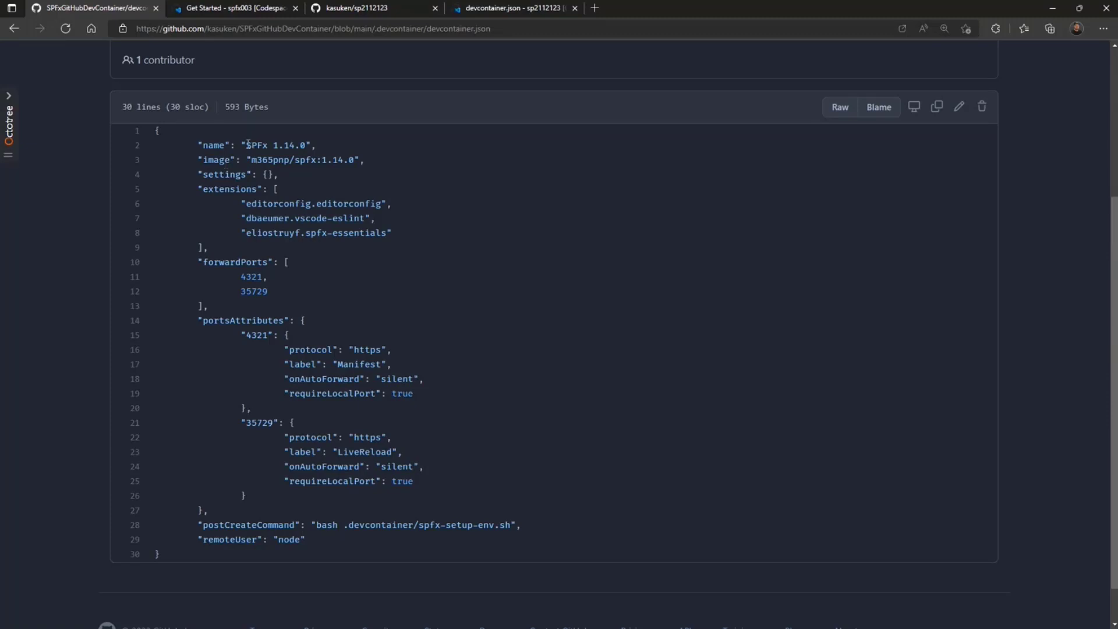
pyautogui.moveTo(270, 277)
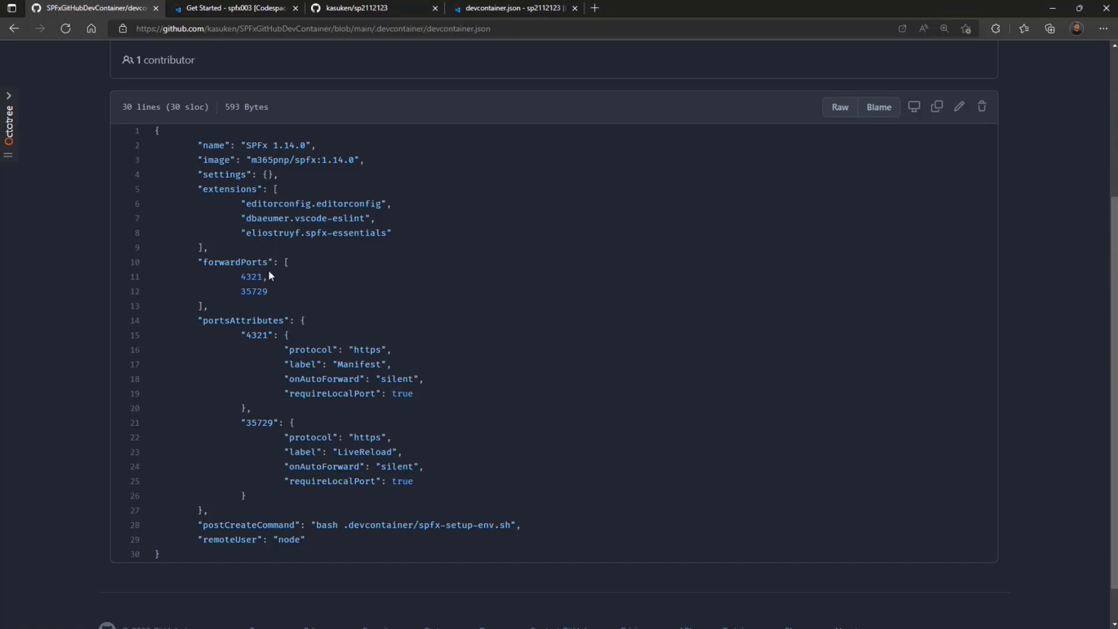
pyautogui.moveTo(261, 289)
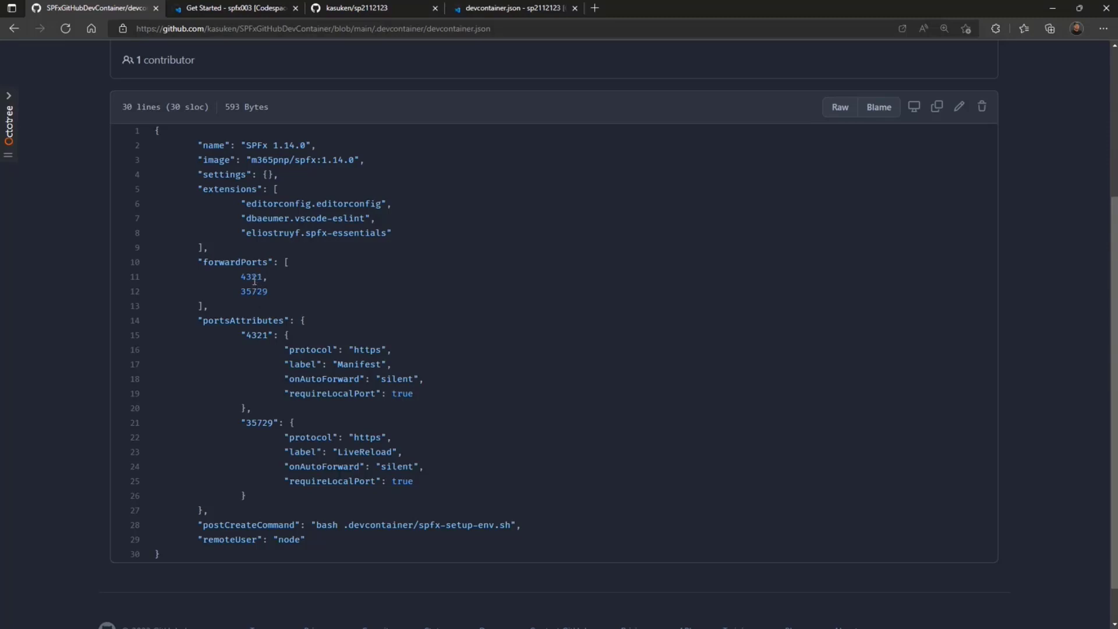
pyautogui.moveTo(280, 330)
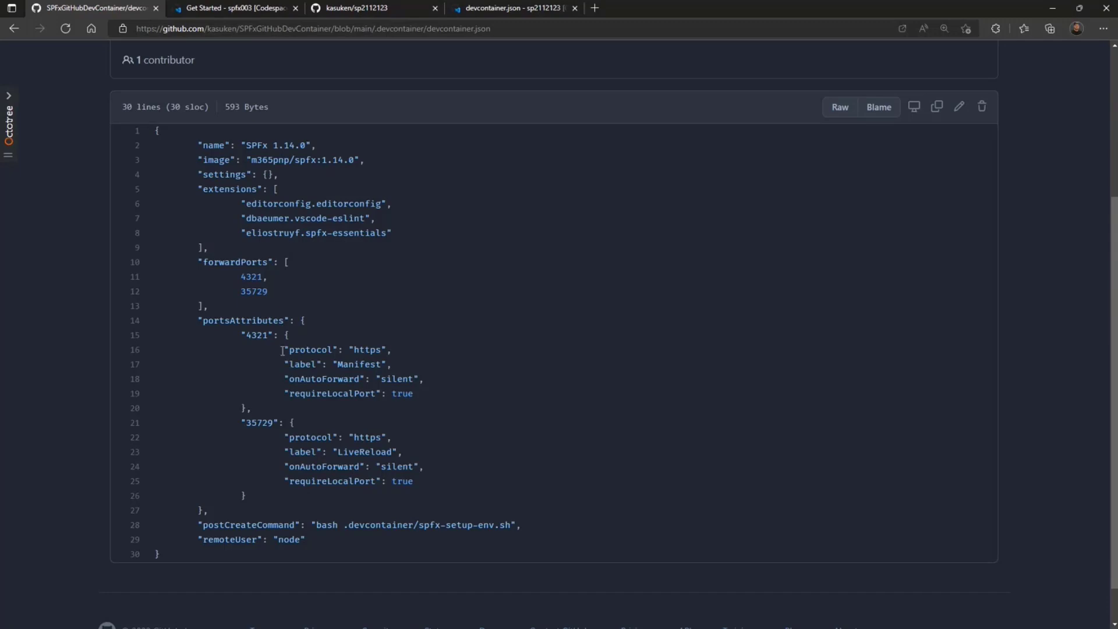
pyautogui.moveTo(313, 377)
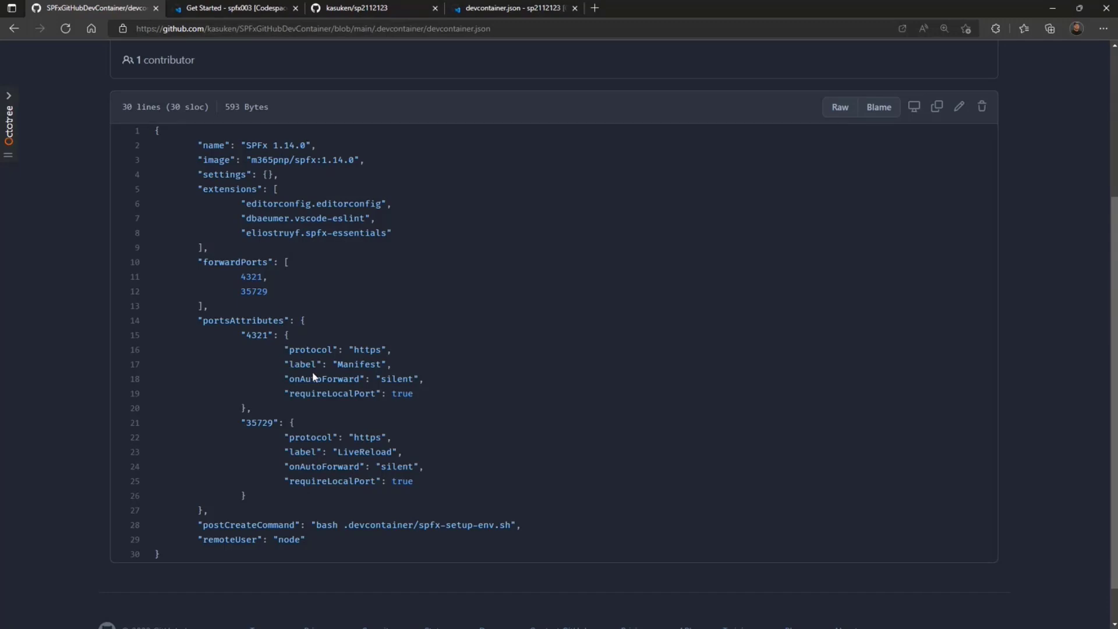
pyautogui.moveTo(336, 436)
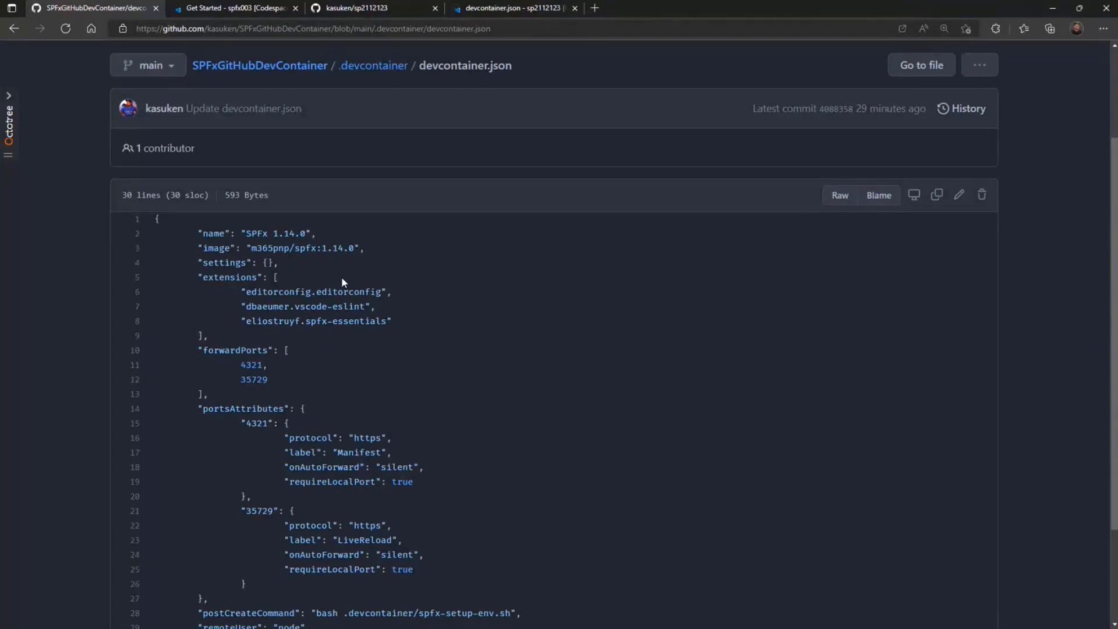
pyautogui.scroll(-3)
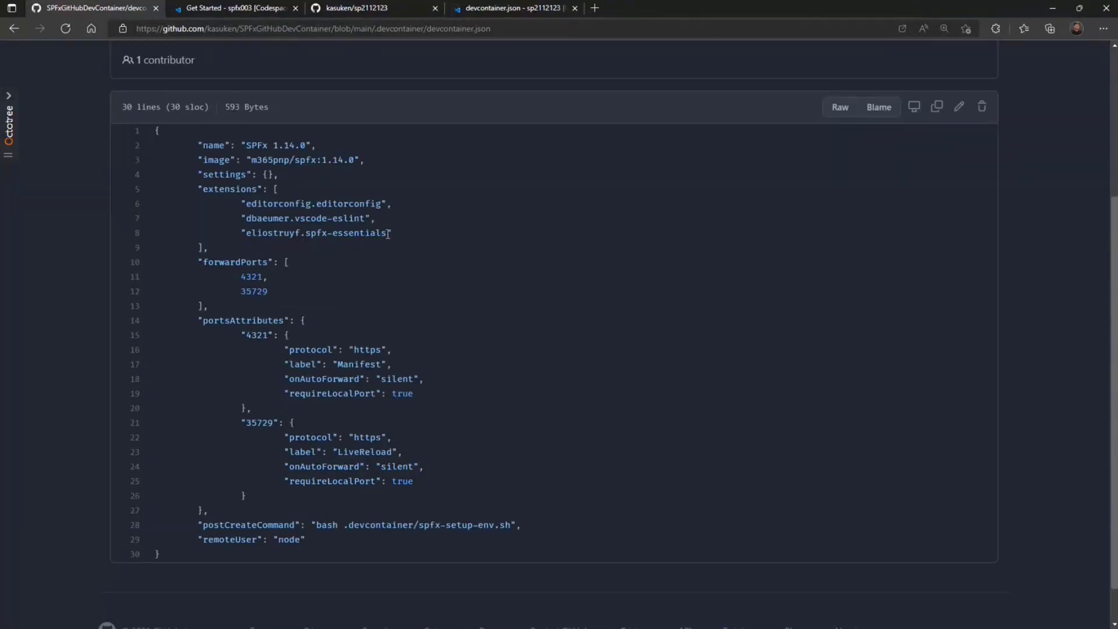
pyautogui.doubleClick(316, 233)
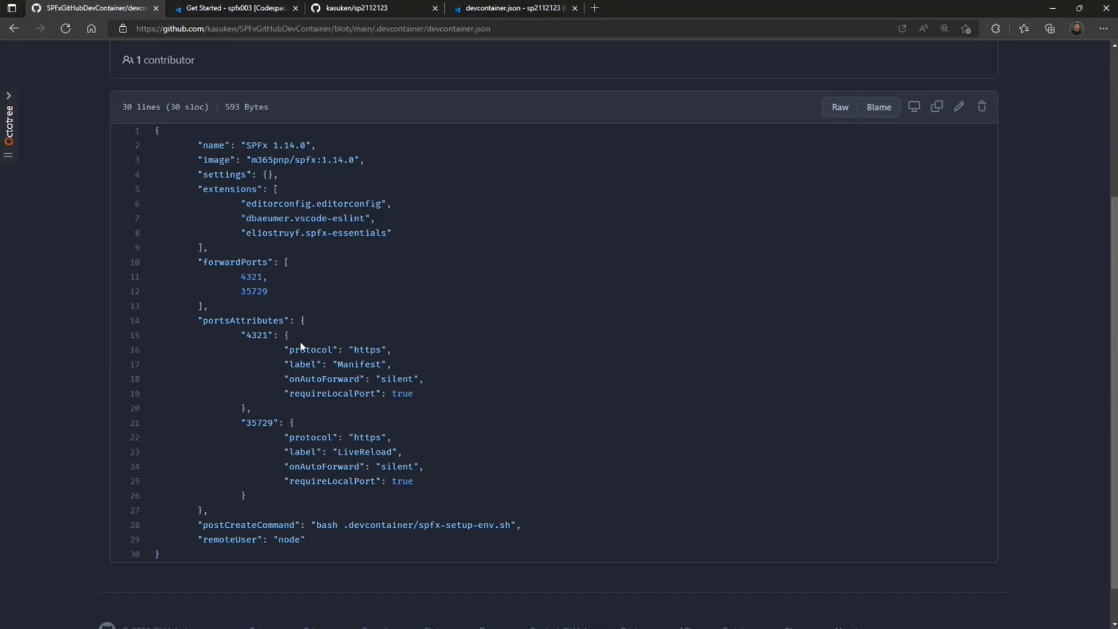
pyautogui.scroll(-3)
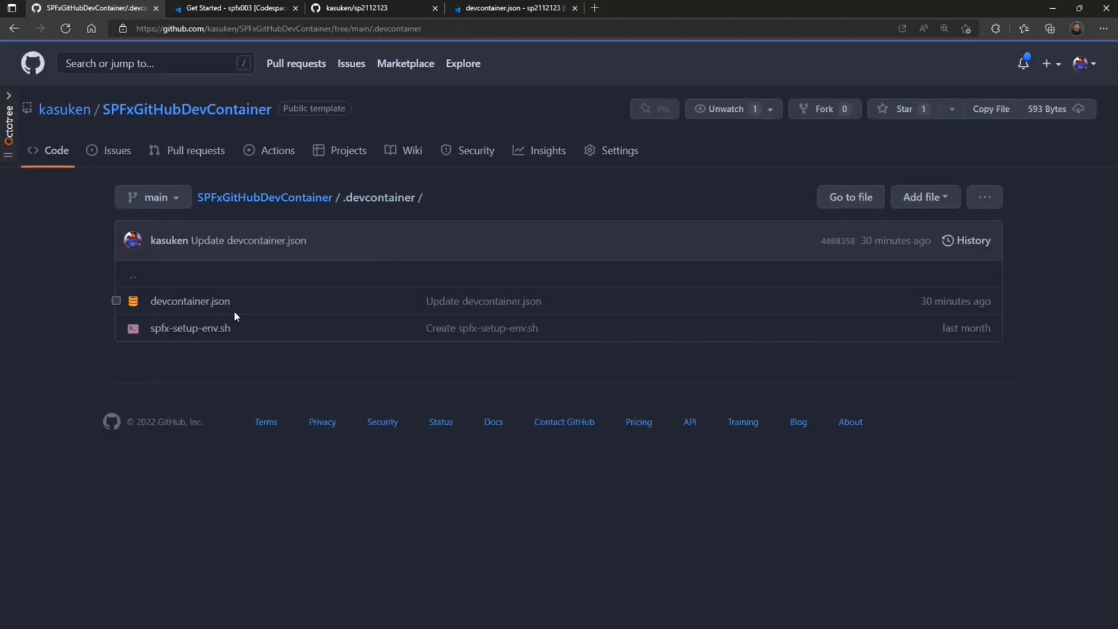
# Review spfx-setup-env.sh's npm install and gulp trust-dev-cert commands, then return to the repo root.
pyautogui.click(189, 328)
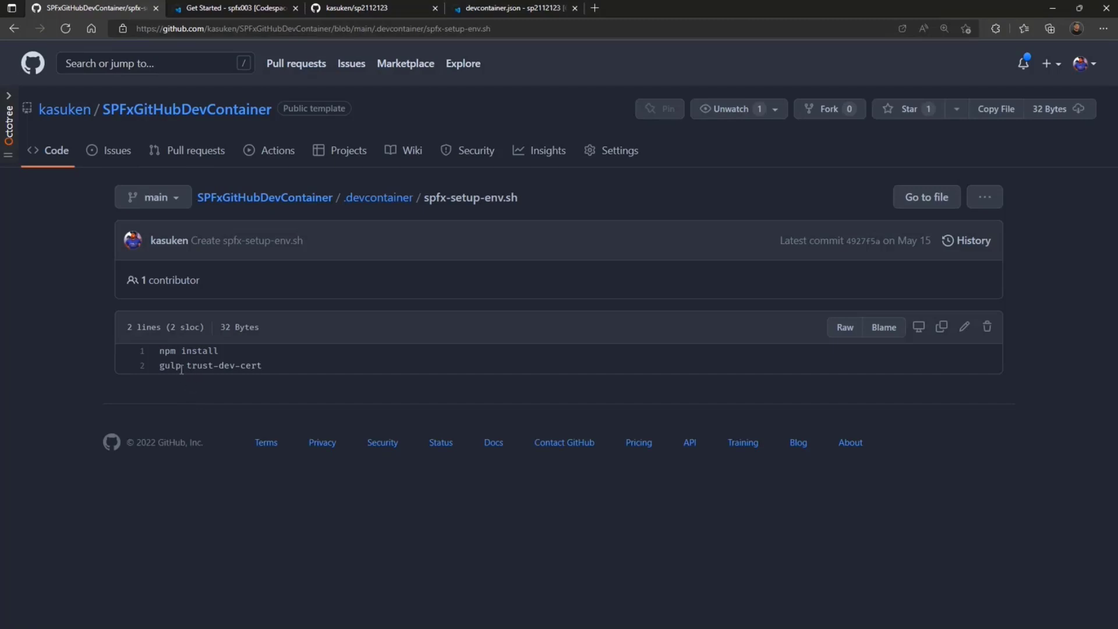
pyautogui.doubleClick(188, 350)
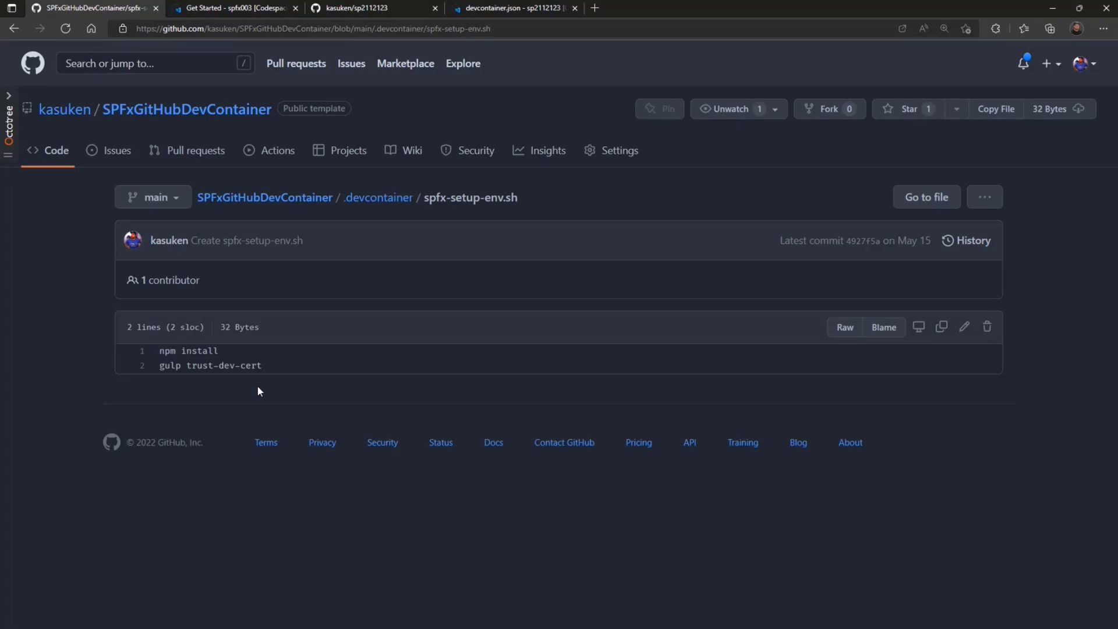
pyautogui.moveTo(118, 150)
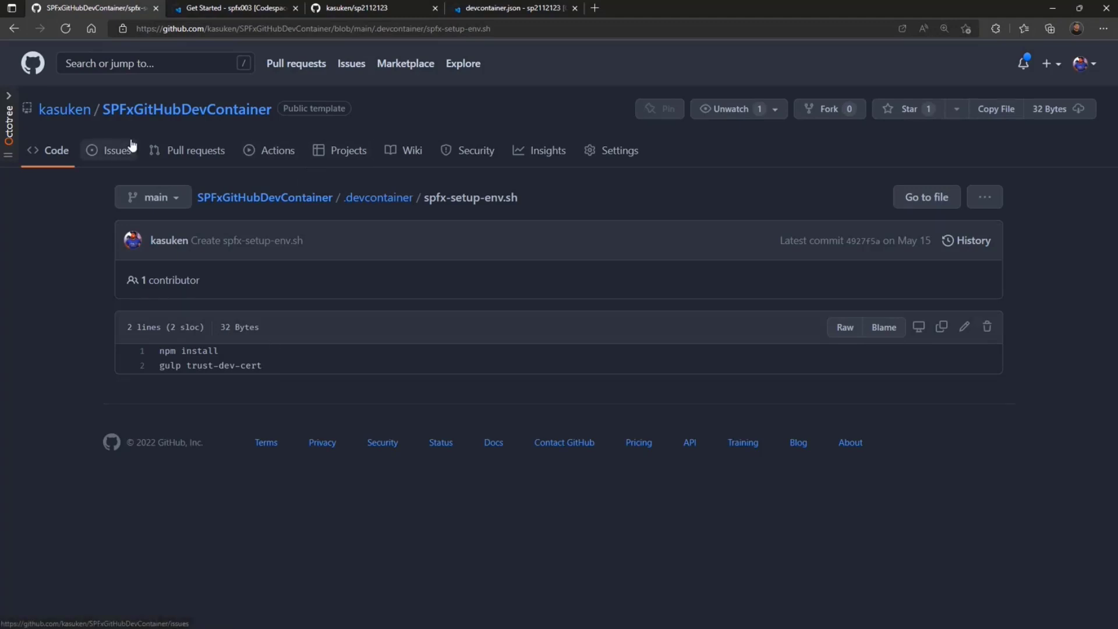
pyautogui.click(186, 109)
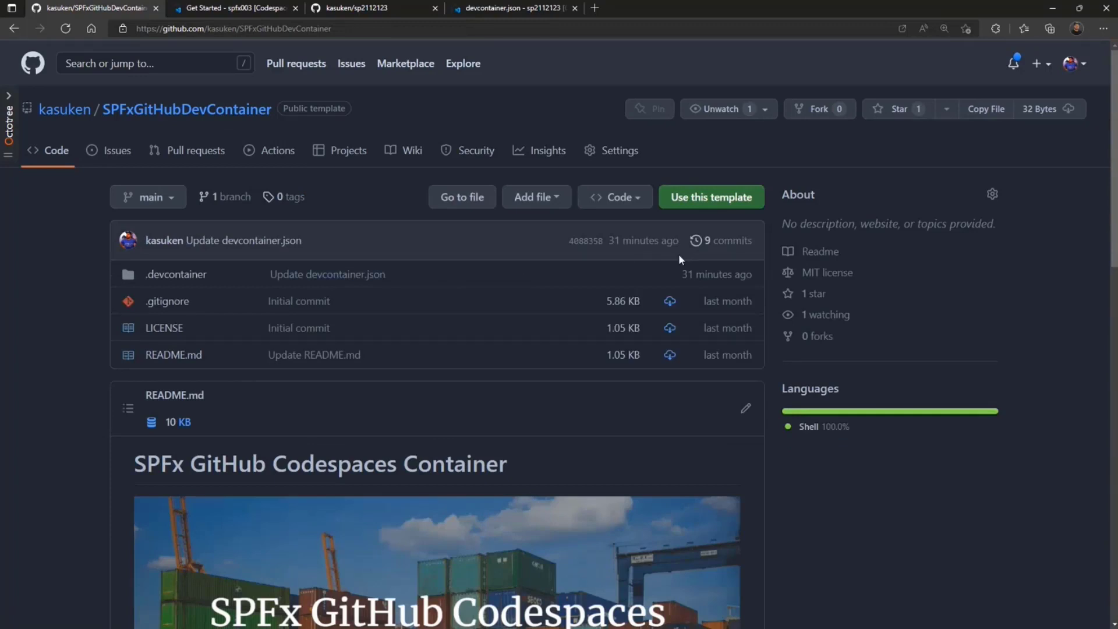
pyautogui.moveTo(711, 197)
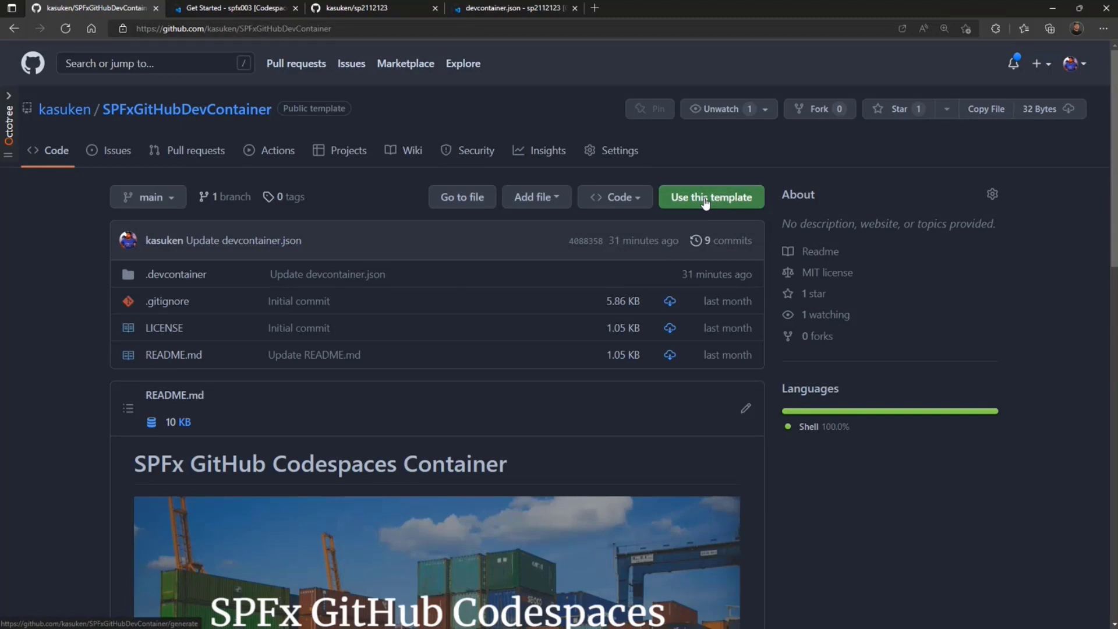
# Generate a new public repository named 'sp0004' from the SPFxGitHubDevContainer template.
pyautogui.click(709, 196)
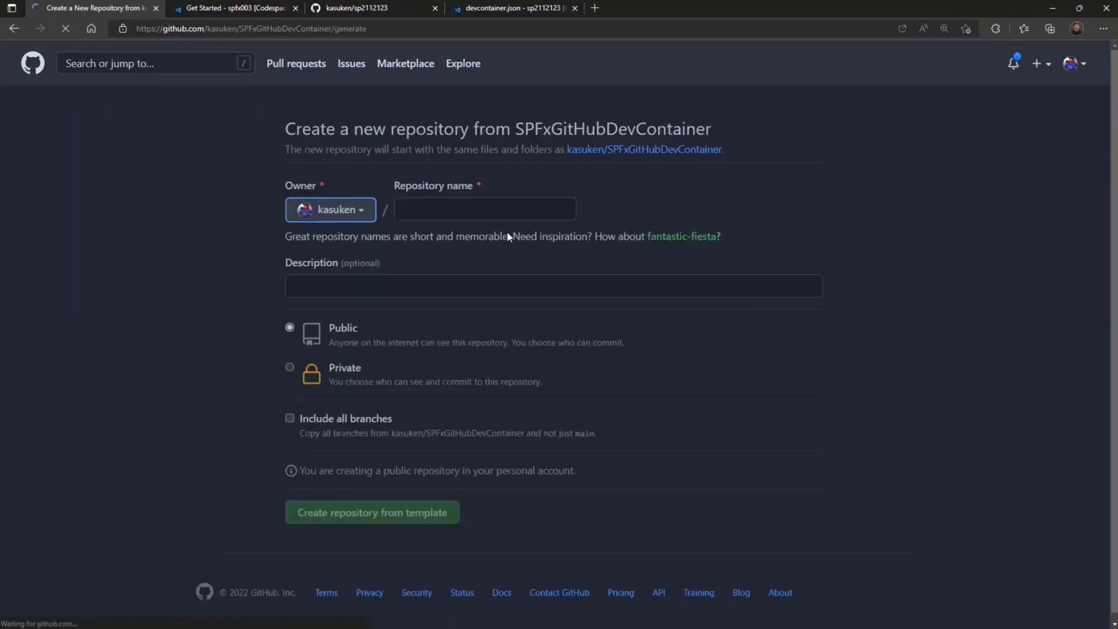
pyautogui.write('s')
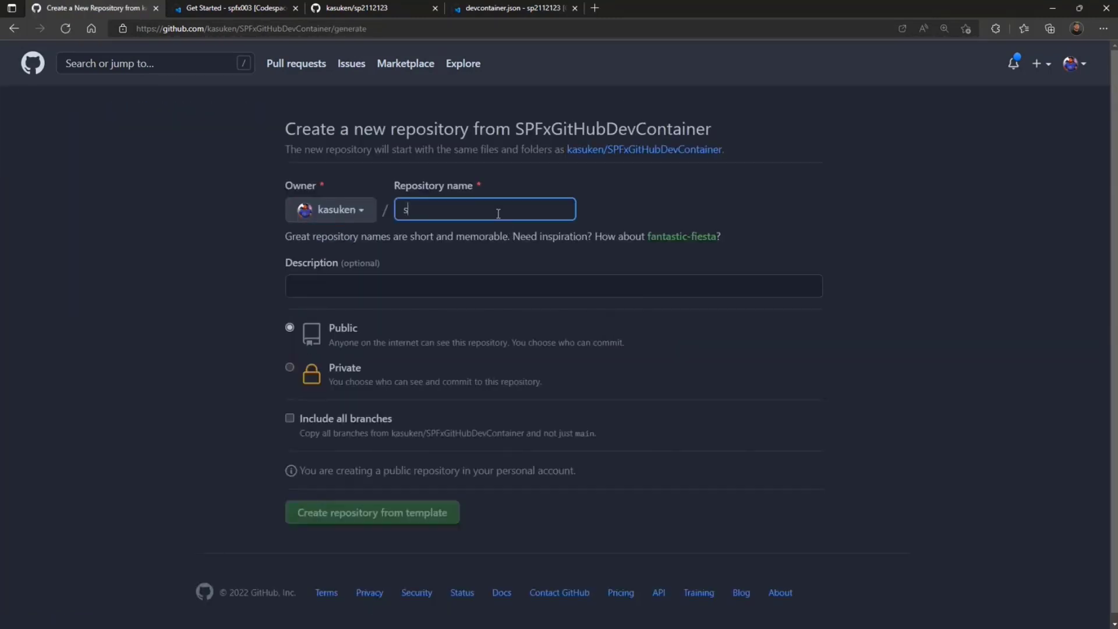
pyautogui.write('p0004')
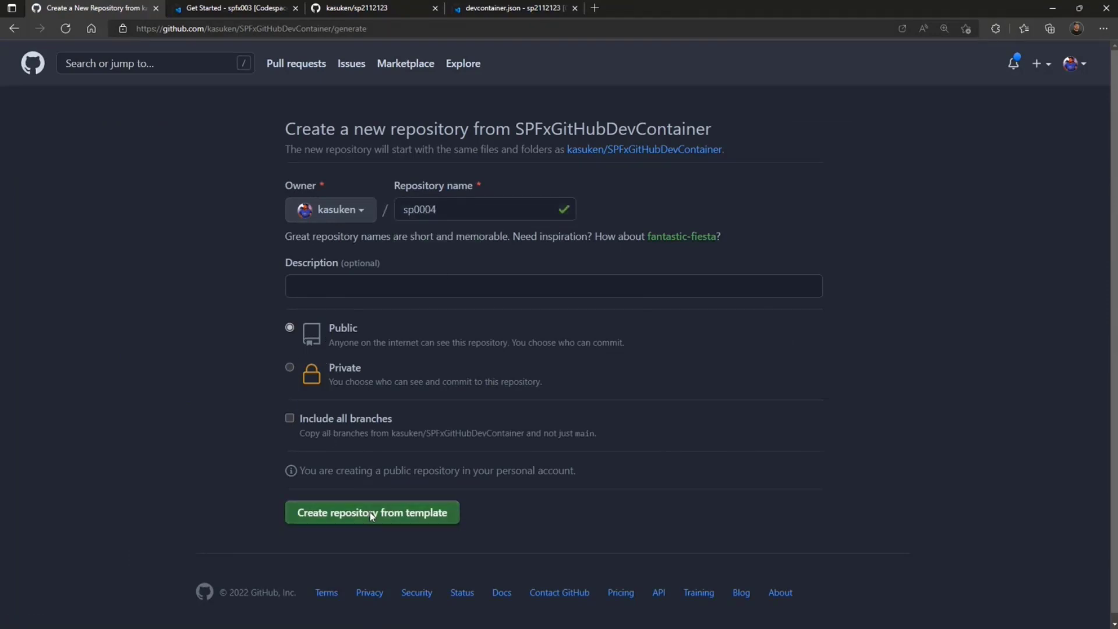
pyautogui.click(372, 512)
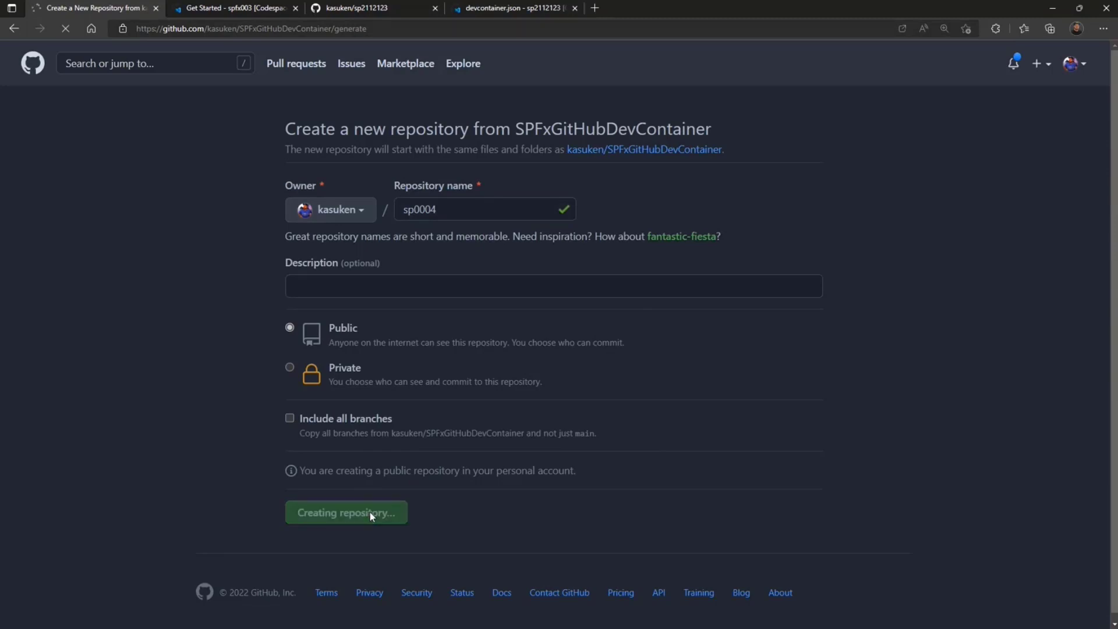
pyautogui.click(346, 512)
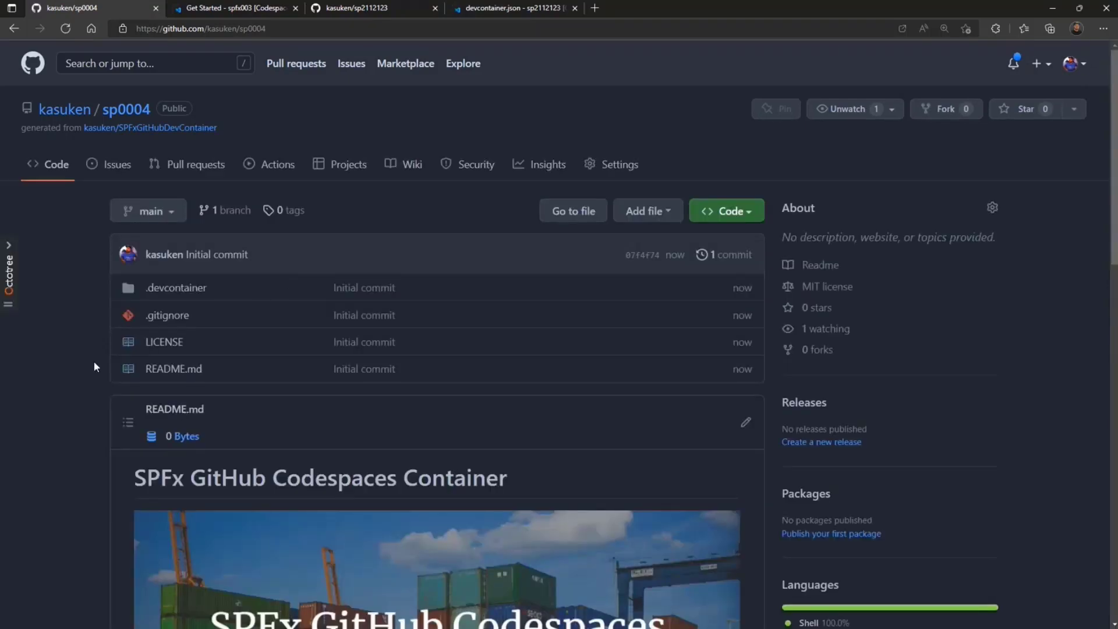
# Launch a codespace on sp0004's main branch from the Code menu's Codespaces options.
pyautogui.click(725, 210)
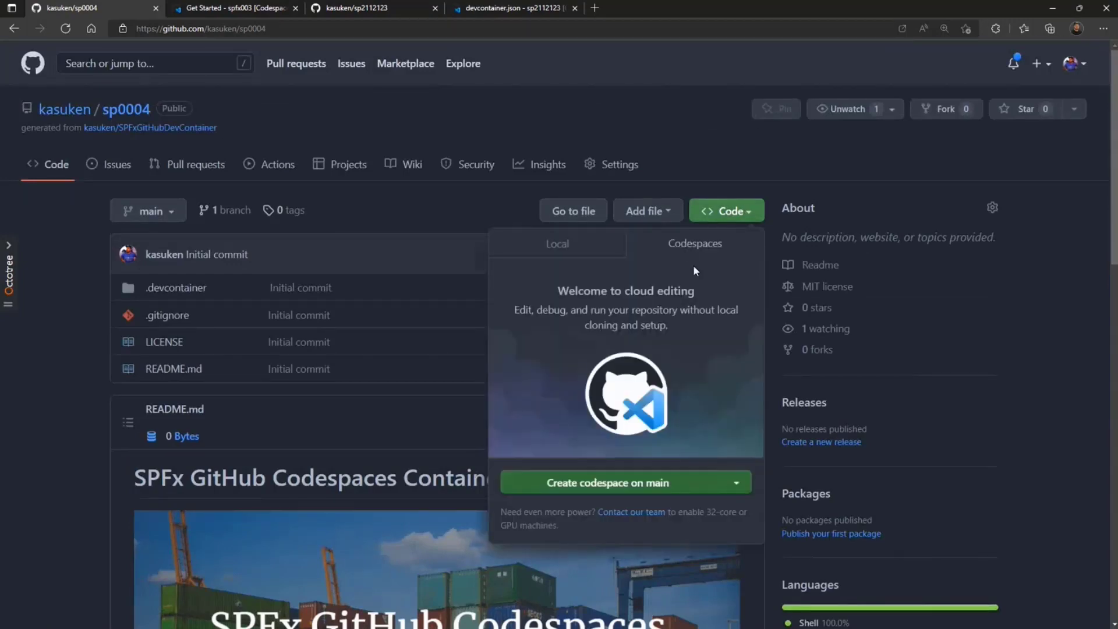
pyautogui.click(615, 482)
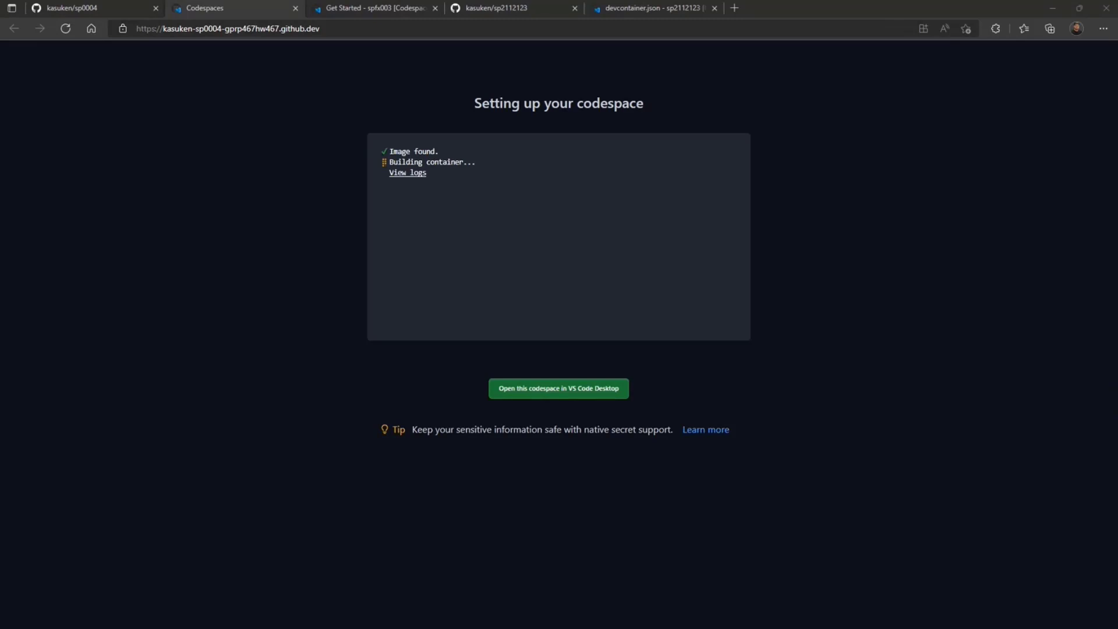
pyautogui.moveTo(362, 171)
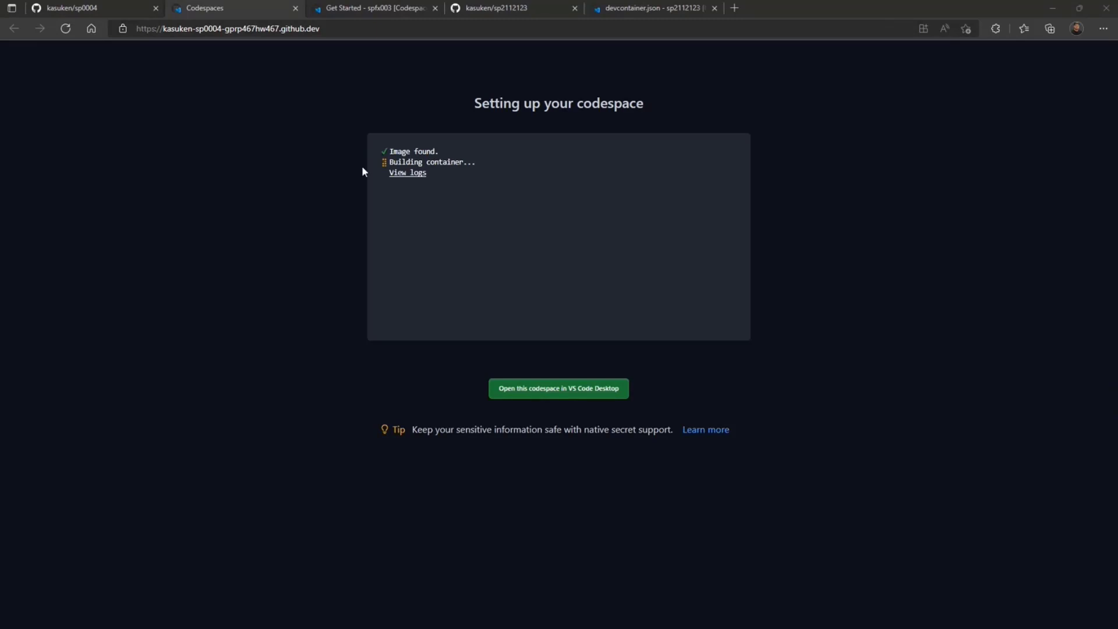
pyautogui.click(407, 172)
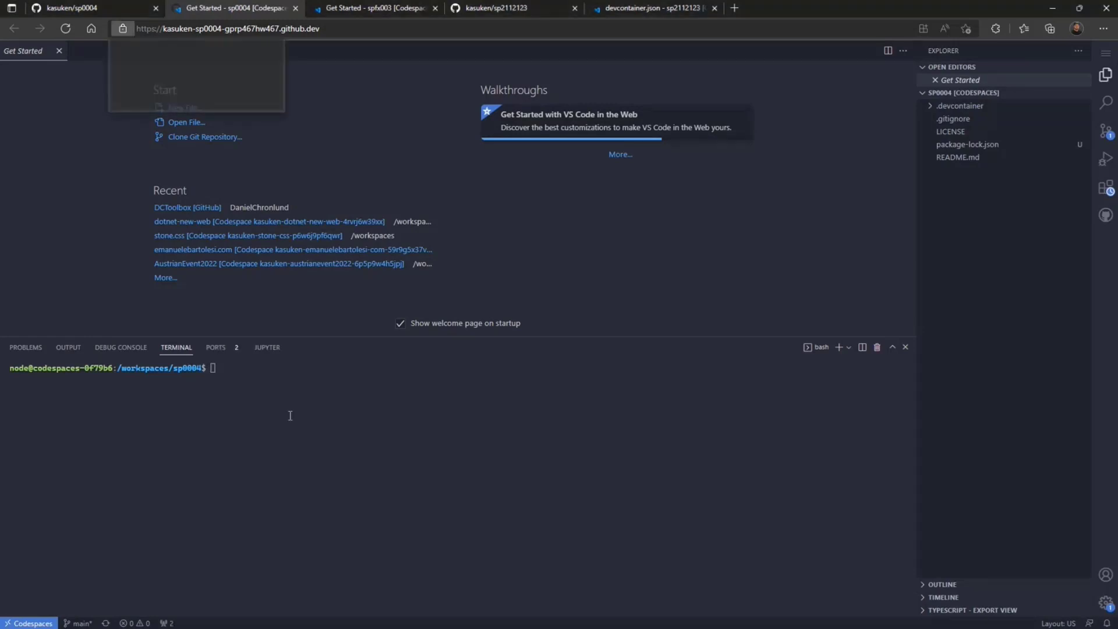
pyautogui.write('yo @microsoft/sharepoint')
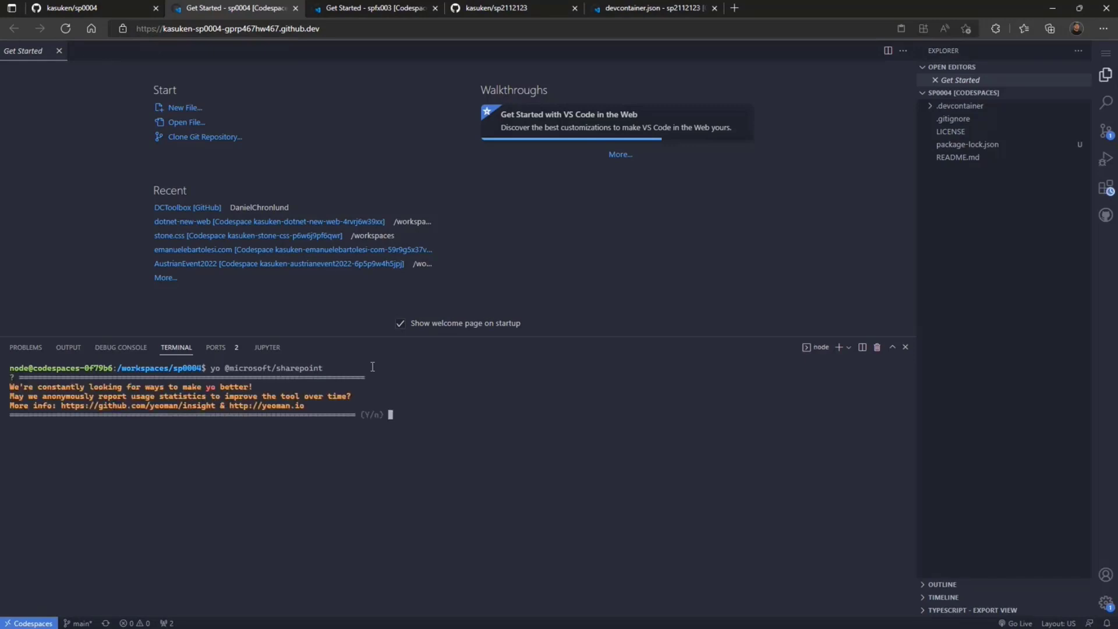
pyautogui.write('No')
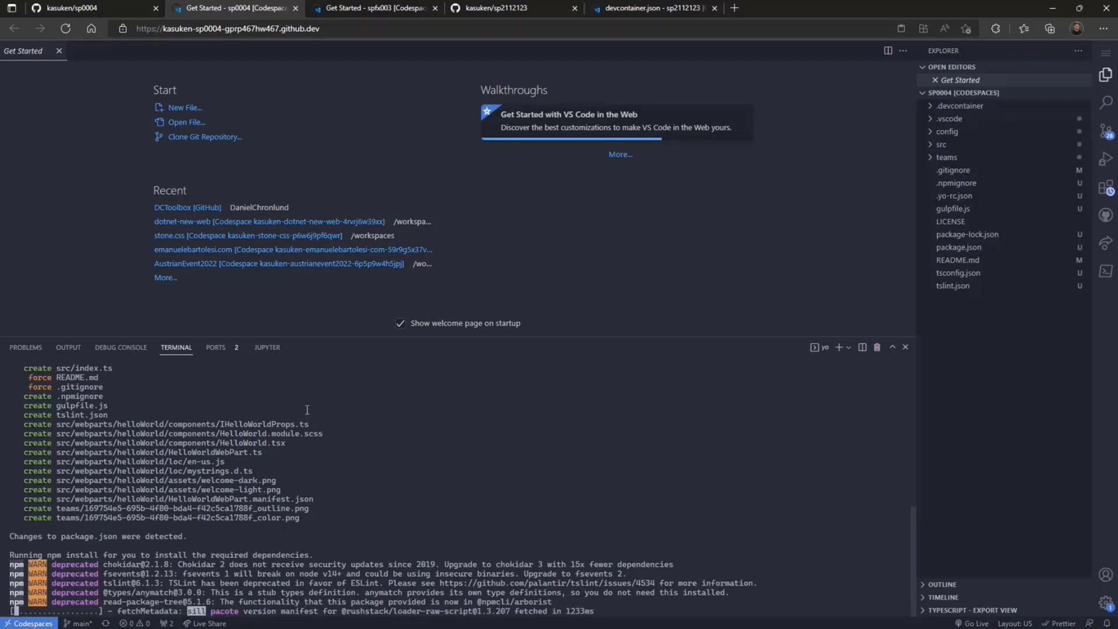
pyautogui.click(216, 347)
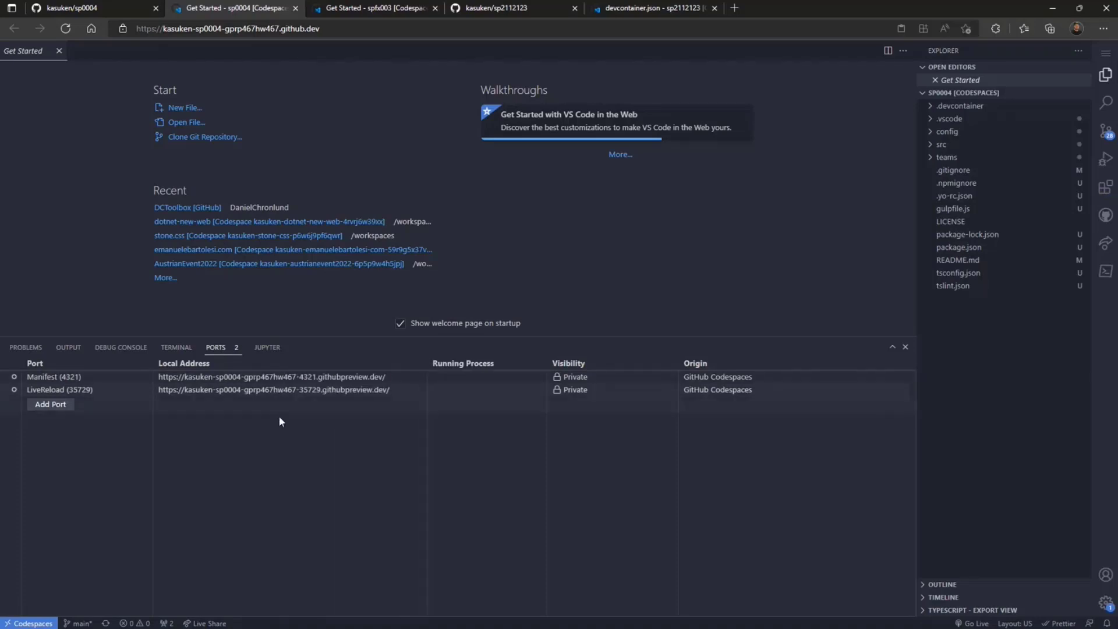
pyautogui.moveTo(278, 394)
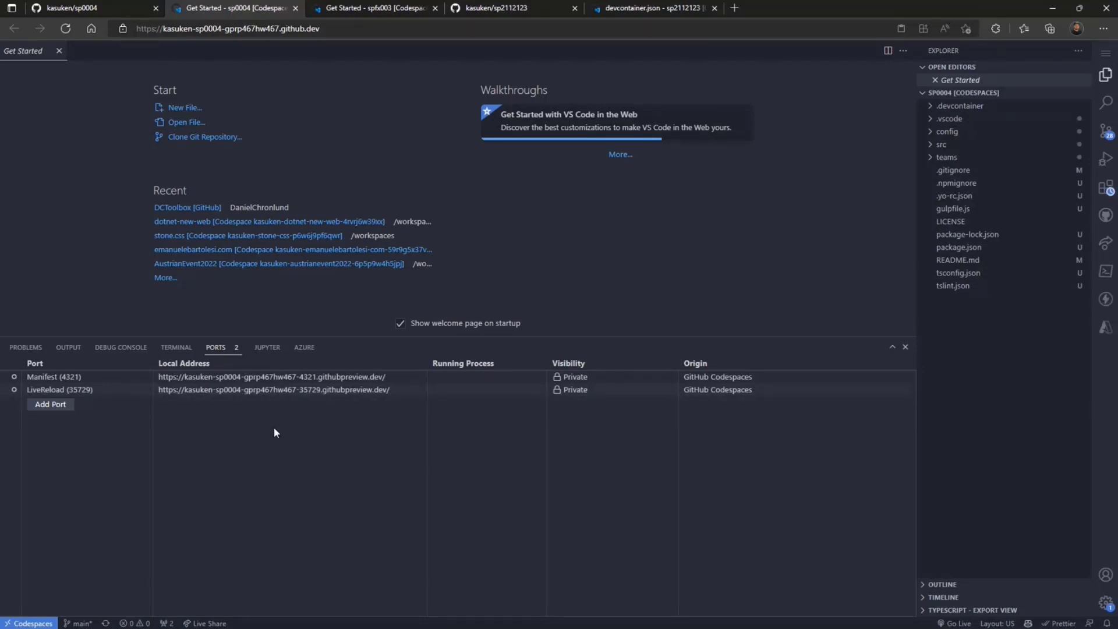
pyautogui.moveTo(278, 377)
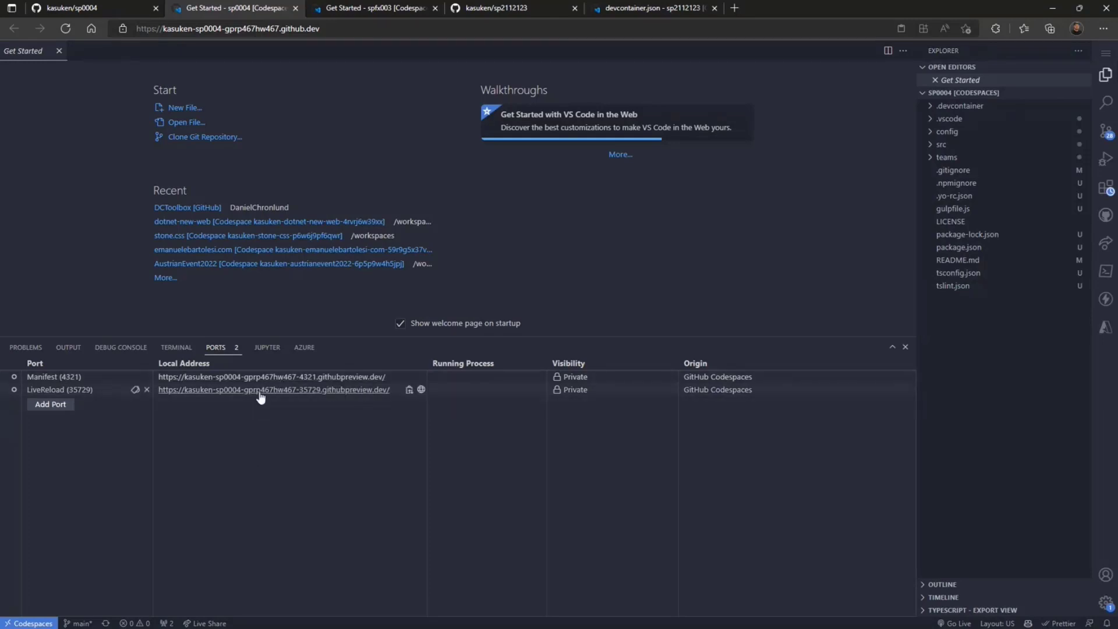
pyautogui.moveTo(270, 377)
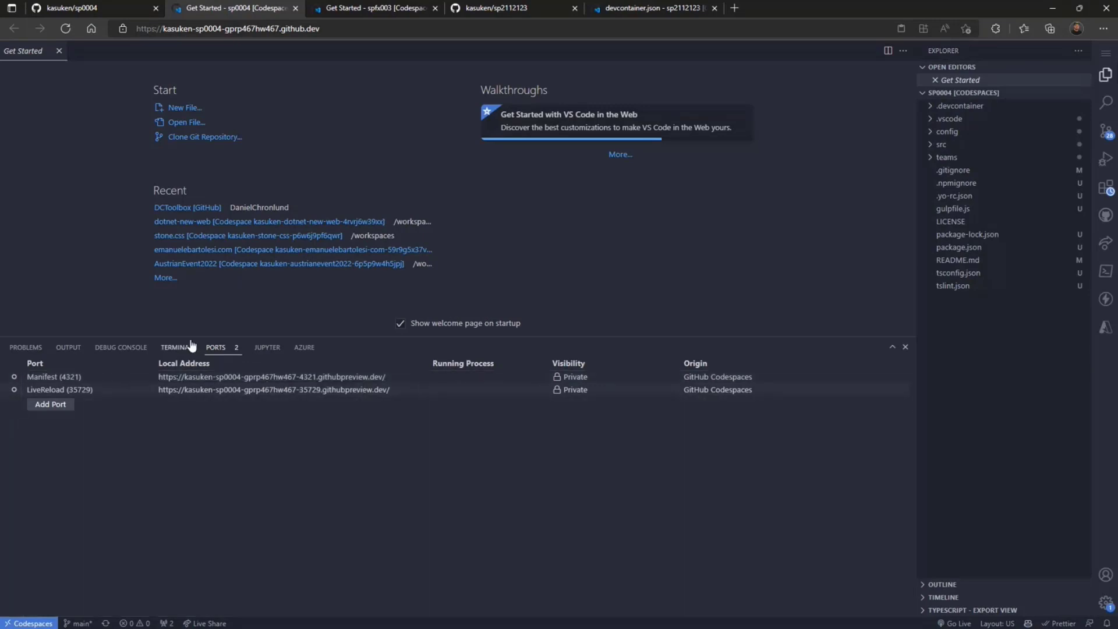
# Return from the Ports list (4321 Manifest, 35729 LiveReload) to the terminal output.
pyautogui.click(176, 347)
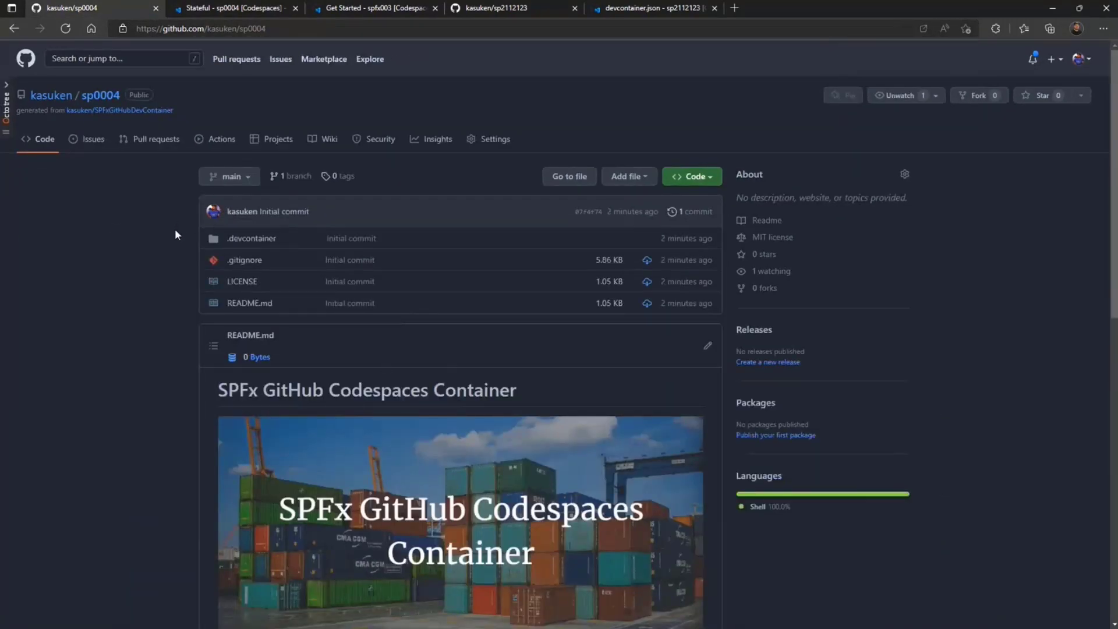
# Reopen the existing sp0004 codespace for the main branch.
pyautogui.click(690, 176)
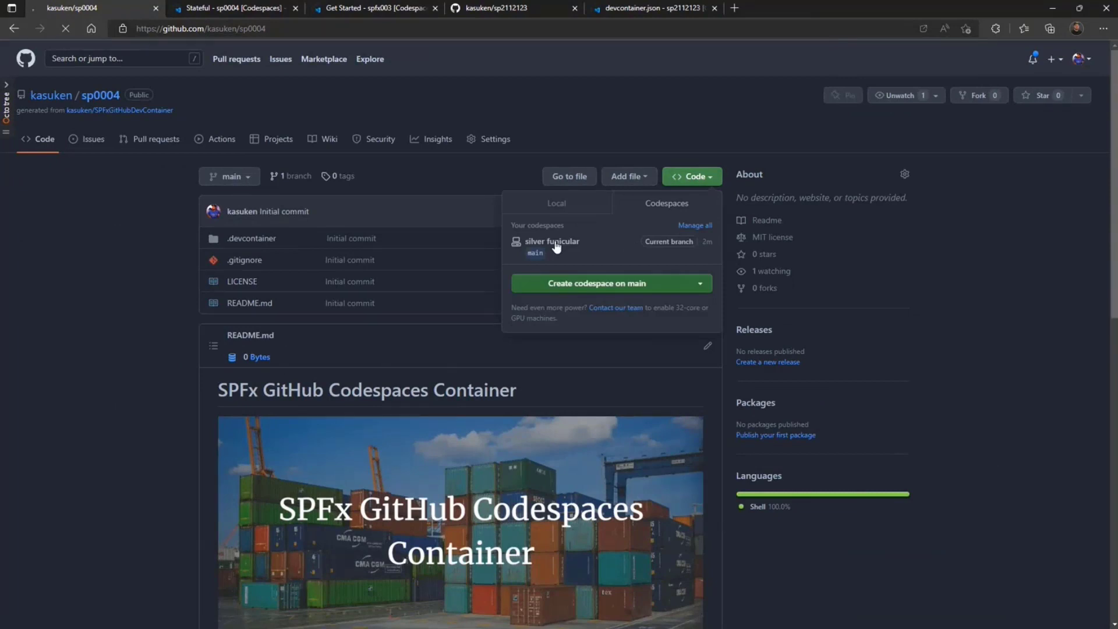
pyautogui.click(552, 241)
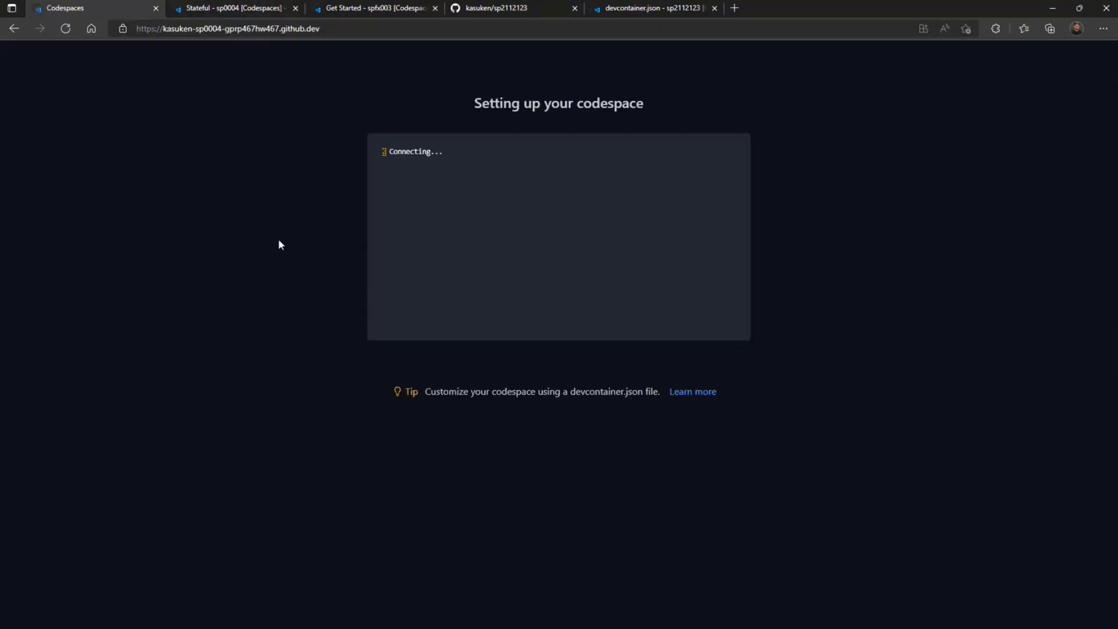
pyautogui.click(232, 8)
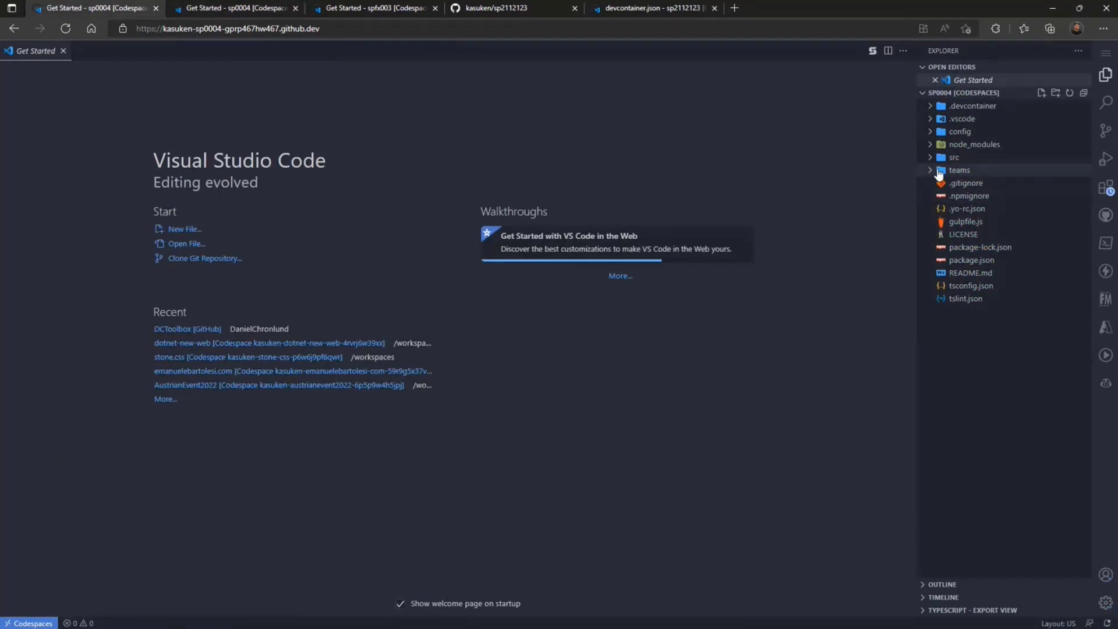
# Inspect config/serve.json, which sets port 4321 and a workbench page.
pyautogui.click(960, 131)
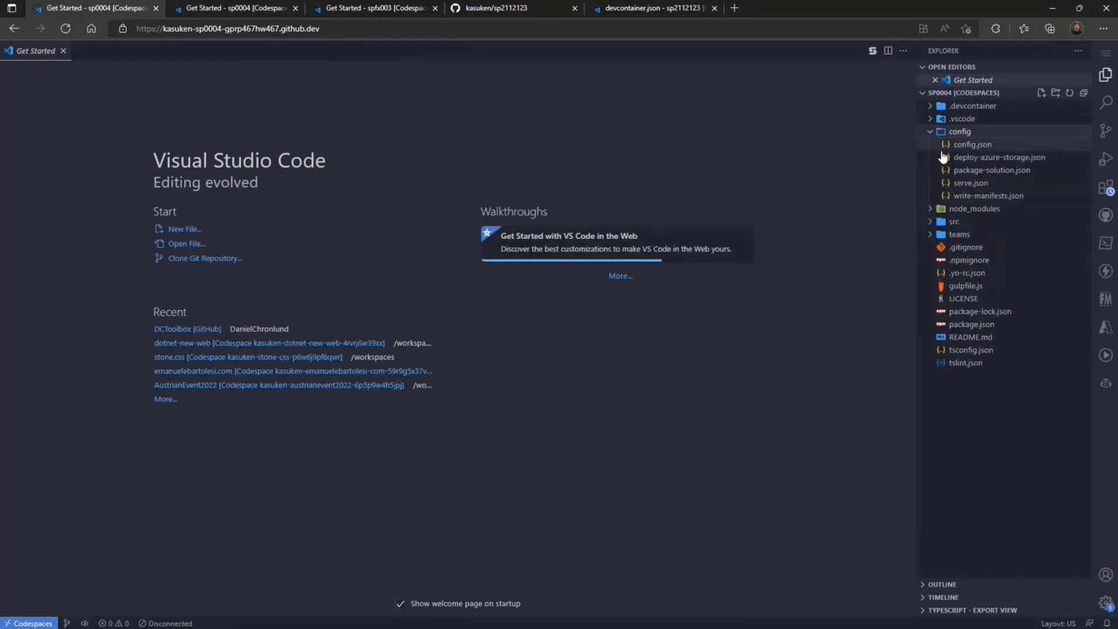
pyautogui.click(971, 183)
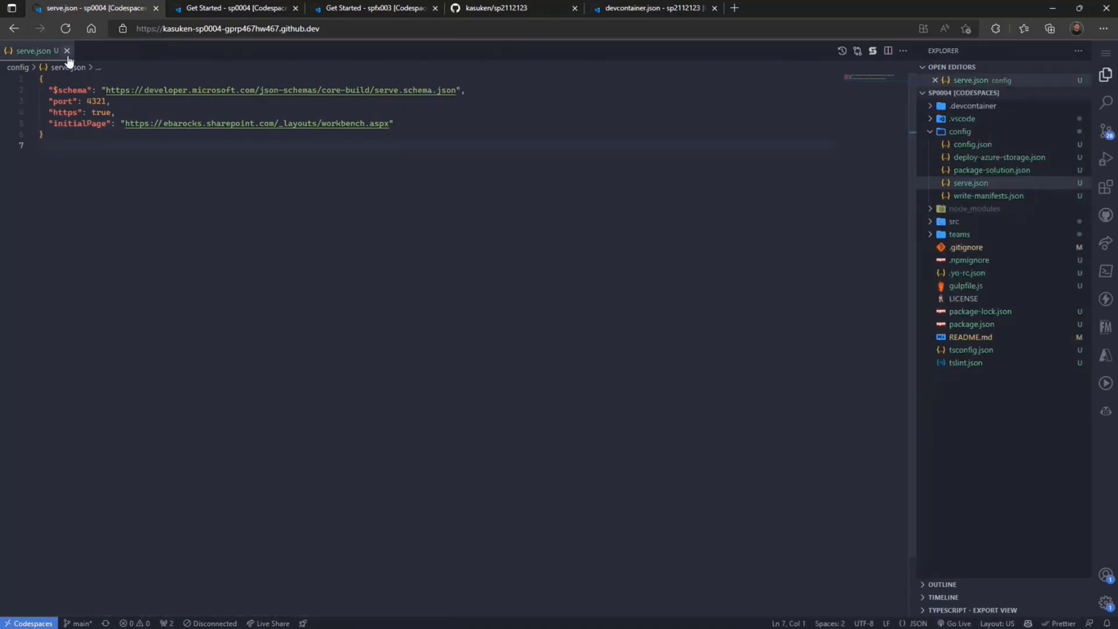
pyautogui.click(67, 50)
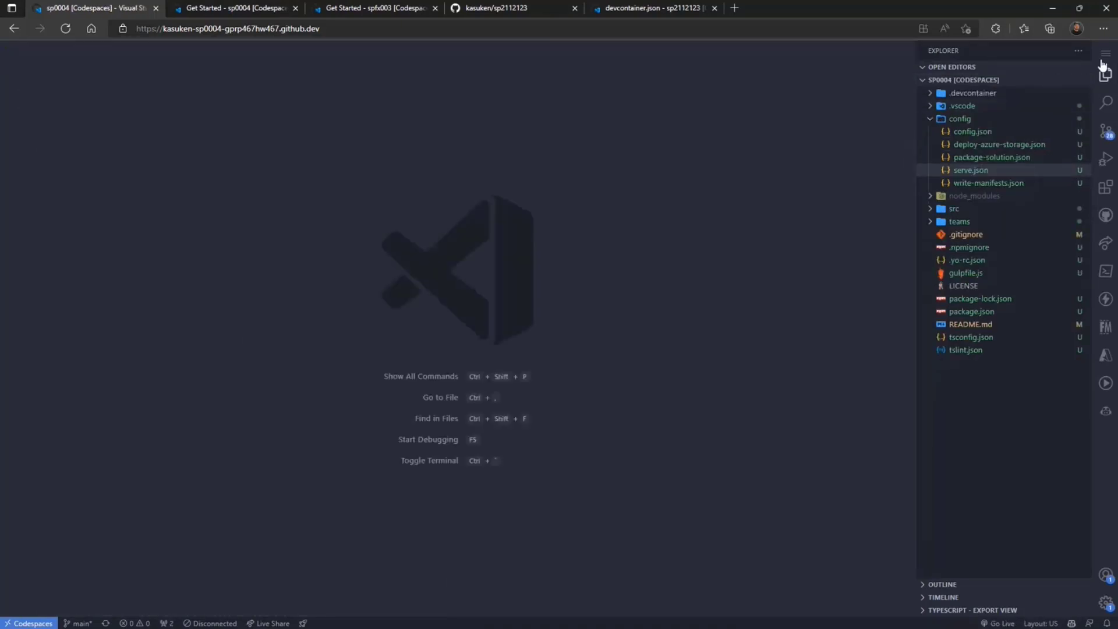
pyautogui.click(1106, 53)
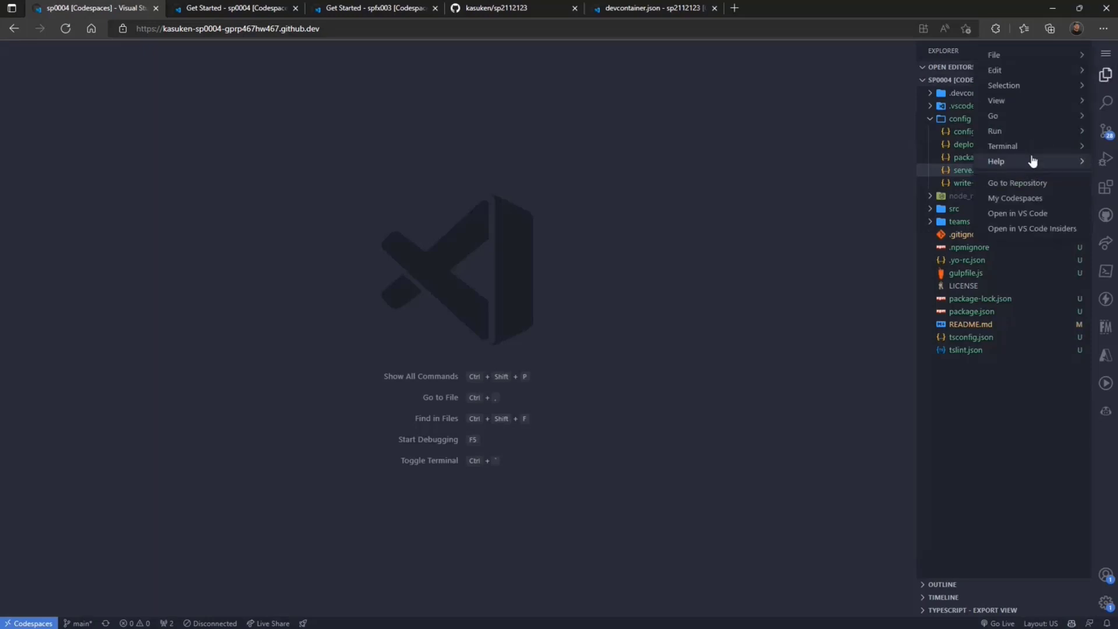
# Run gulp serve in a new terminal to start localhost:4321, then stop it with Ctrl+C.
pyautogui.click(1002, 146)
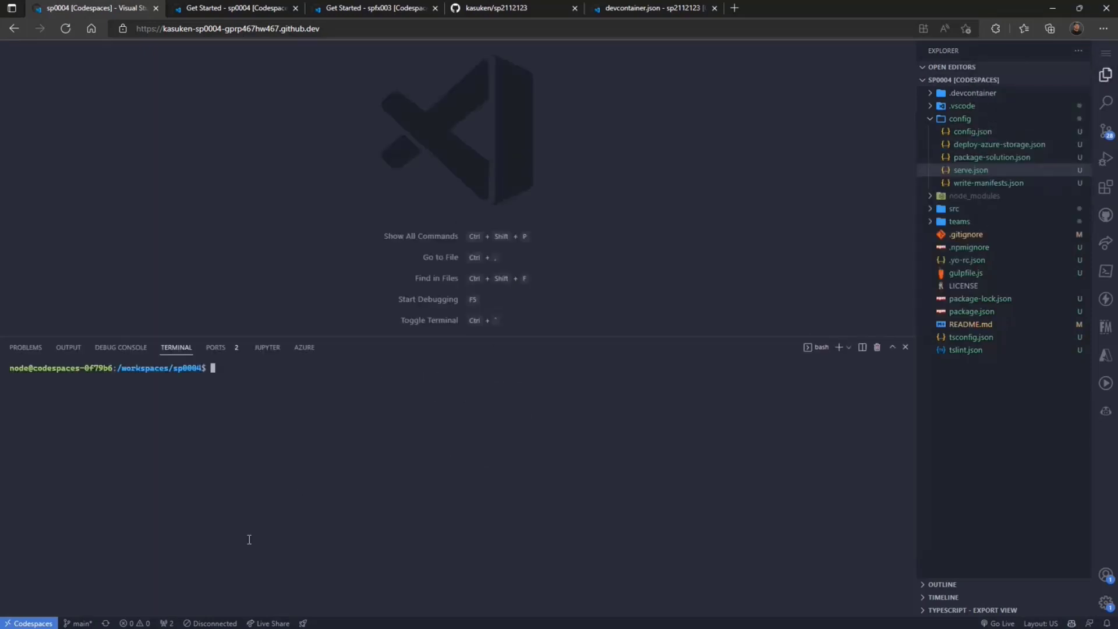
pyautogui.write('gulp serve')
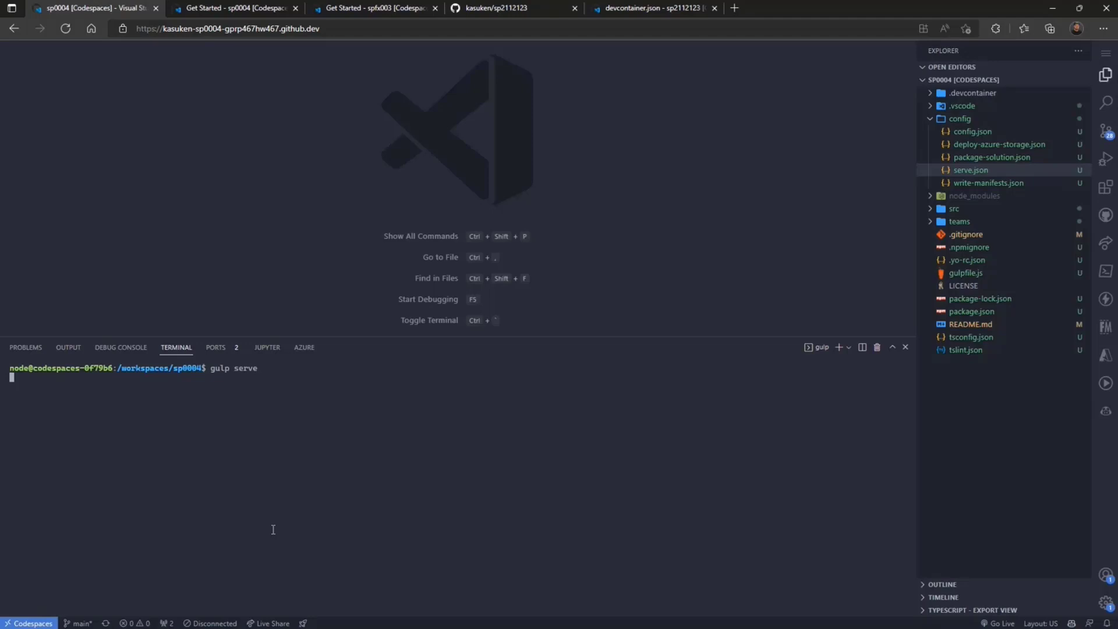
pyautogui.press('enter')
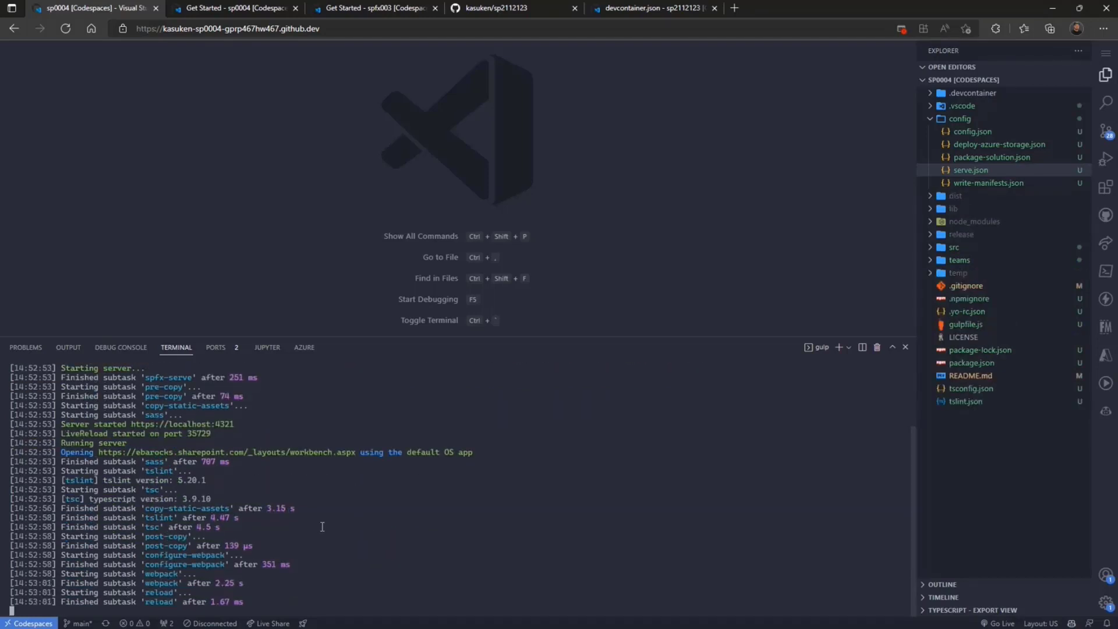
pyautogui.moveTo(296, 553)
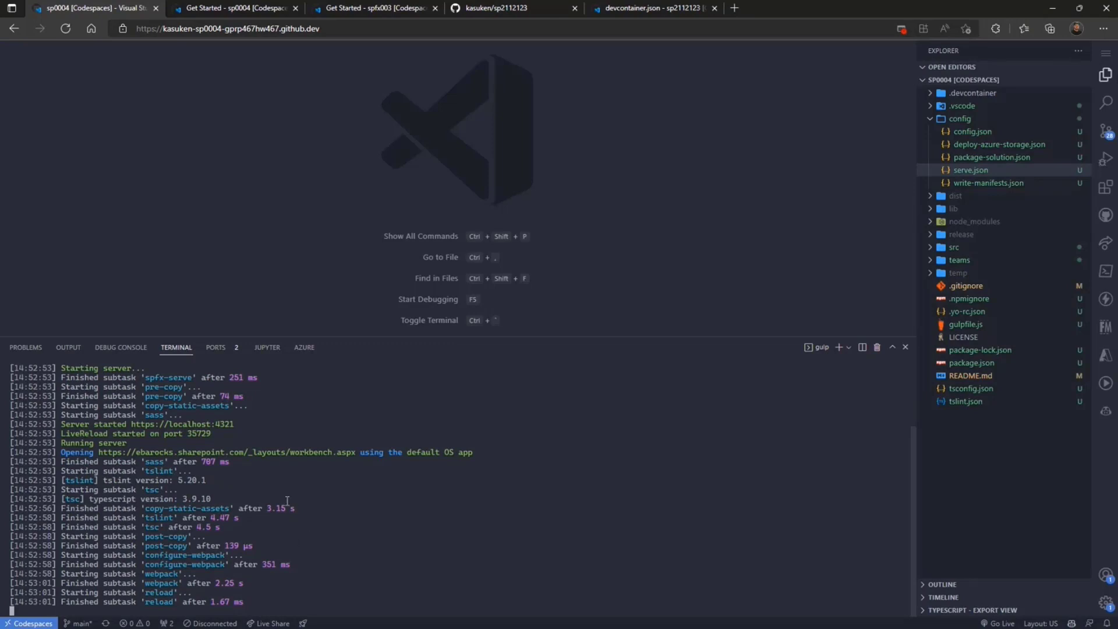
pyautogui.press('ctrl+c')
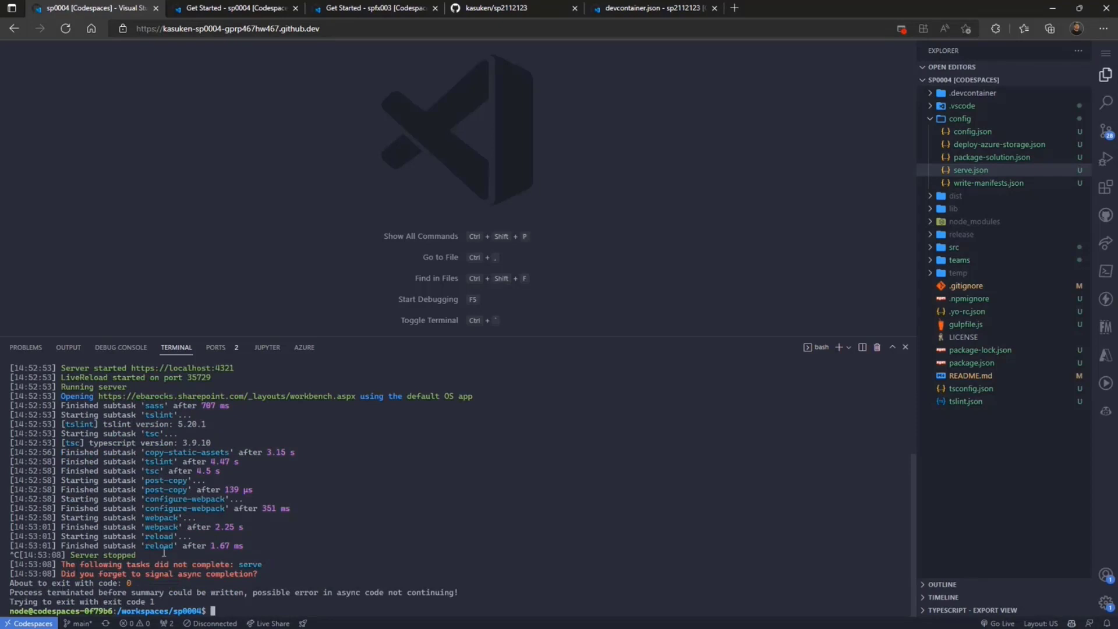
pyautogui.moveTo(325, 158)
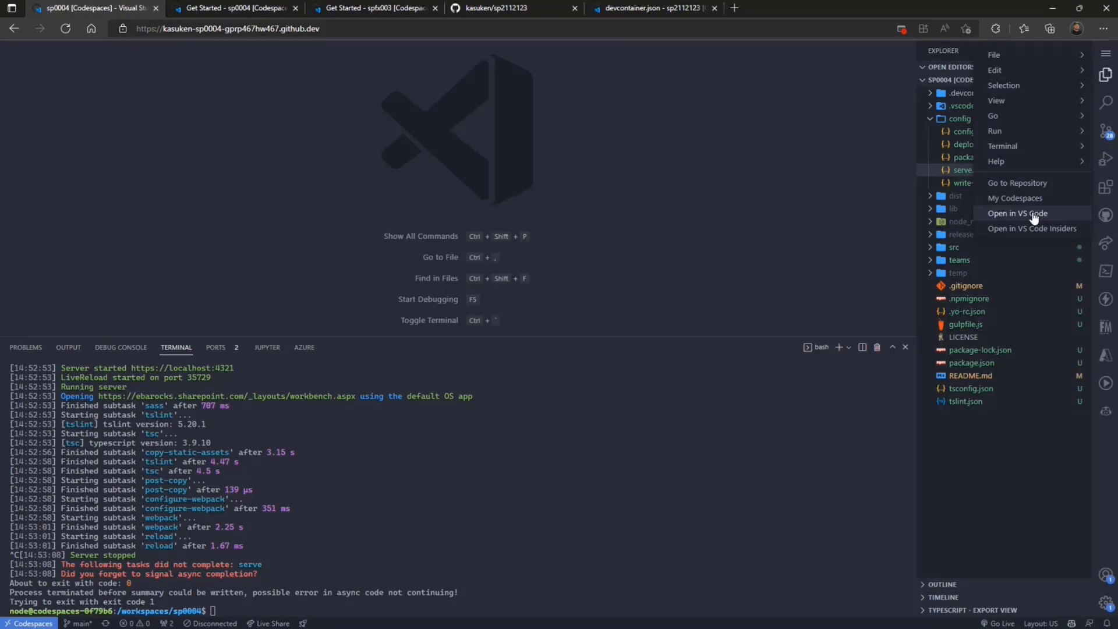
# Open the sp0004 codespace in desktop VS Code, allowing the extension to open the URI.
pyautogui.click(1016, 213)
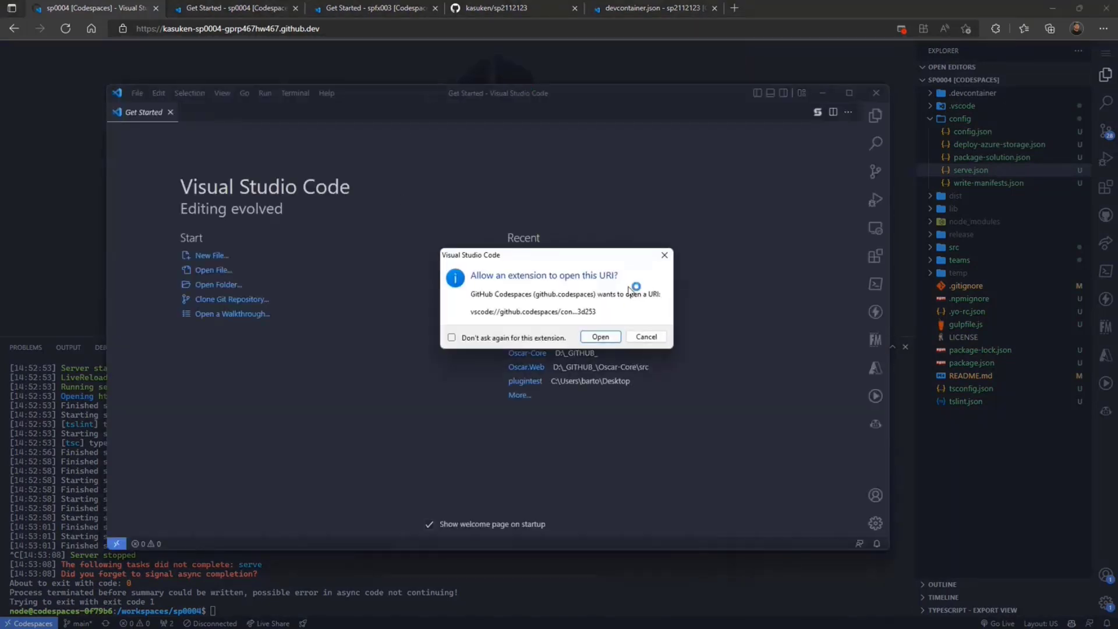
pyautogui.click(644, 336)
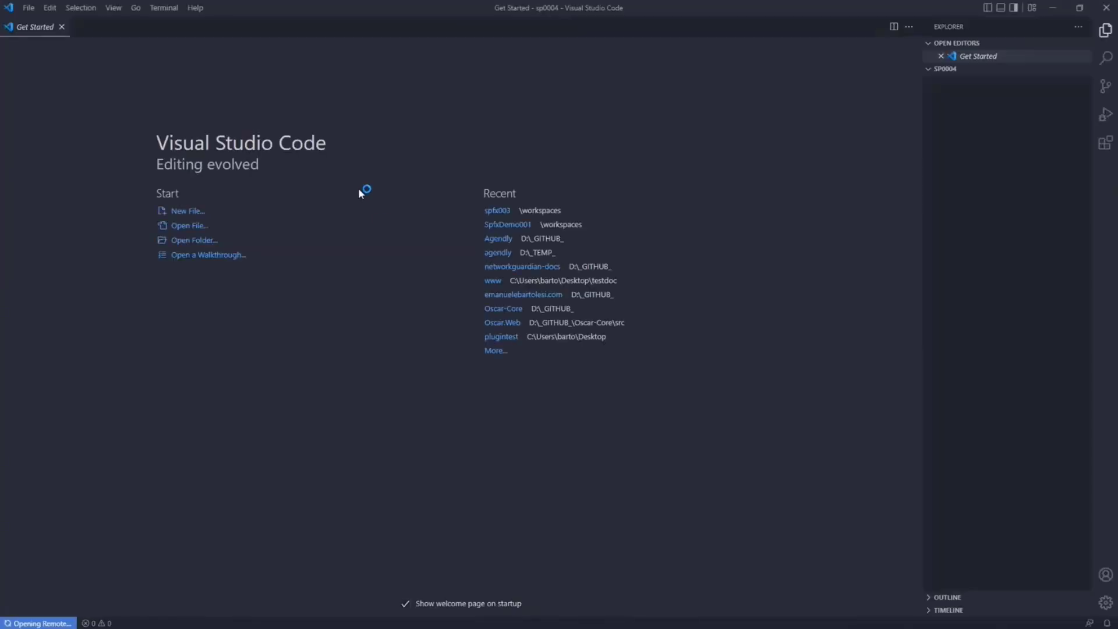
pyautogui.click(61, 26)
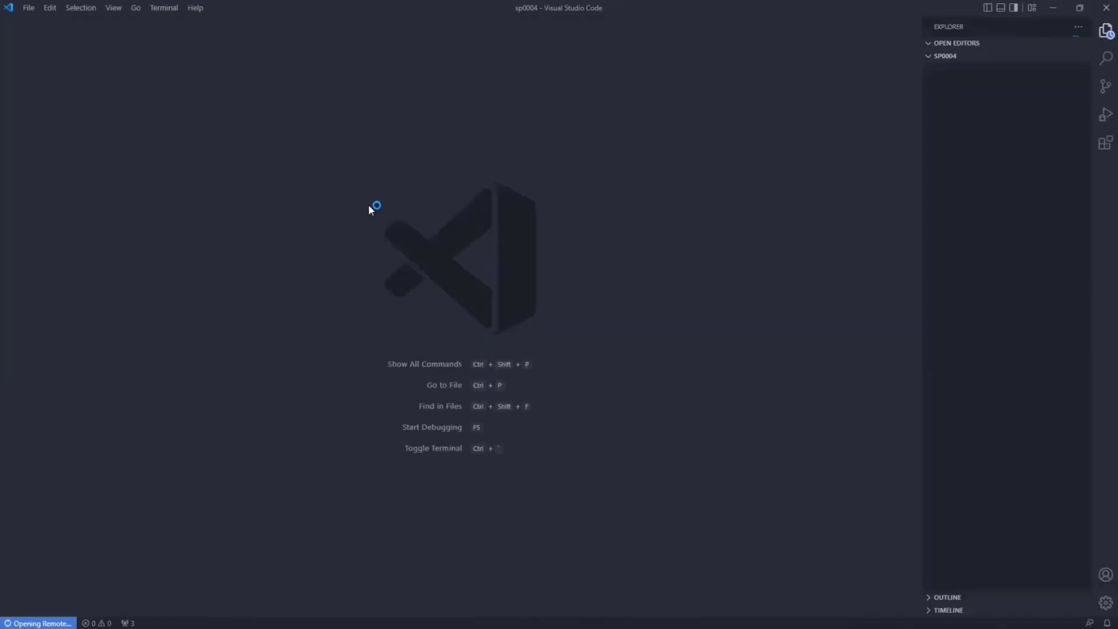